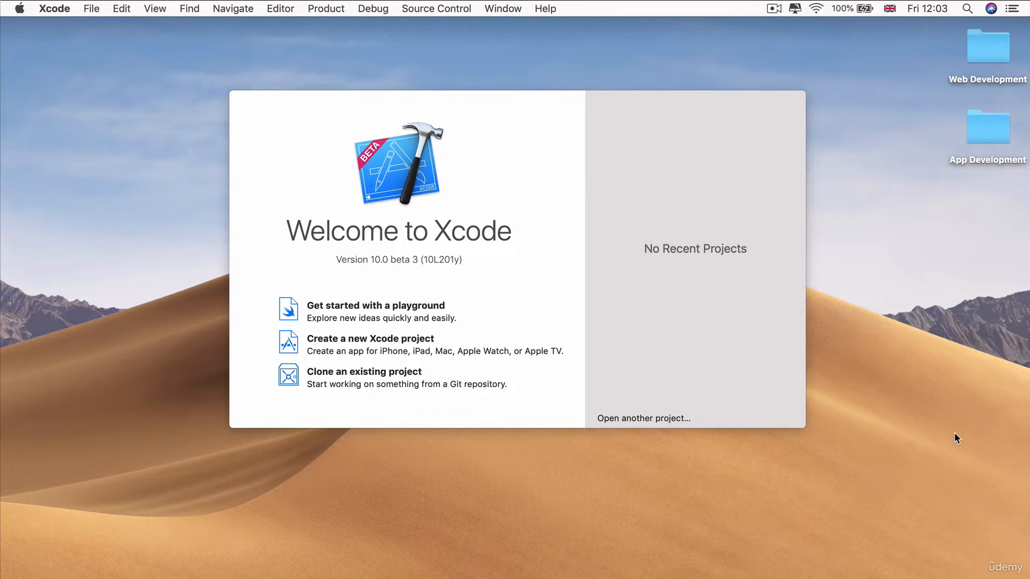
mouse_move(233, 137)
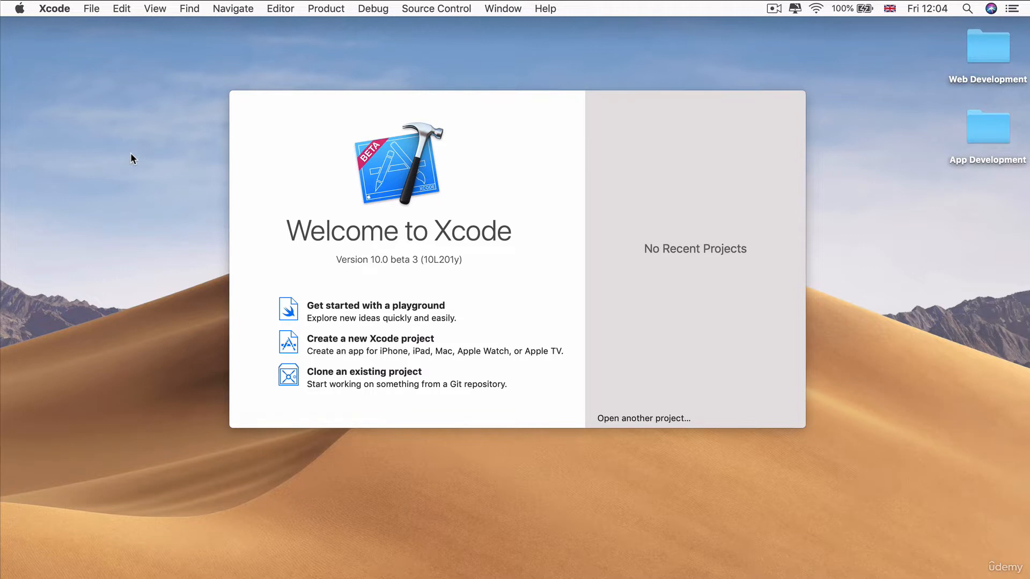
mouse_move(438, 342)
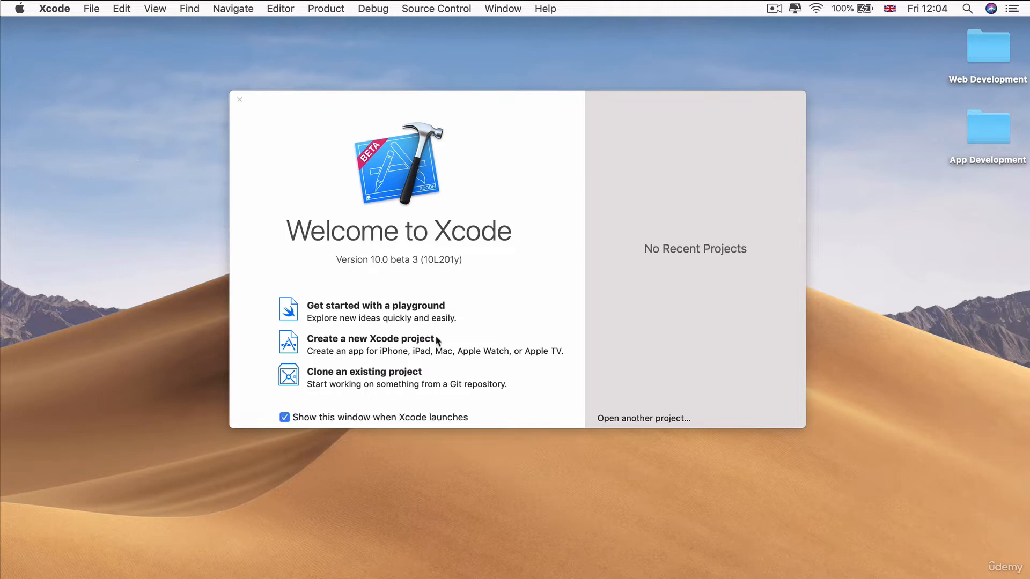
Step: Start a new iOS Augmented Reality App project named Poke3D
click(239, 99)
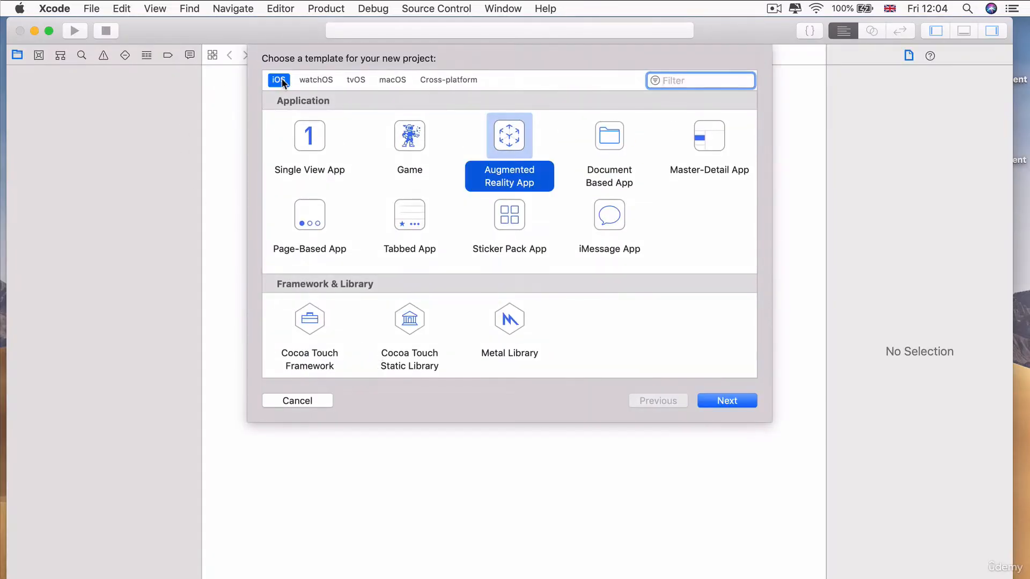
mouse_move(746, 412)
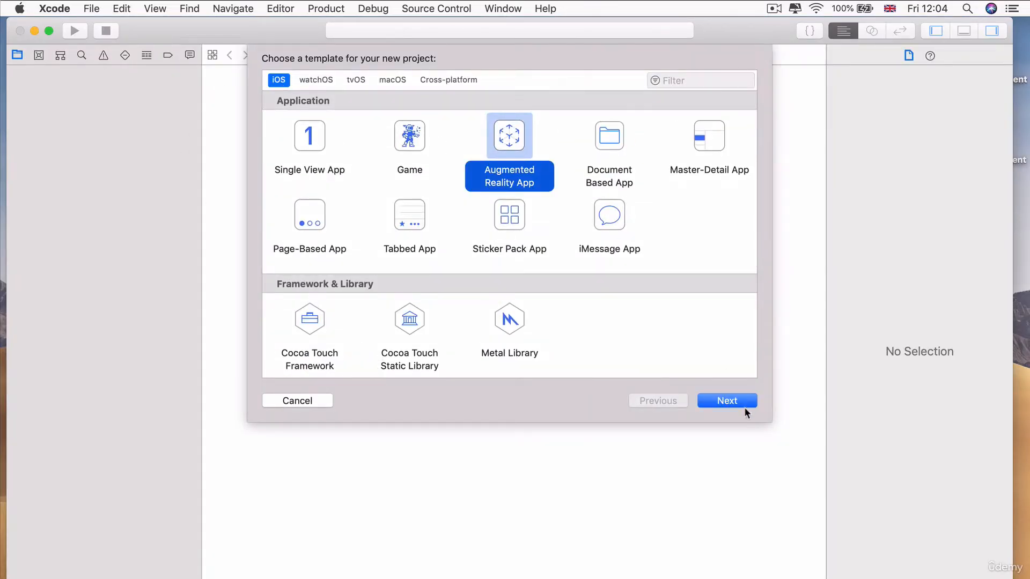
click(727, 400)
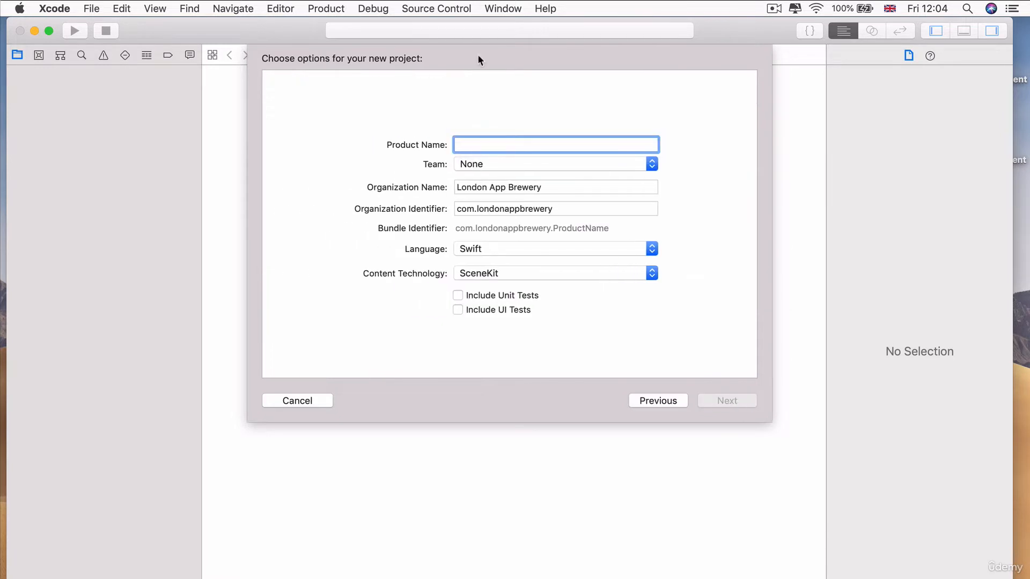
text(Poke3D)
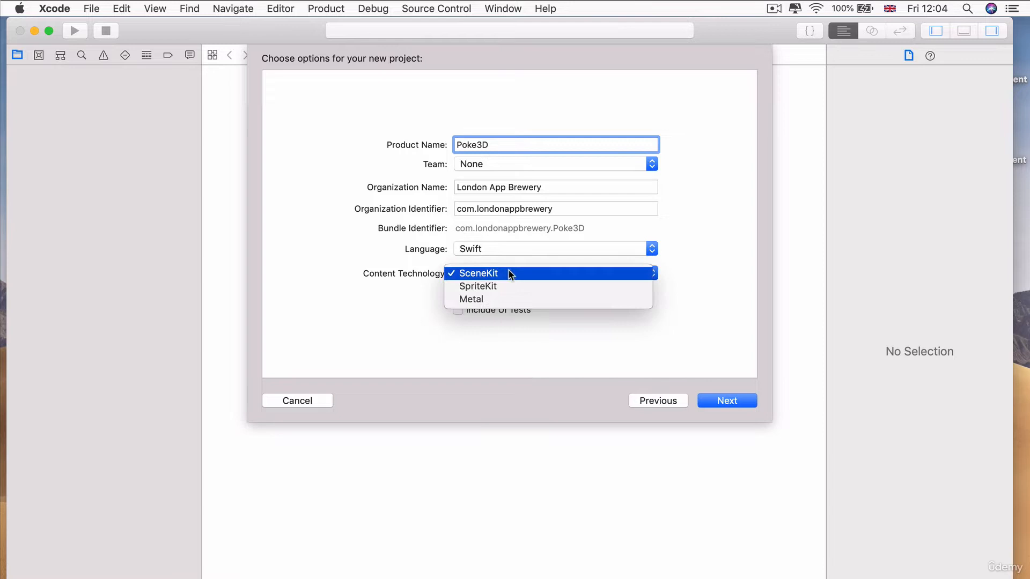
Step: Keep SceneKit as content technology and create the project on the Desktop
click(478, 273)
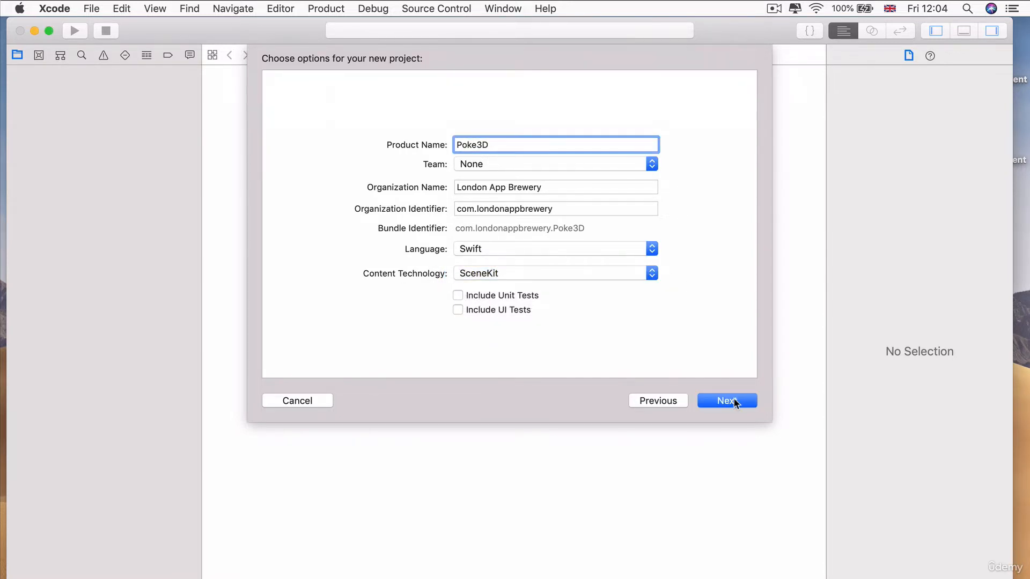
click(726, 400)
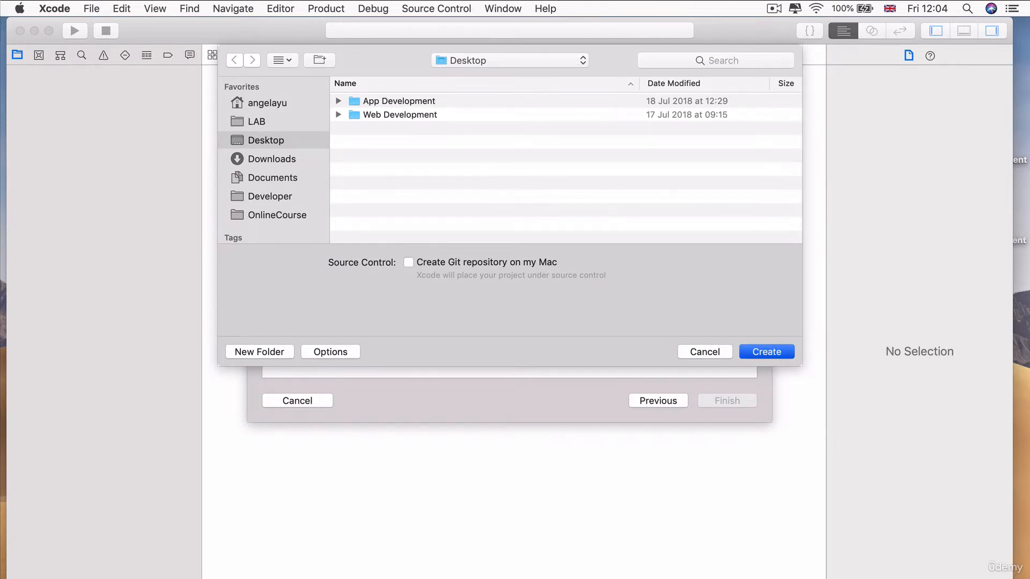
click(766, 352)
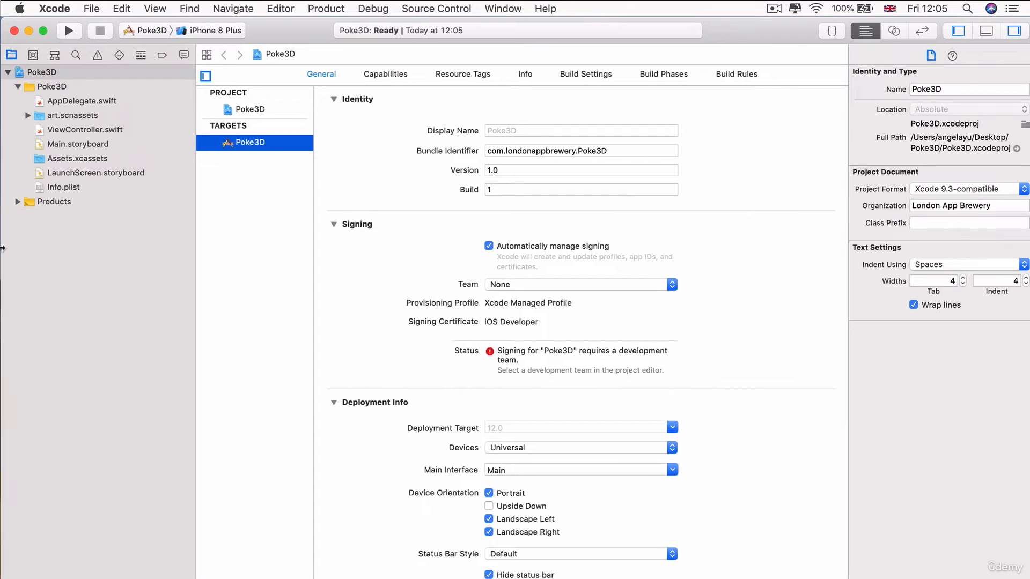
mouse_move(775, 319)
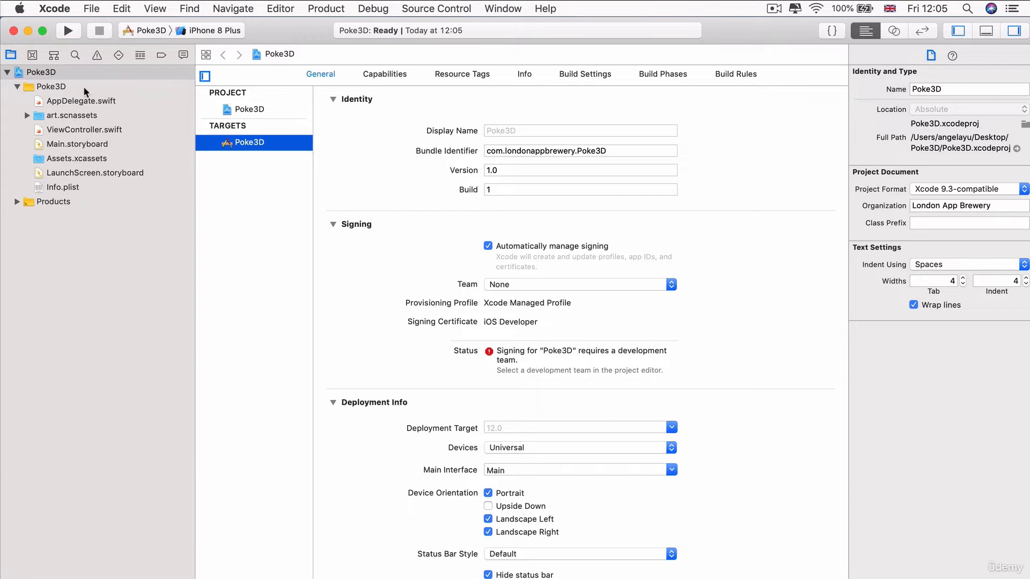
Step: Delete ship.scn and texture.png from art.scnassets, moving them to the Trash
click(74, 114)
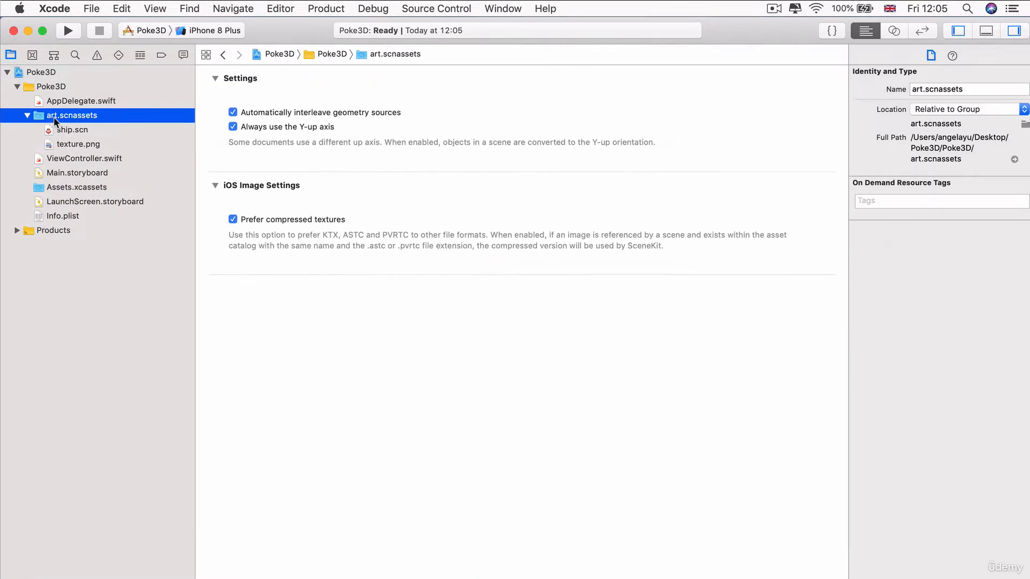
mouse_move(113, 135)
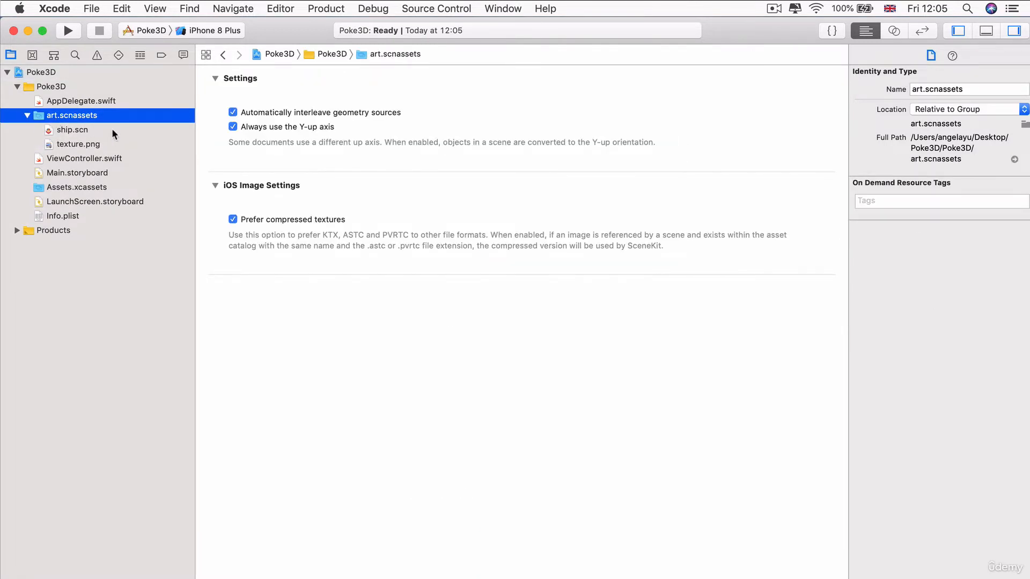
click(72, 130)
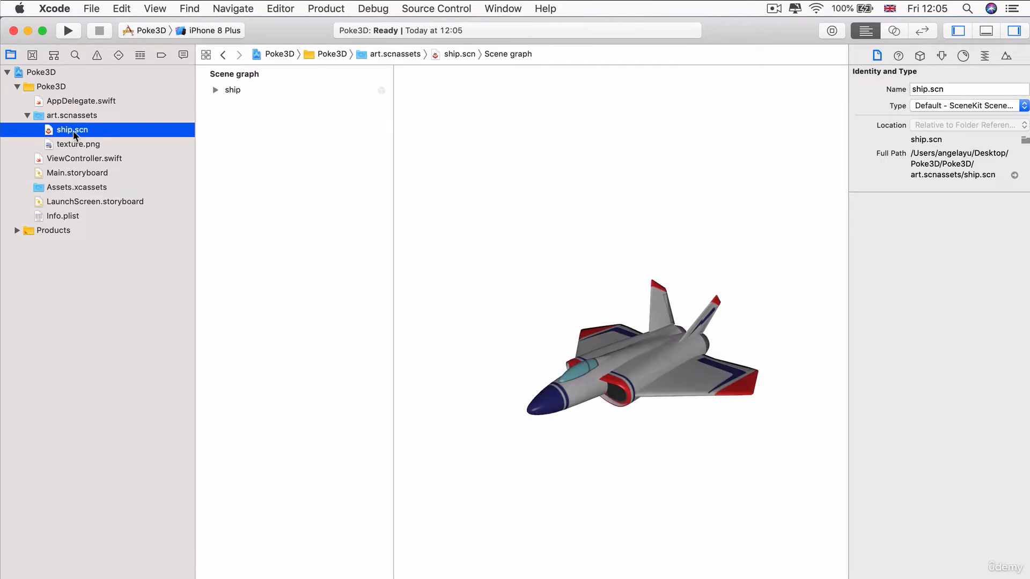
mouse_move(90, 144)
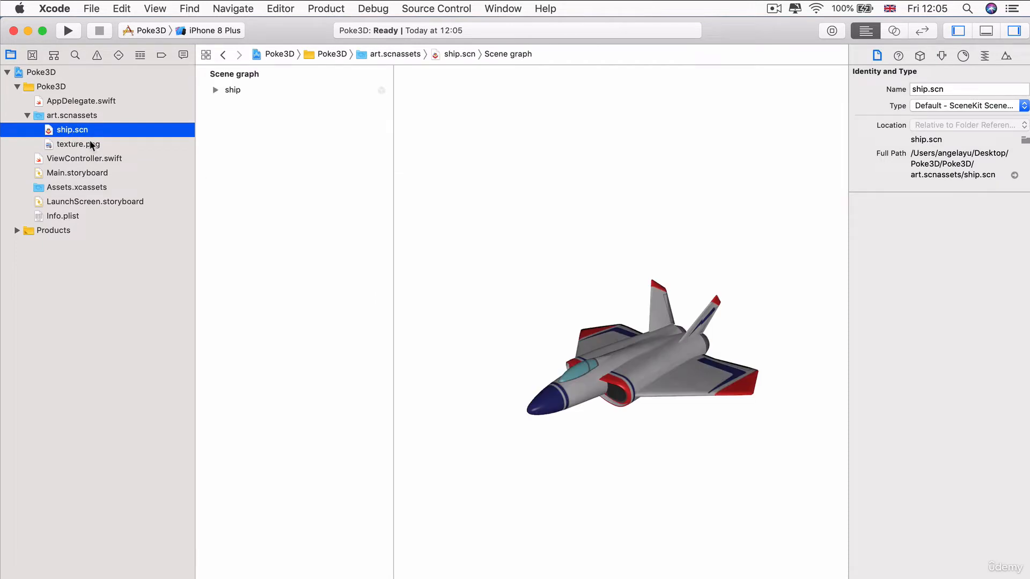
click(77, 143)
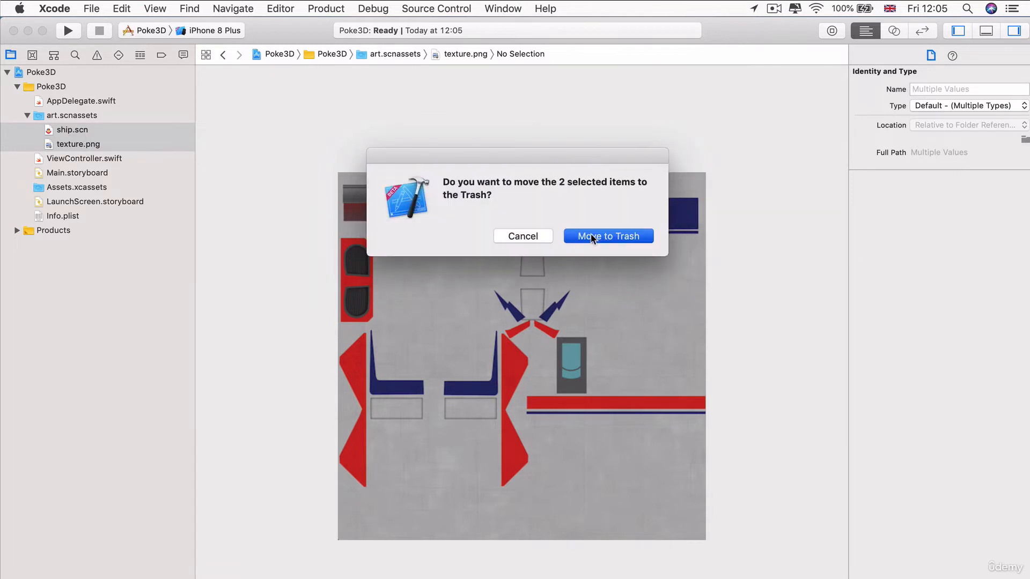
click(607, 236)
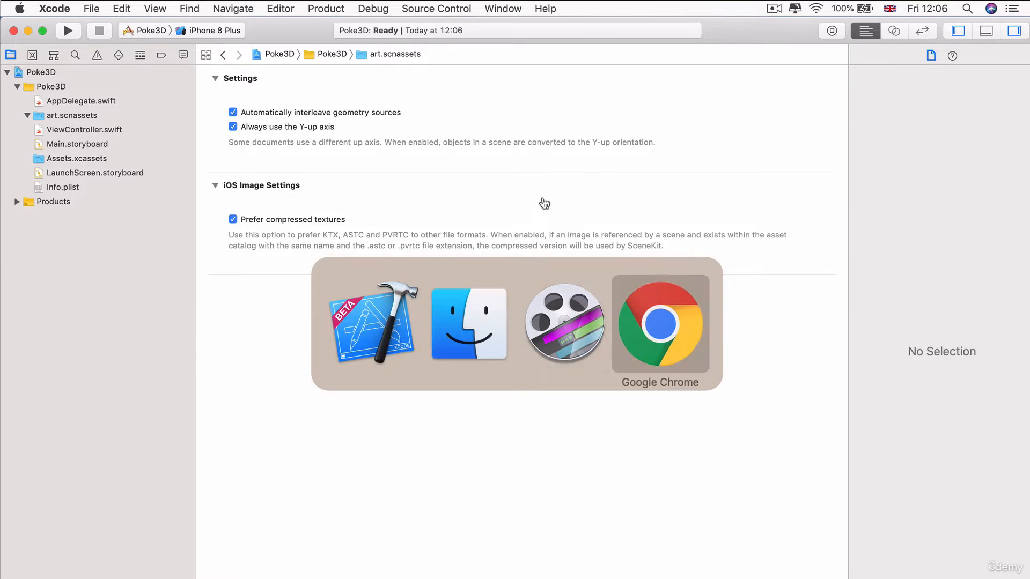
Step: Search for Eevee and Oddish on the proxies page and add both cards to the print sheet
click(660, 322)
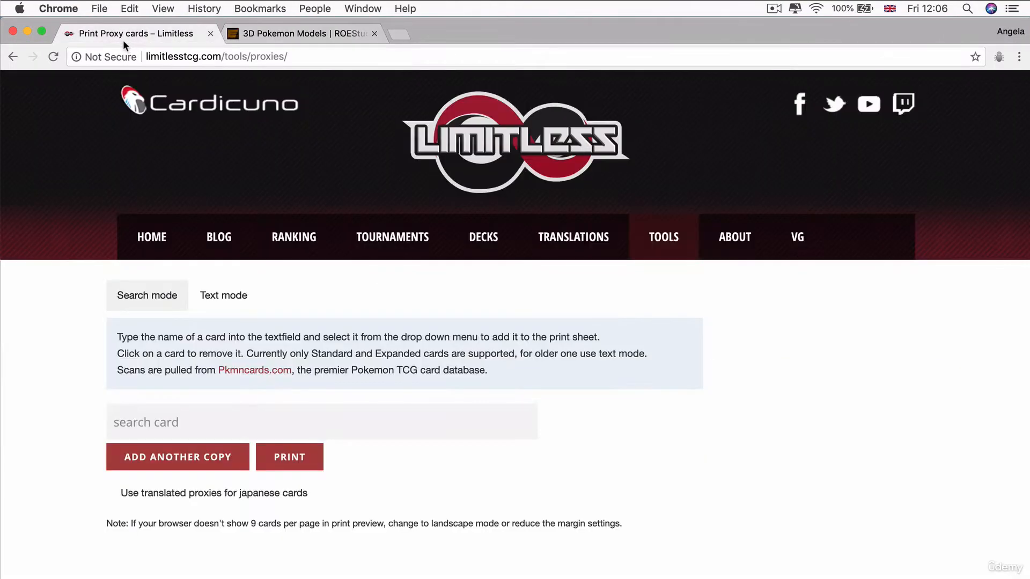
mouse_move(453, 331)
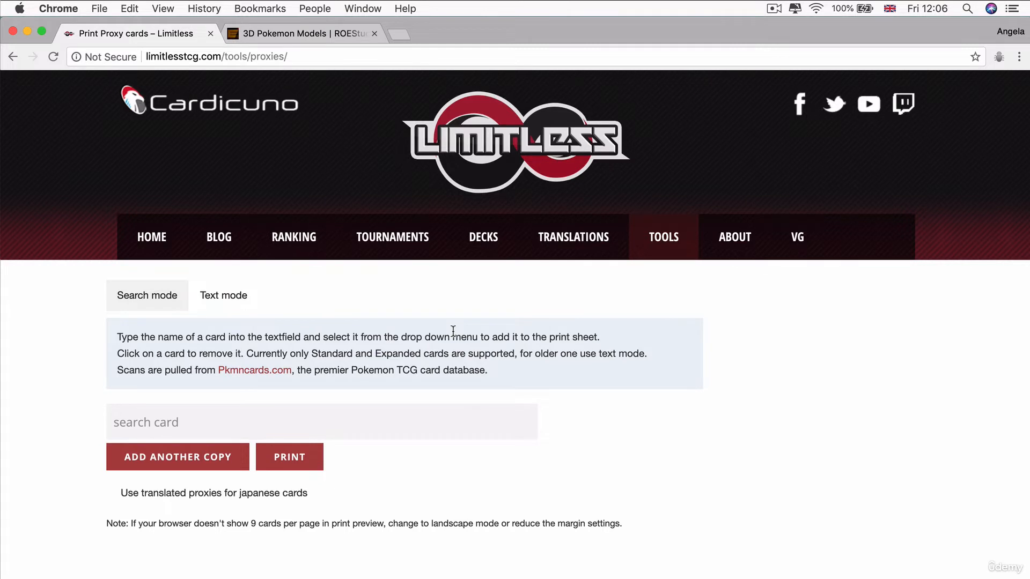
scroll(down, 3)
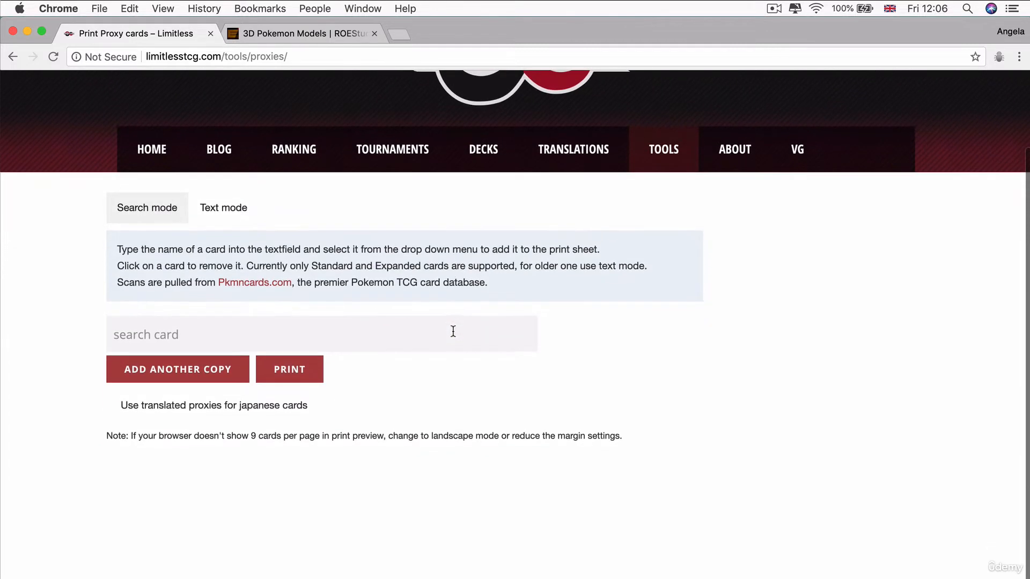
mouse_move(133, 453)
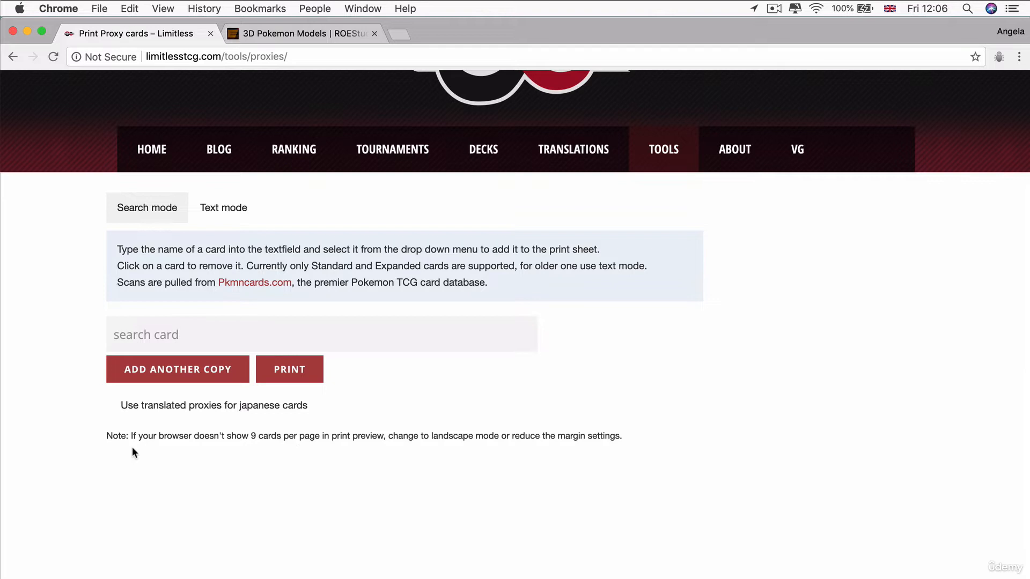
mouse_move(349, 375)
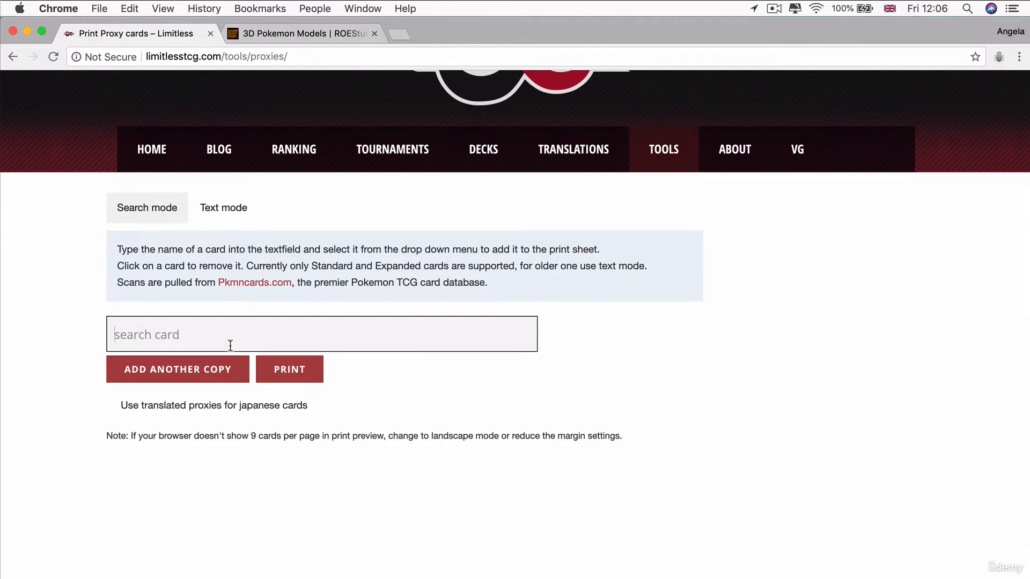
text(eev)
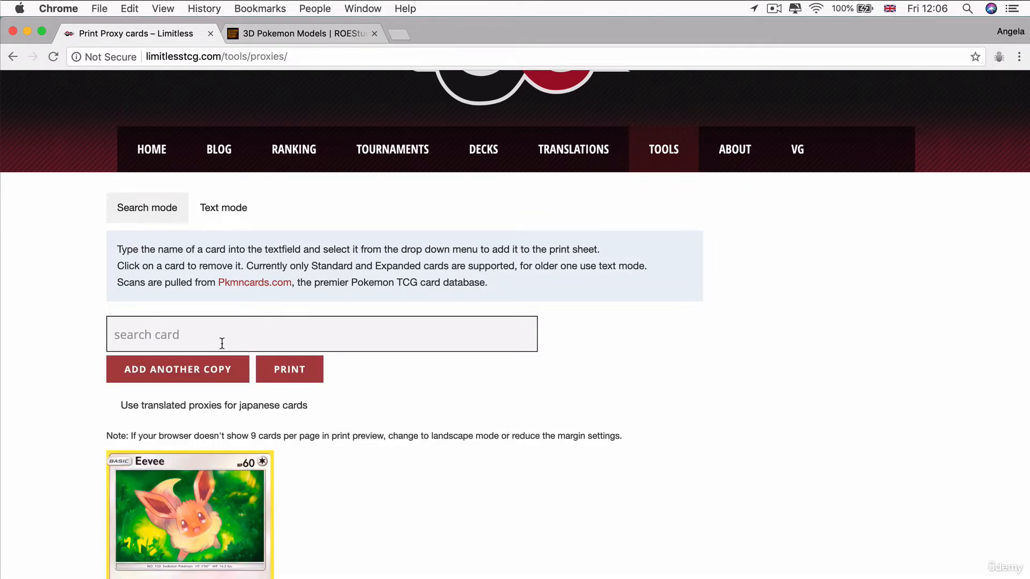
text(o)
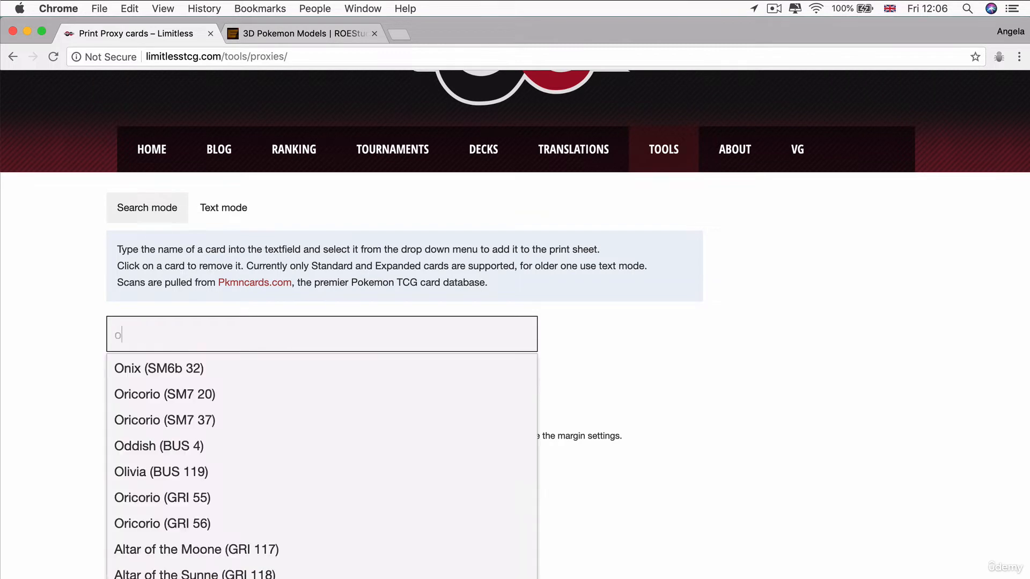
click(159, 447)
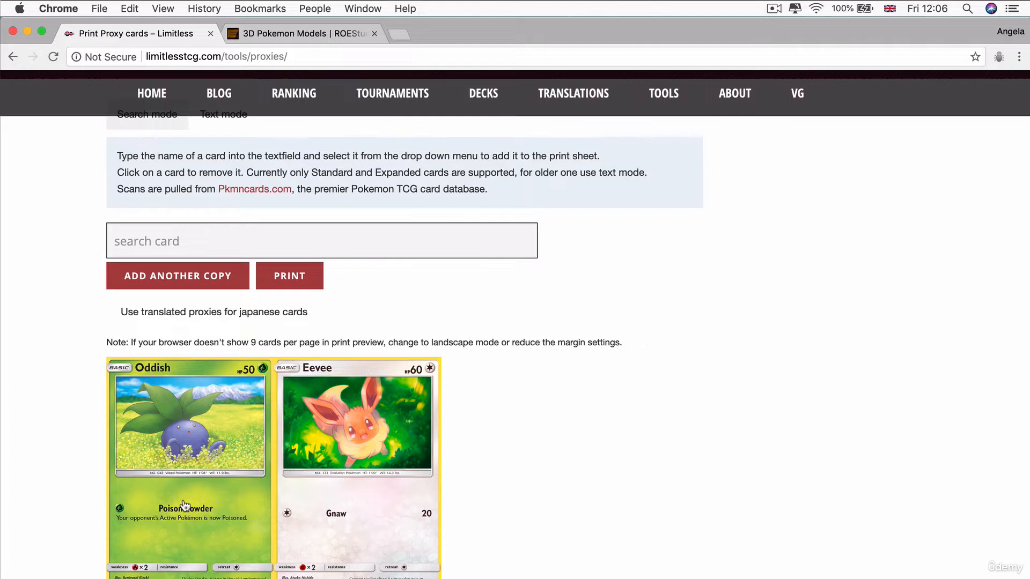
mouse_move(480, 364)
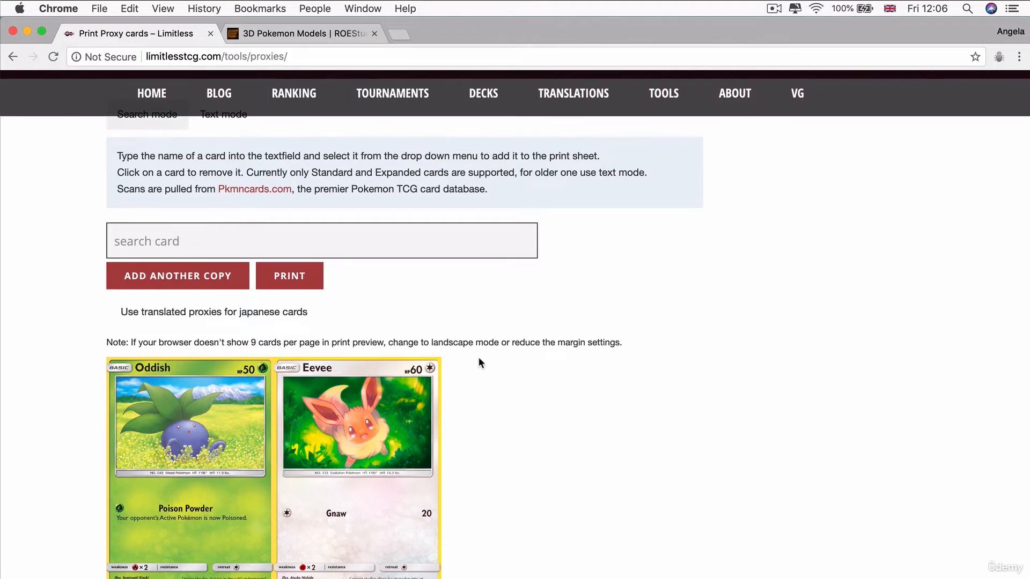
mouse_move(411, 451)
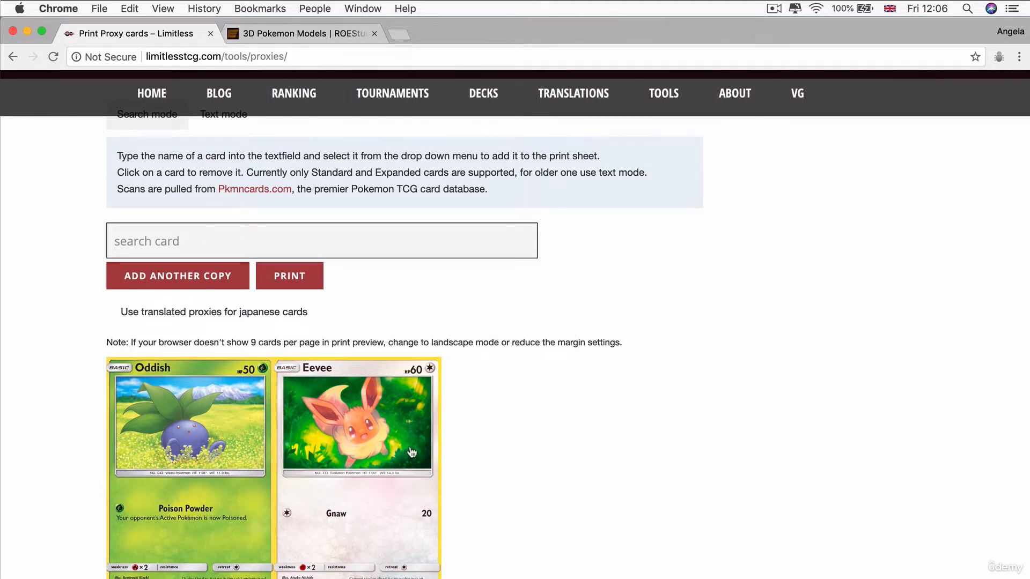
mouse_move(182, 426)
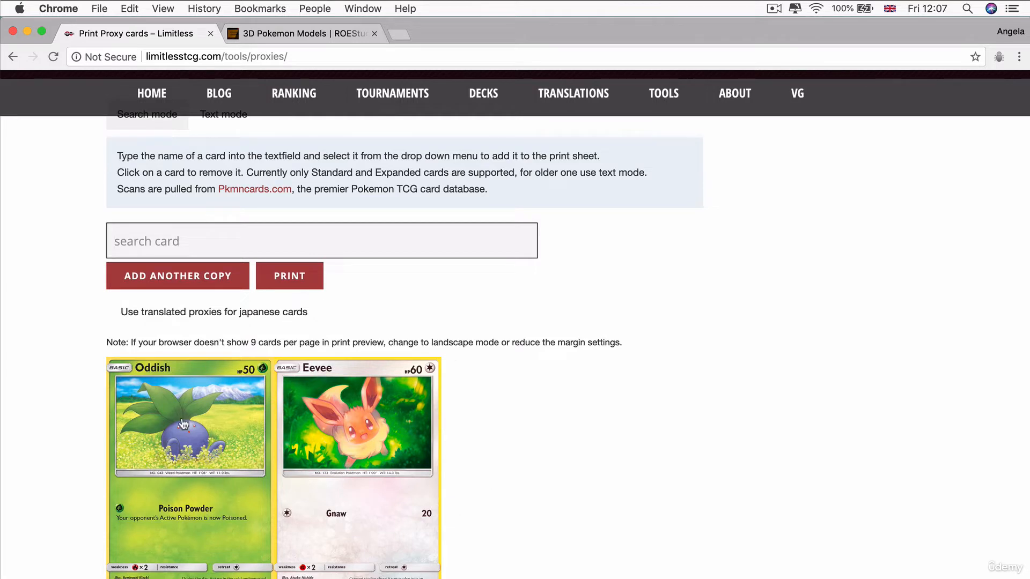
mouse_move(342, 209)
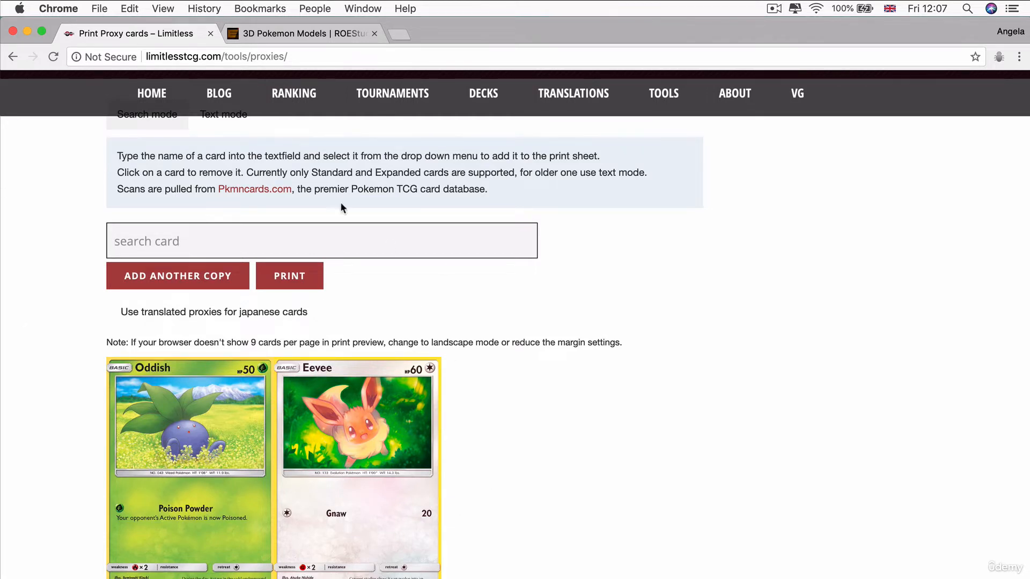
mouse_move(271, 283)
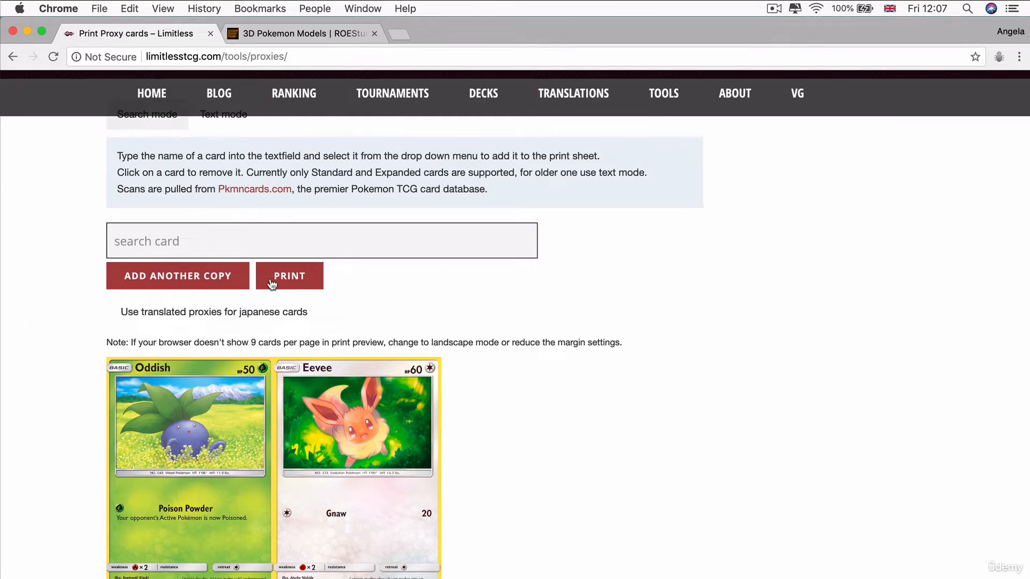
Step: Preview the card sheet in Chrome's print dialog, then cancel without printing
click(289, 276)
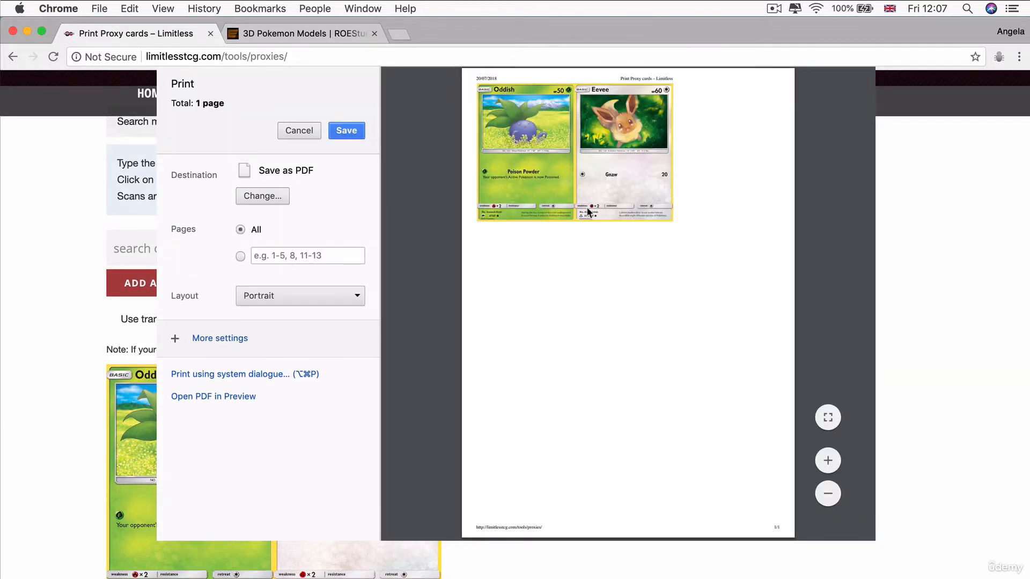
mouse_move(549, 294)
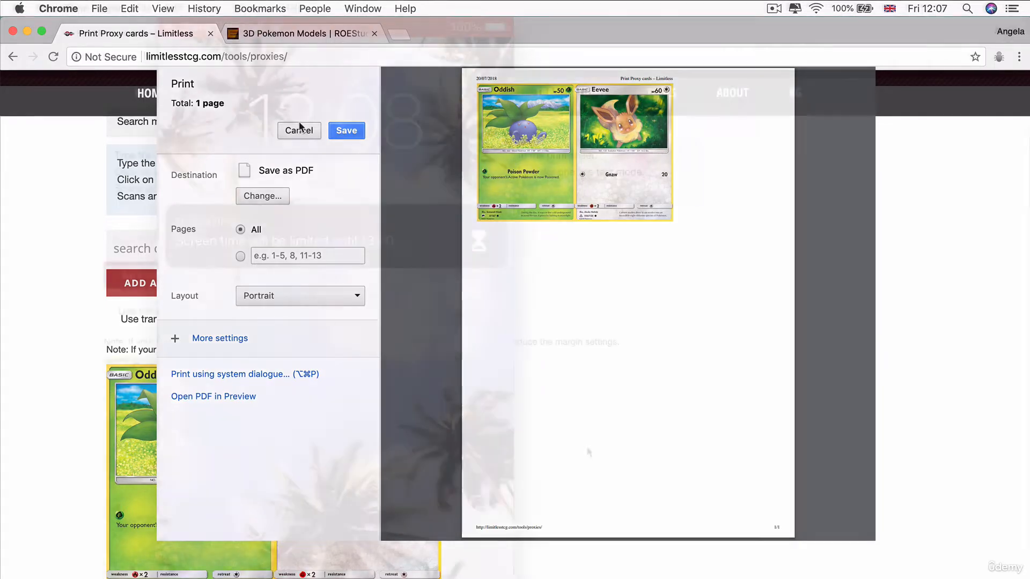
click(298, 130)
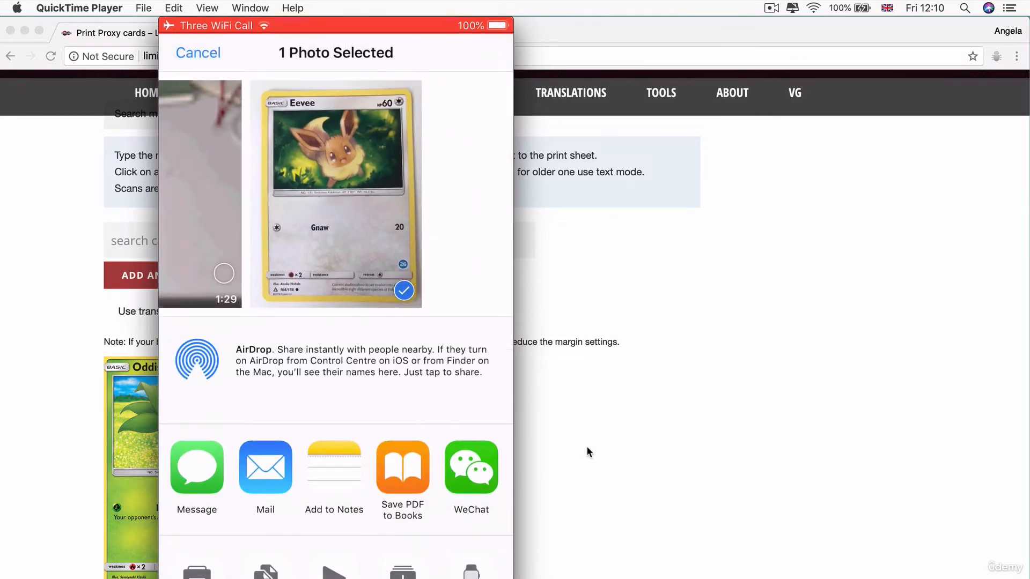
Step: AirDrop the Eevee photo from the mirrored iPhone to the Mac
click(196, 361)
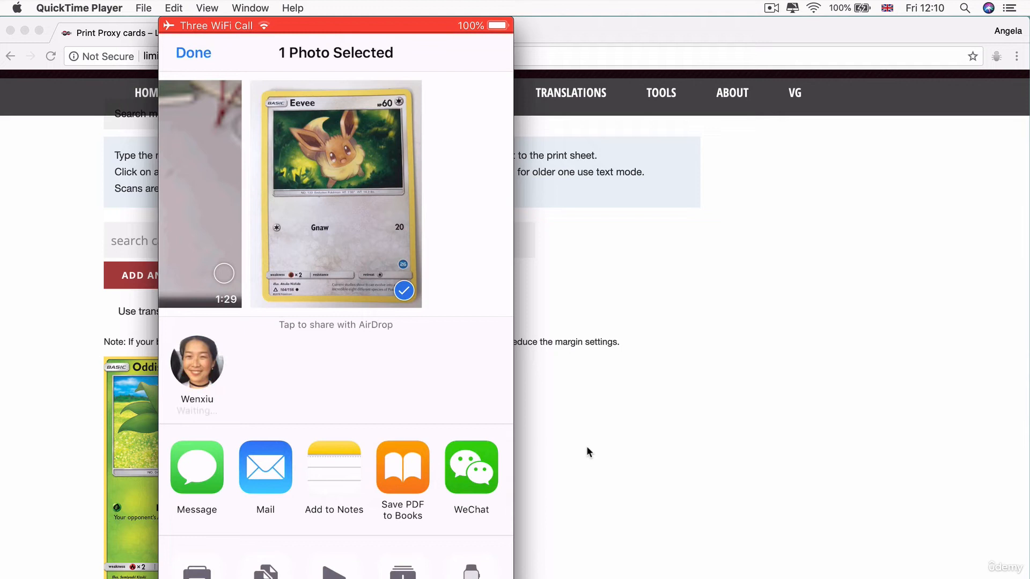
click(195, 362)
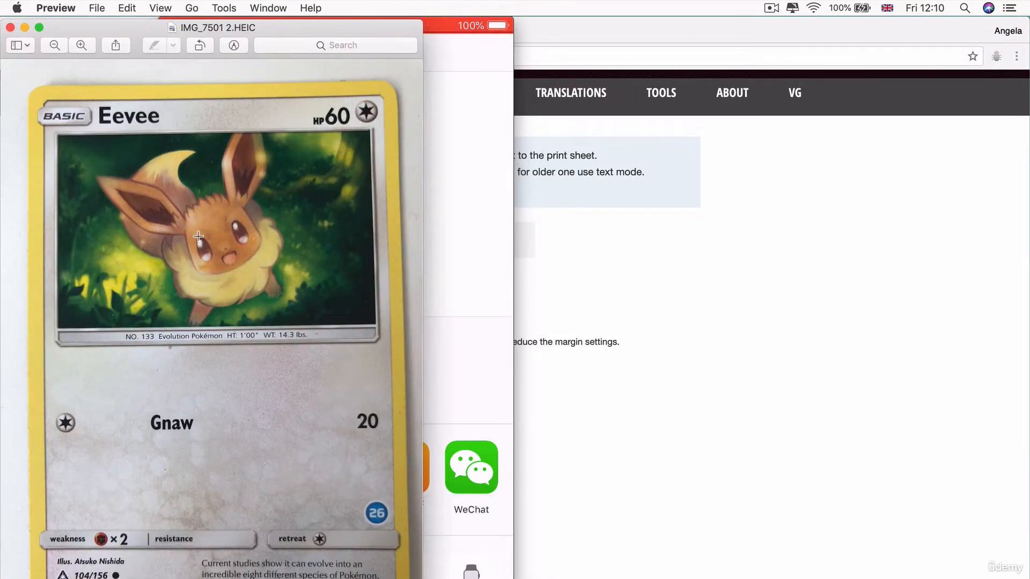
mouse_move(301, 60)
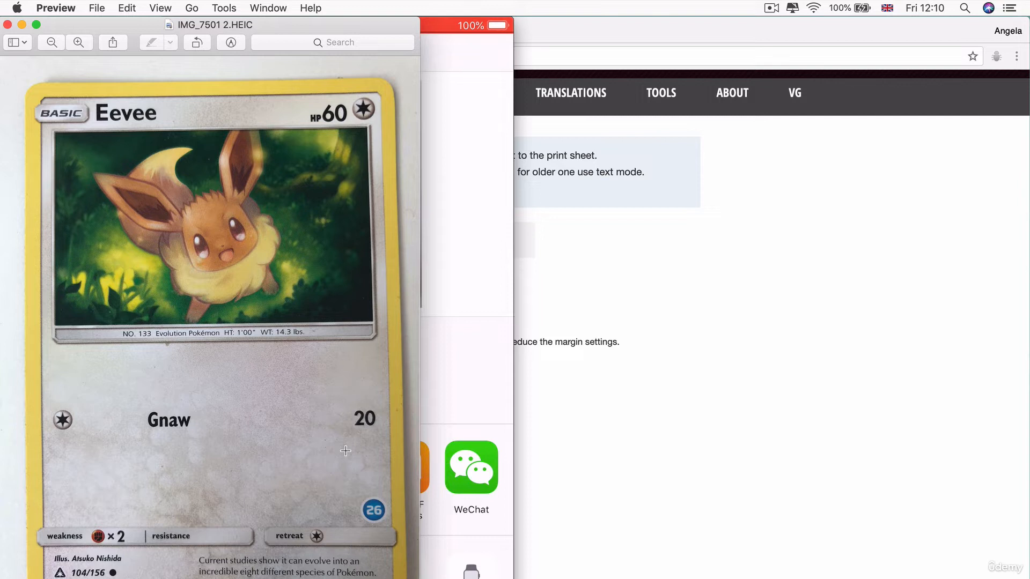
mouse_move(343, 425)
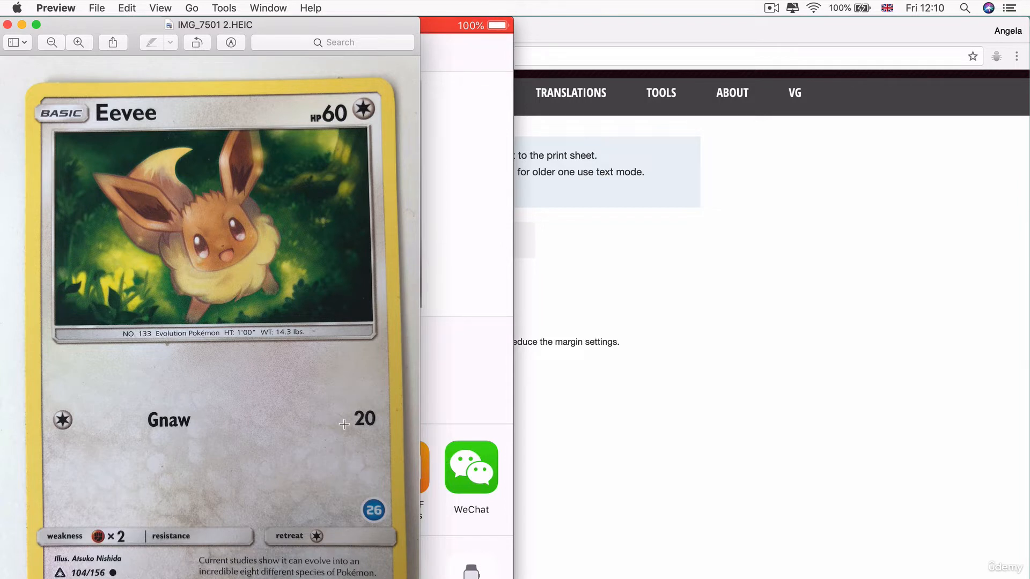
mouse_move(229, 248)
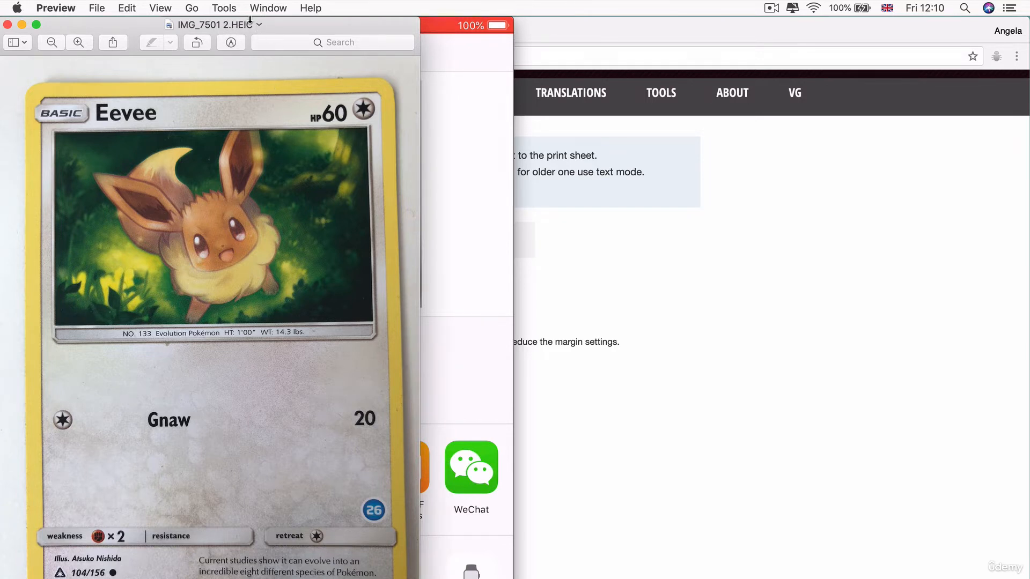
mouse_move(222, 34)
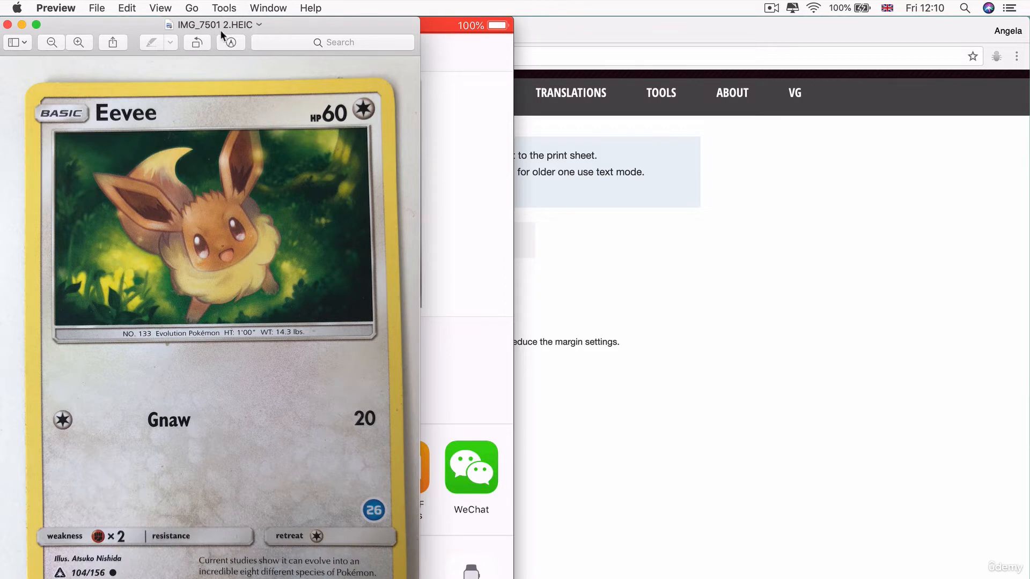
mouse_move(247, 30)
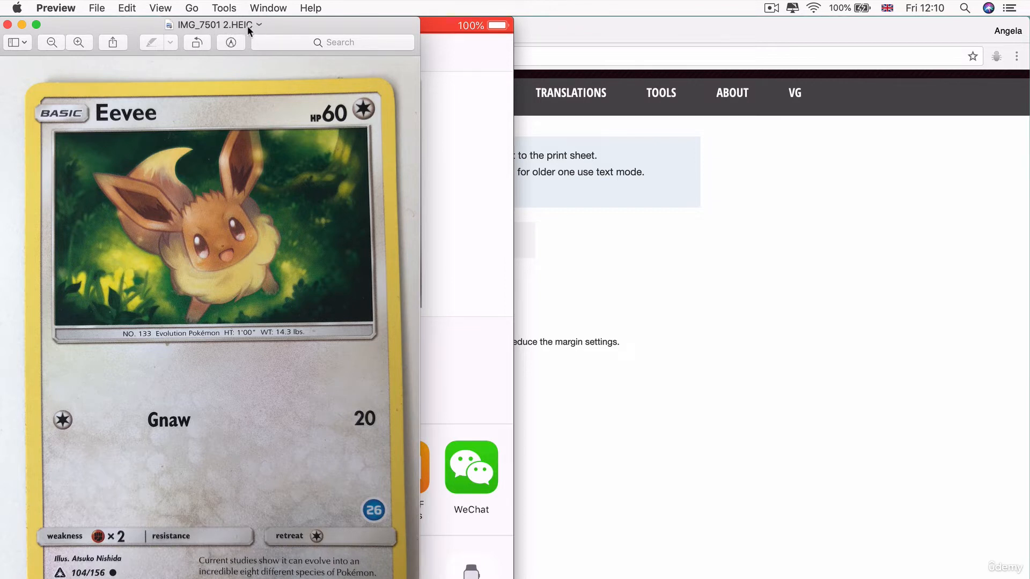
Step: Begin exporting the photo as a PNG named eevee via File > Export
click(96, 7)
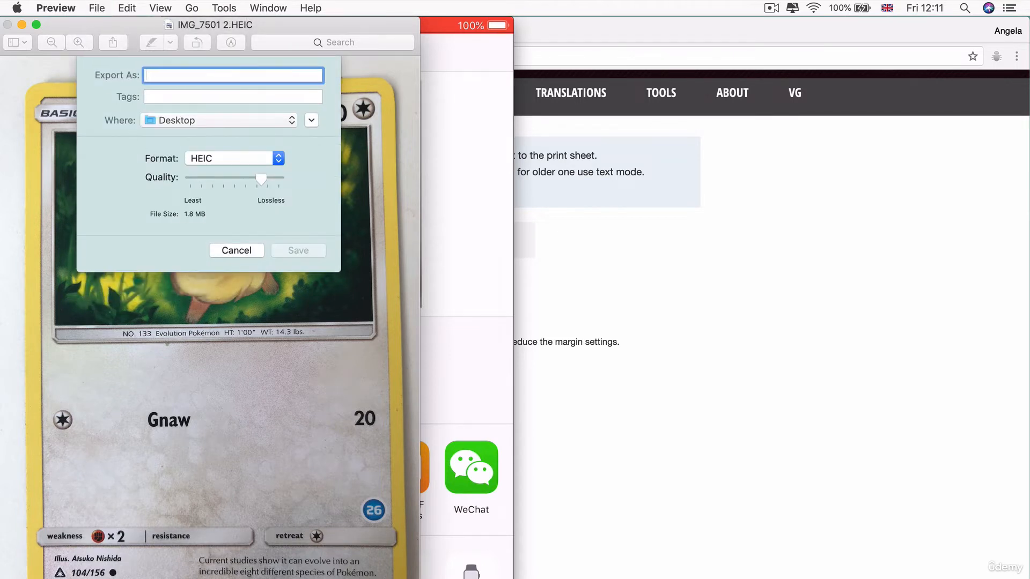
text(eevee)
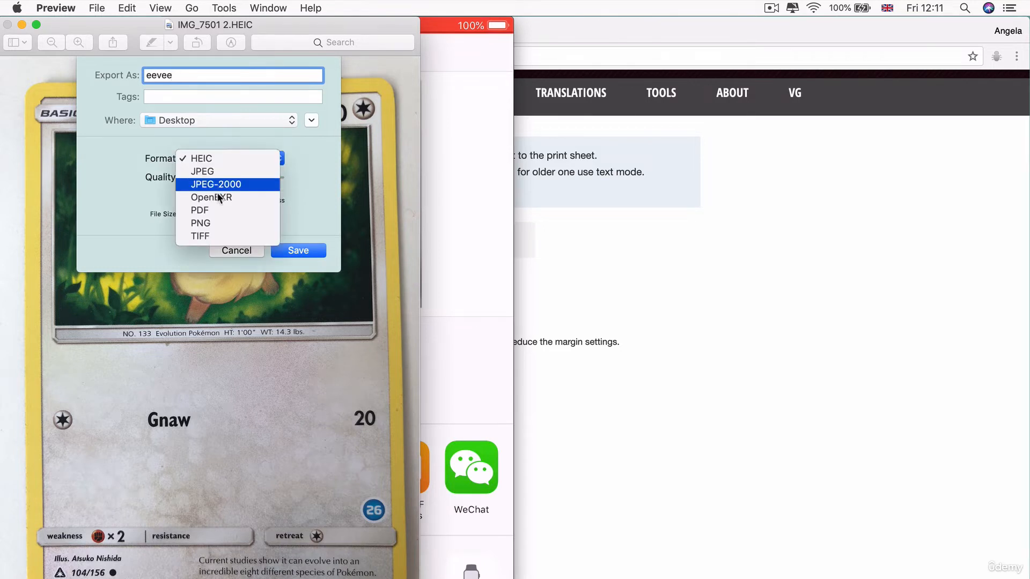
click(200, 223)
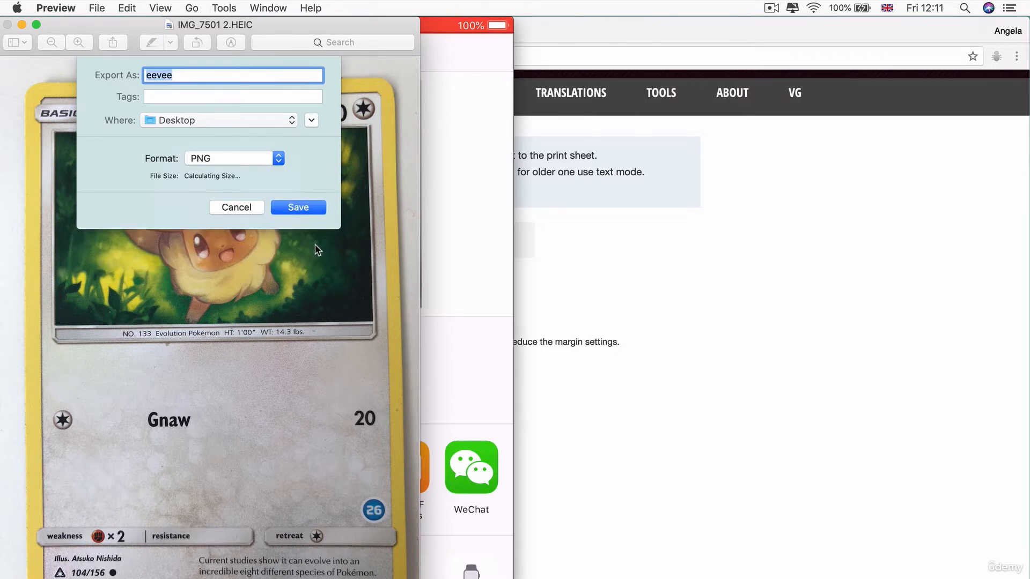
click(297, 207)
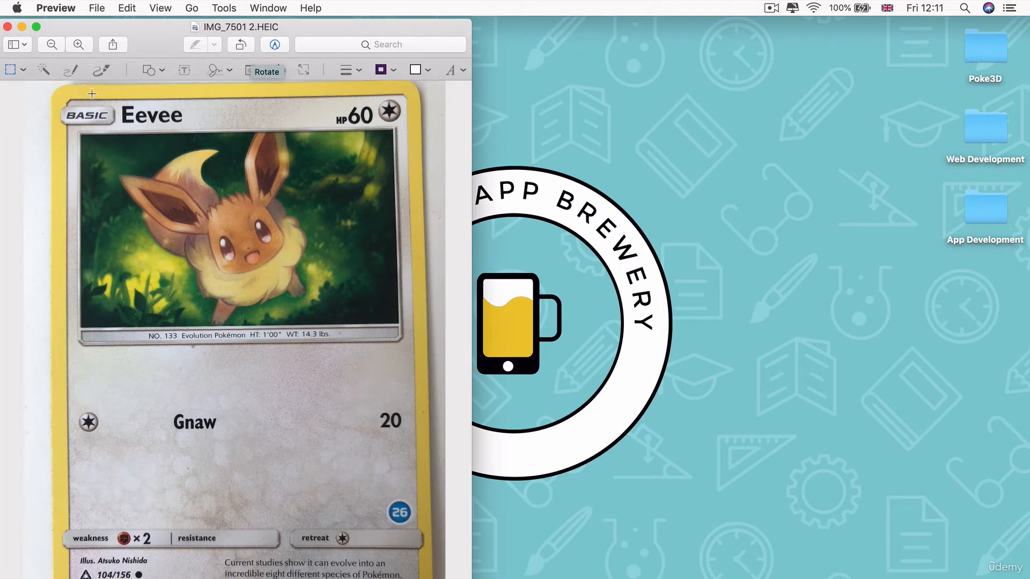
Step: Raise exposure, contrast, highlights, shadows, saturation and sharpness in Adjust Colour, then close it
click(265, 71)
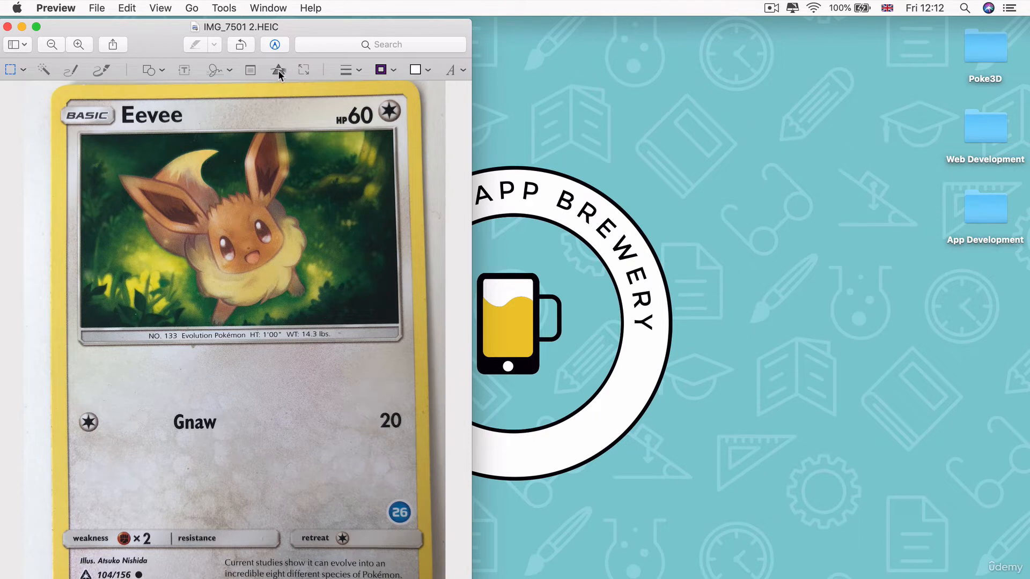
click(278, 70)
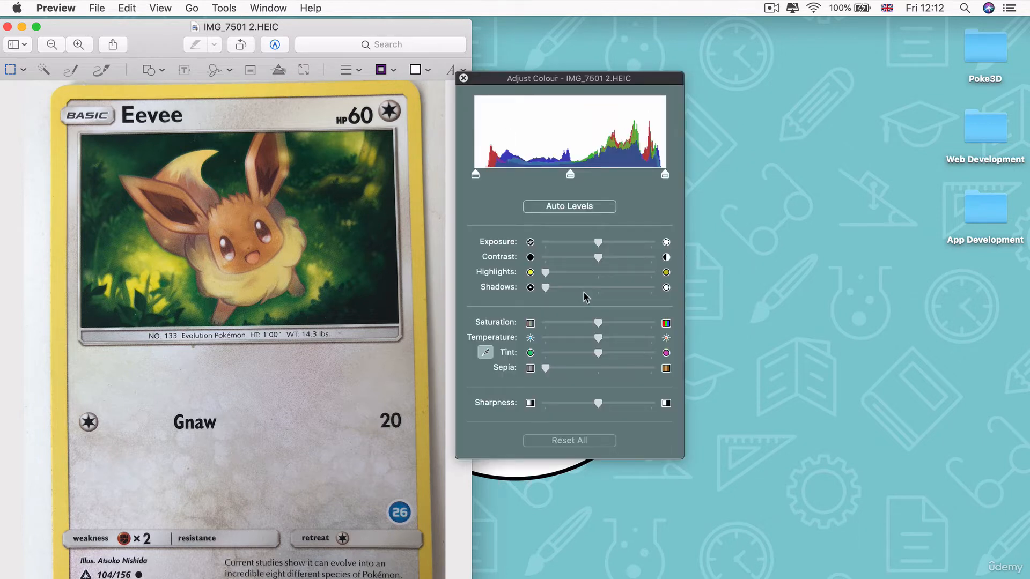
mouse_move(678, 225)
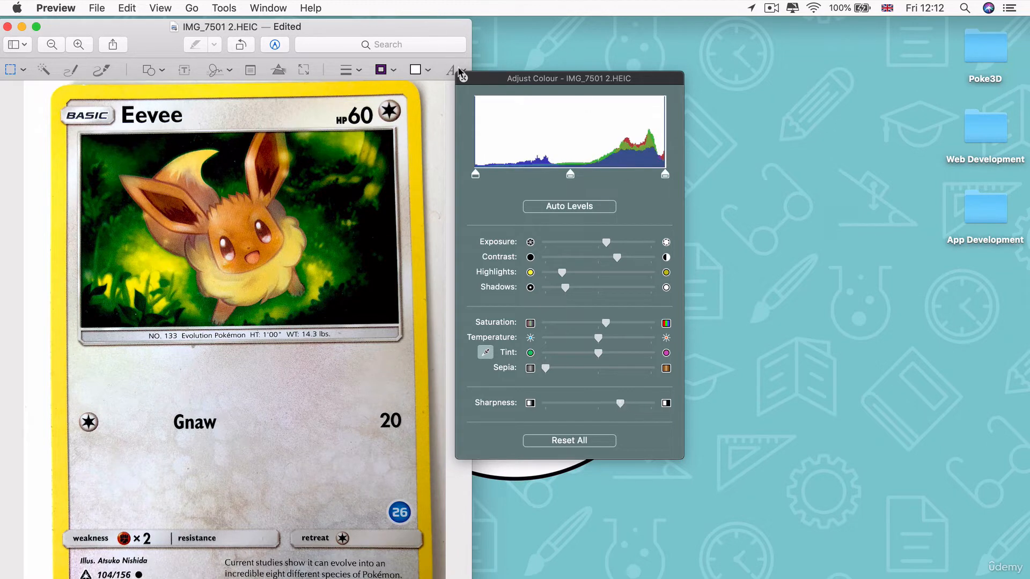
click(97, 8)
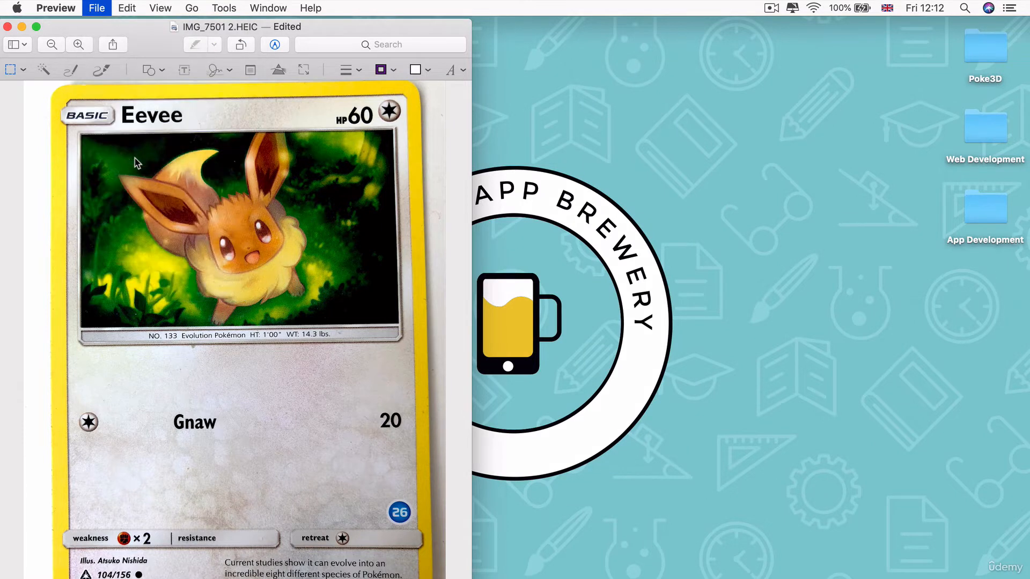
Step: Export the edited photo as a PNG named eevee-card to the Desktop
click(96, 7)
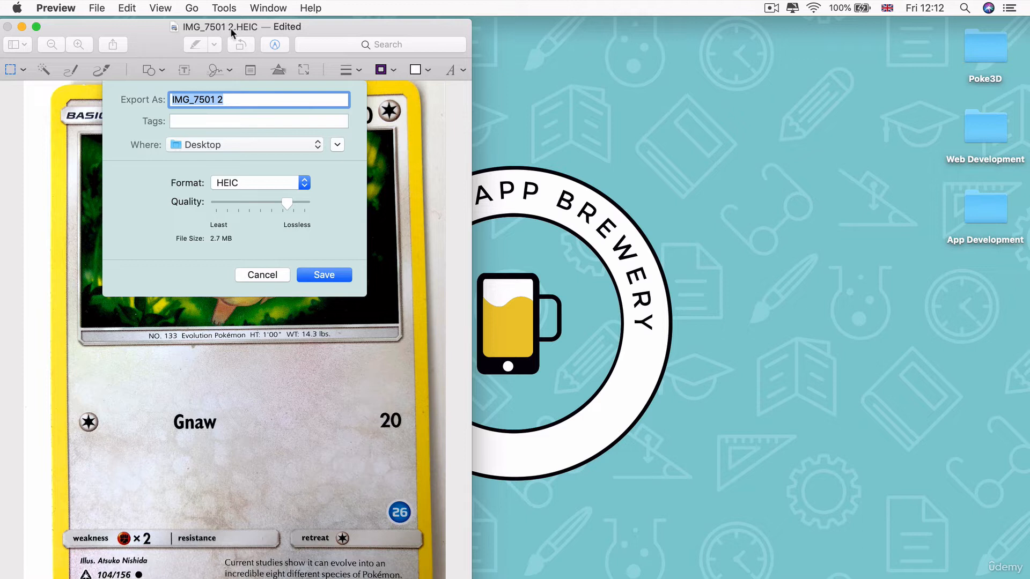
mouse_move(260, 21)
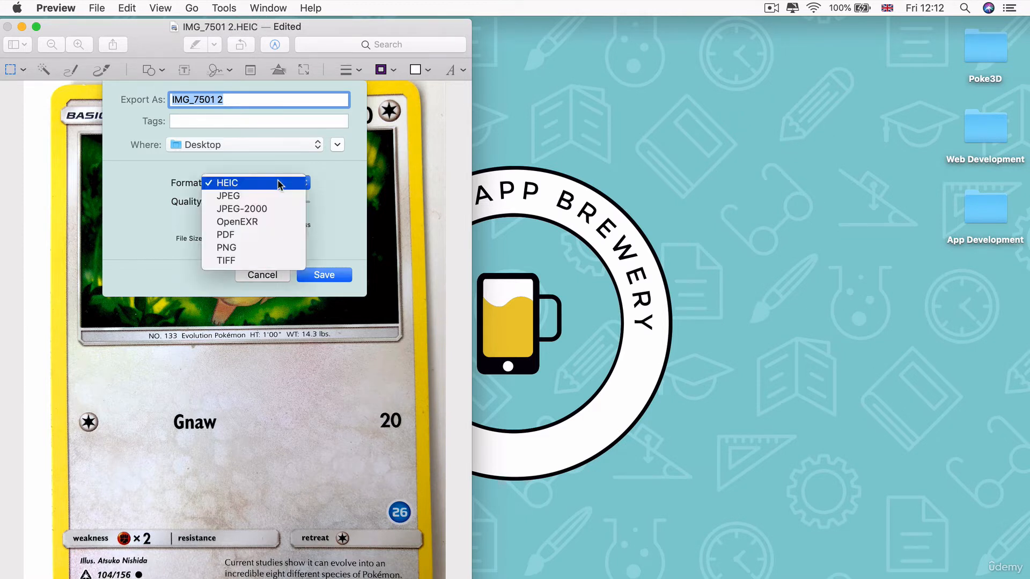
click(226, 248)
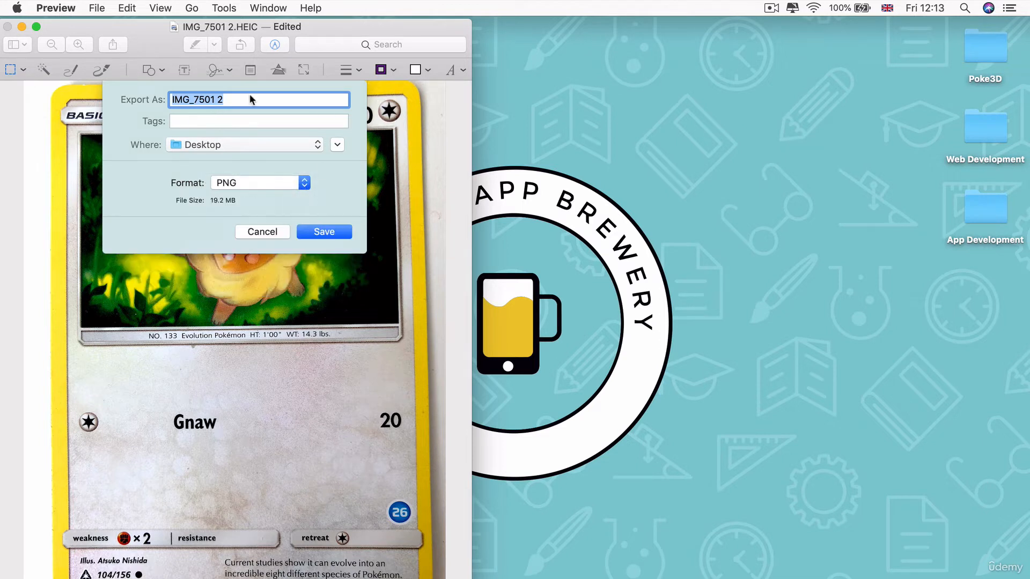
text(e)
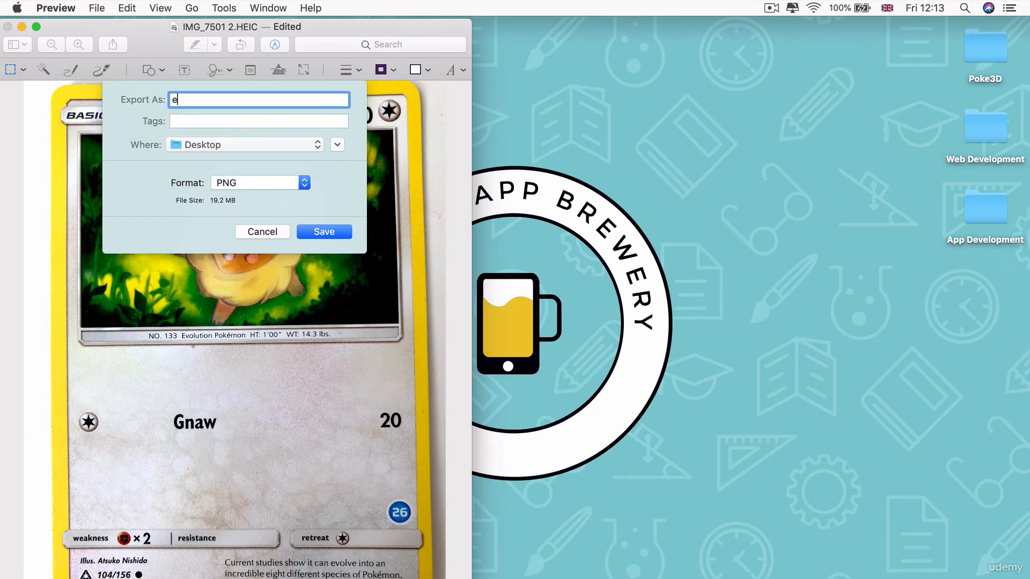
text(evee-ca)
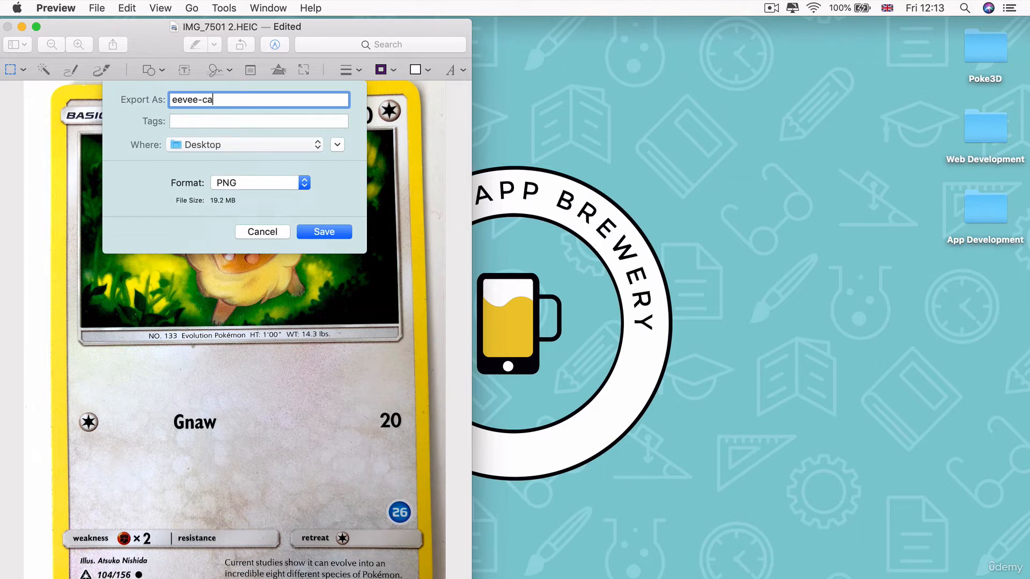
click(262, 232)
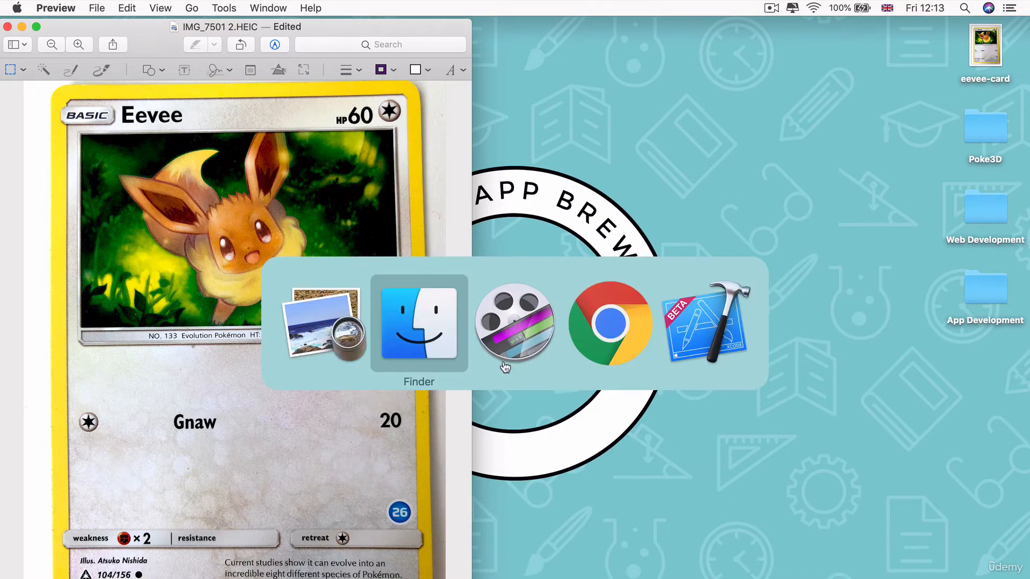
Step: Switch back to Xcode, open Assets.xcassets and re-expand art.scnassets
click(705, 326)
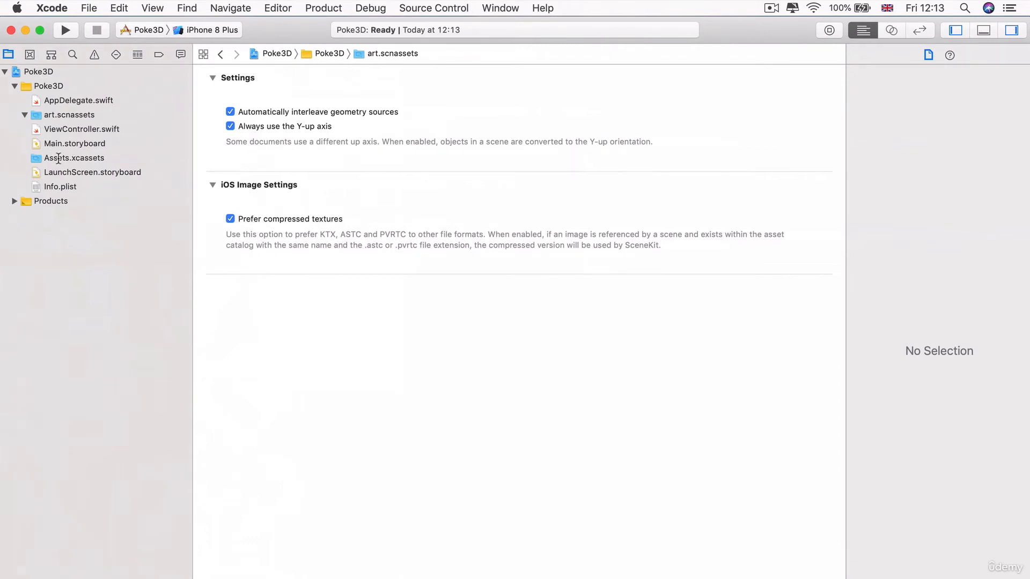
click(74, 157)
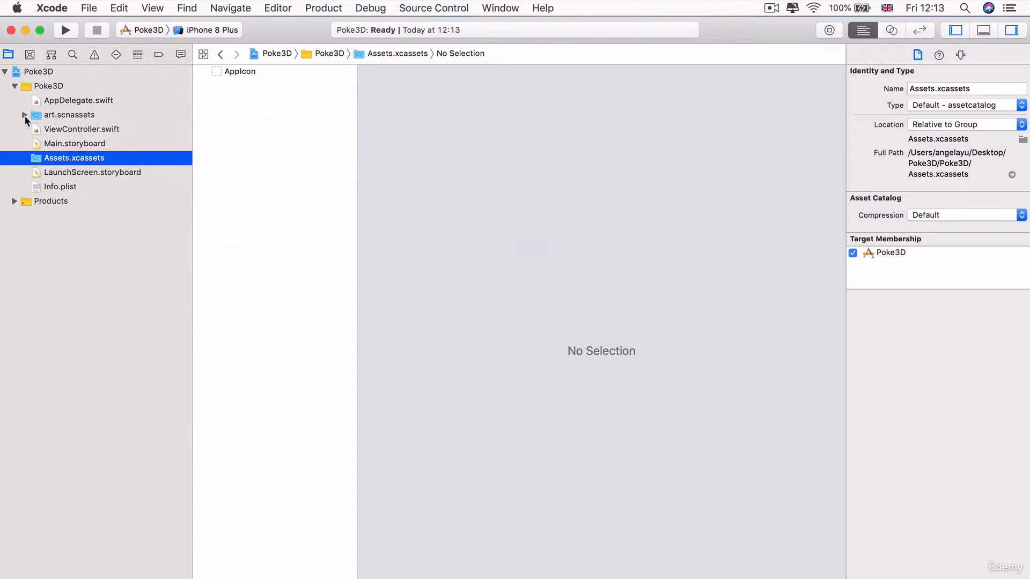
click(24, 114)
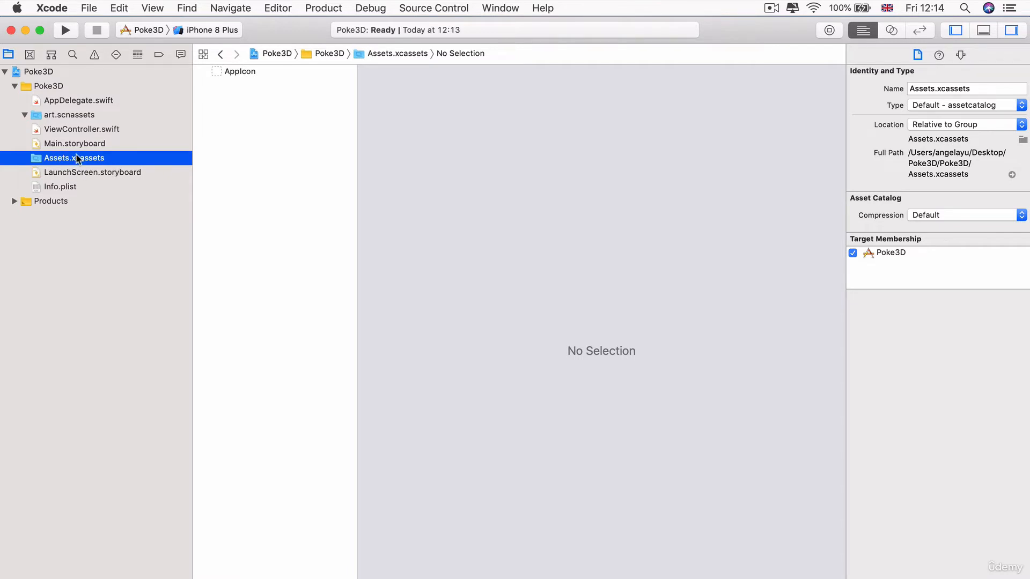
mouse_move(267, 177)
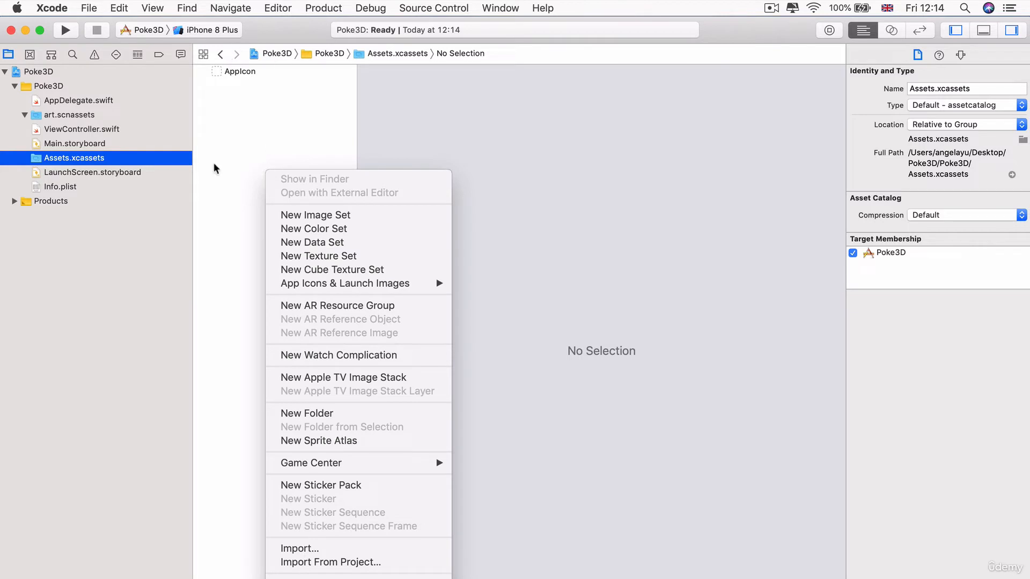
mouse_move(302, 42)
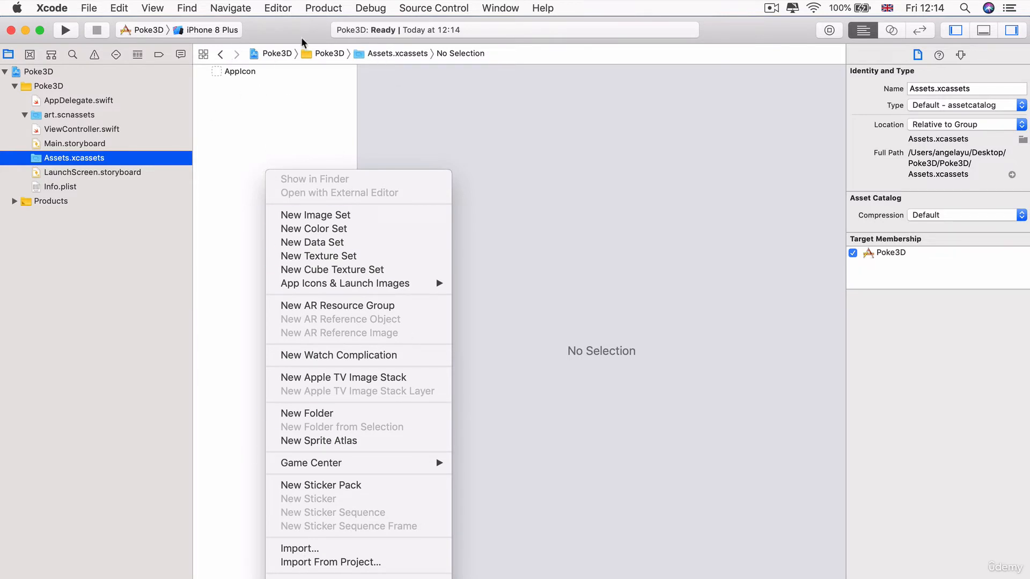
mouse_move(332, 269)
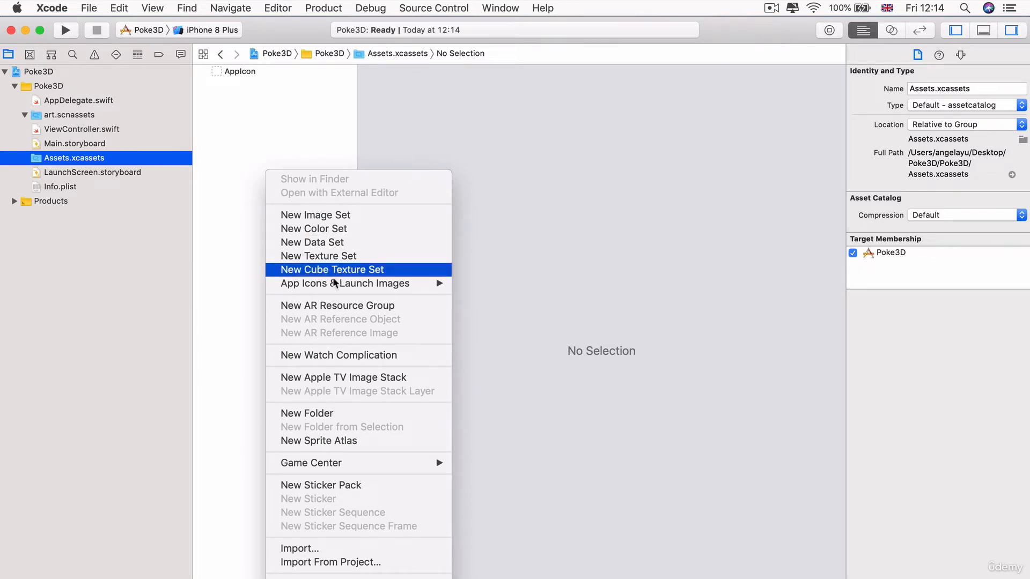
Step: Create a New AR Resource Group and name it PokemonImages in the Attributes inspector
click(337, 306)
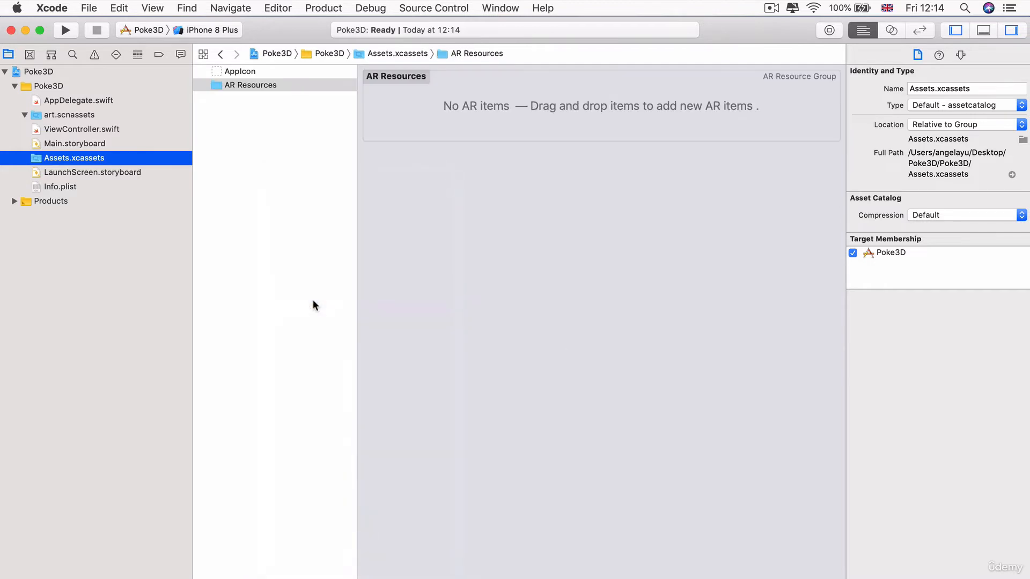
click(251, 85)
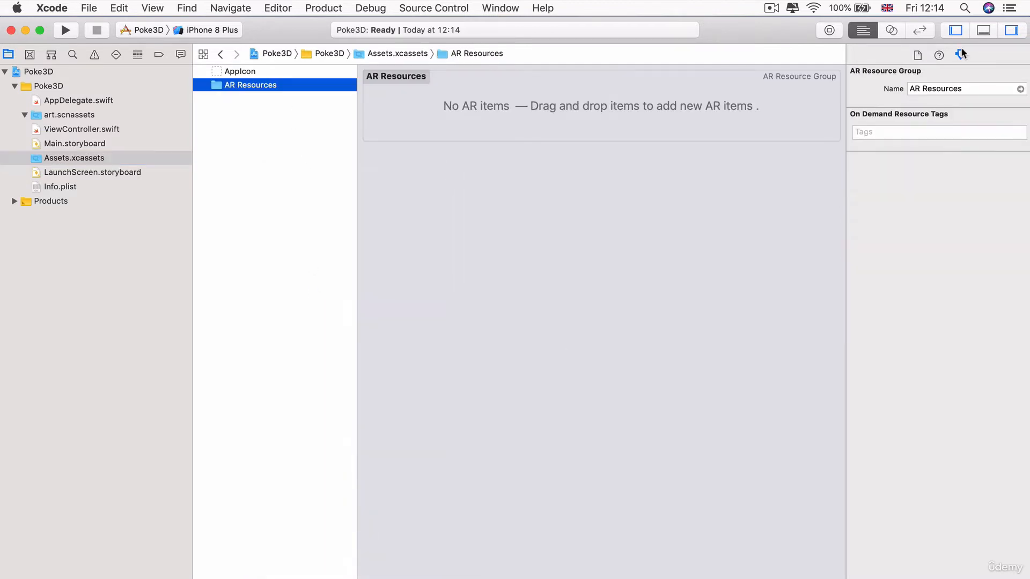
click(966, 89)
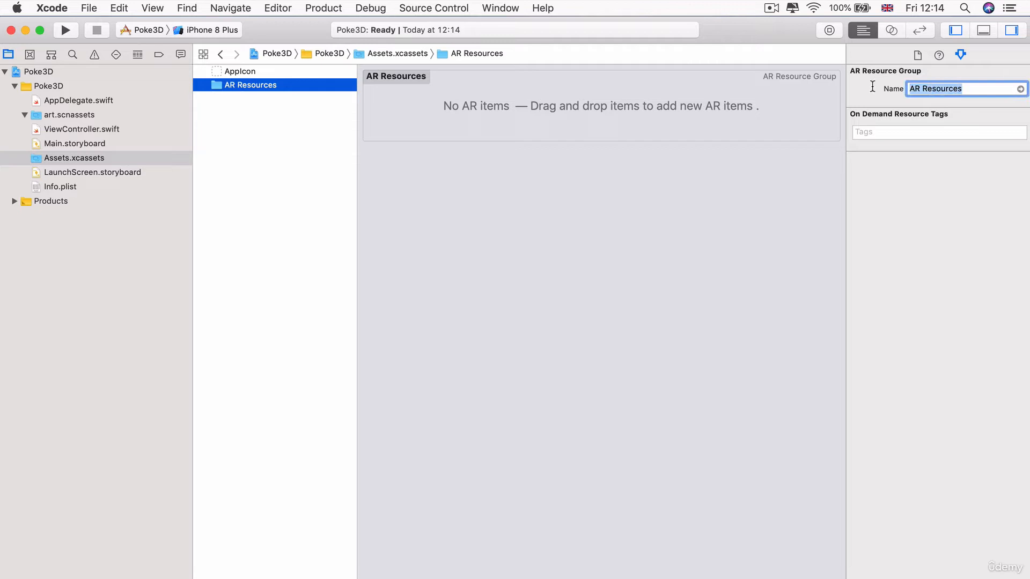
text(PokemonImages)
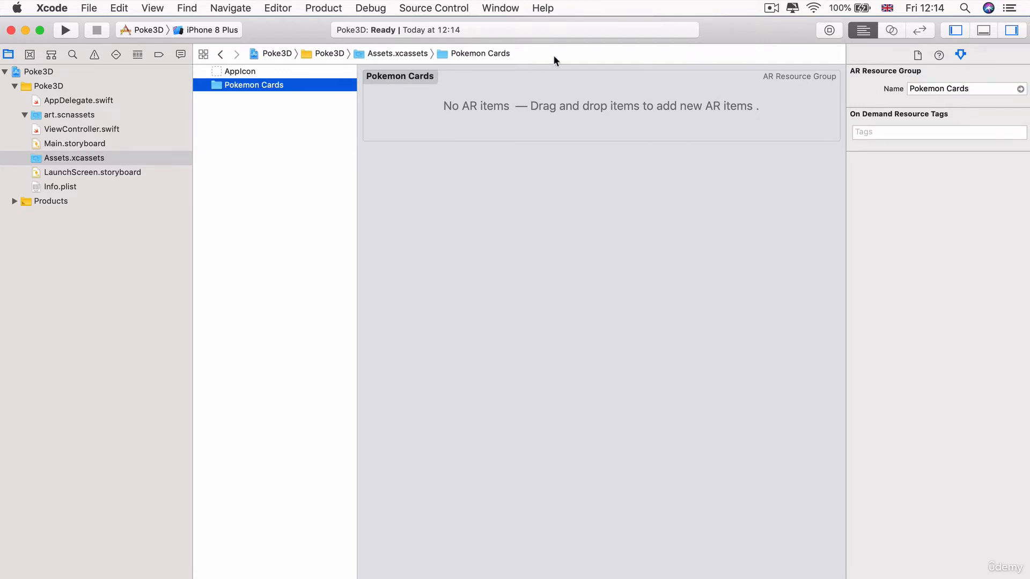
mouse_move(647, 79)
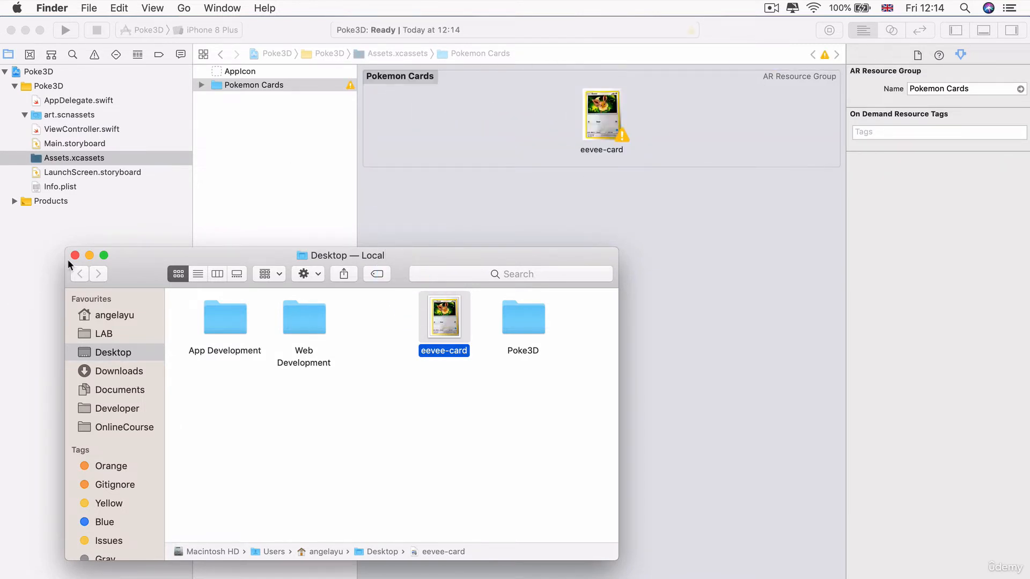
Step: Close the Finder Desktop window after adding eevee-card to the Pokemon Cards group
click(74, 255)
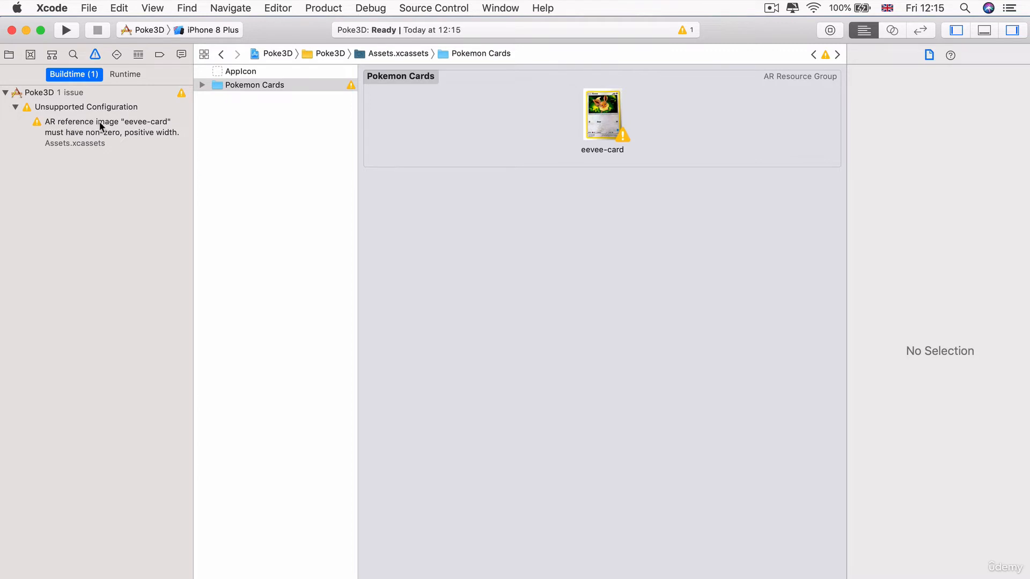
mouse_move(84, 138)
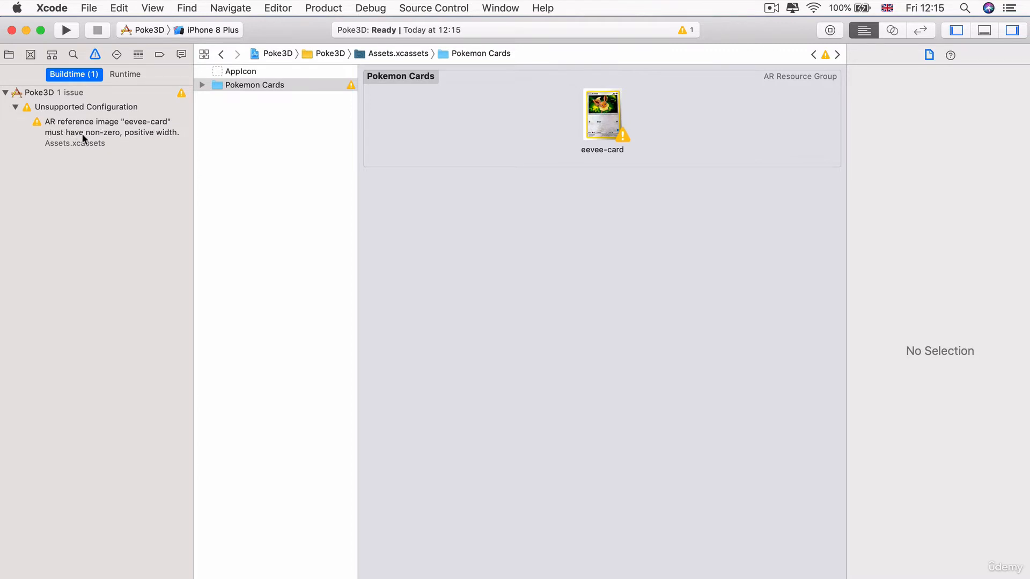
mouse_move(163, 145)
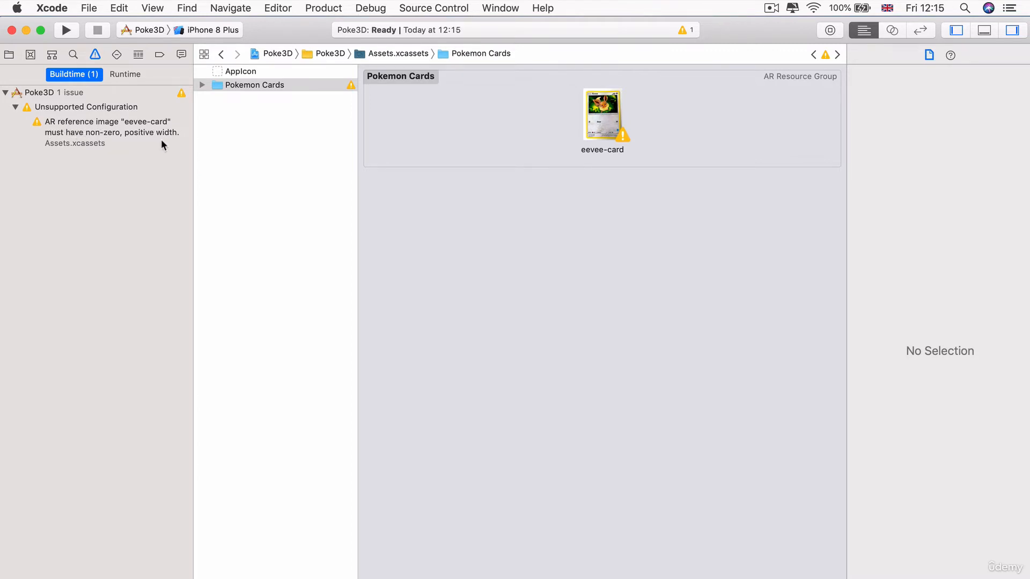
mouse_move(611, 117)
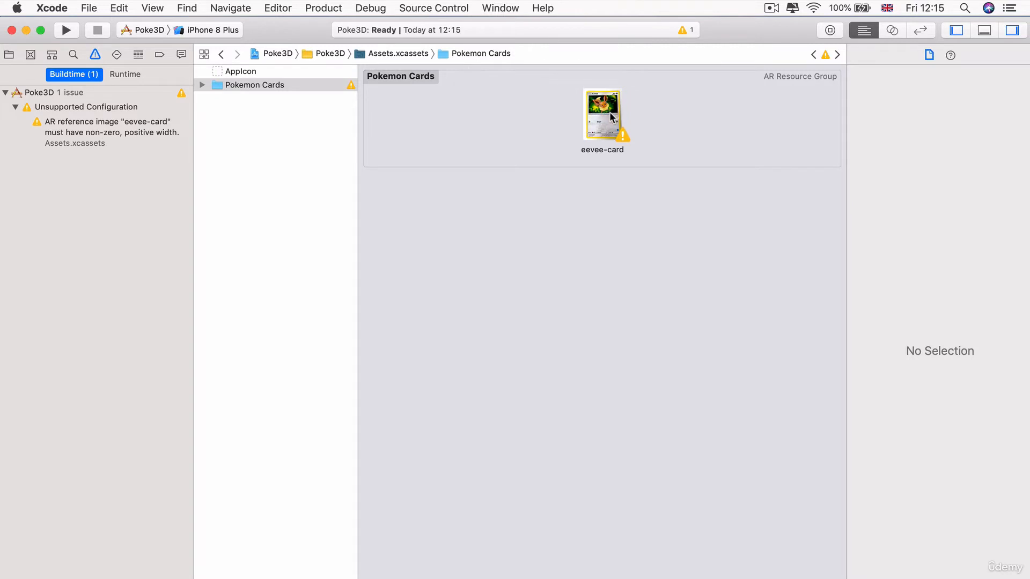
Step: Set eevee-card's physical width to 0.065 m in the Attributes inspector, then return to the file list
click(602, 115)
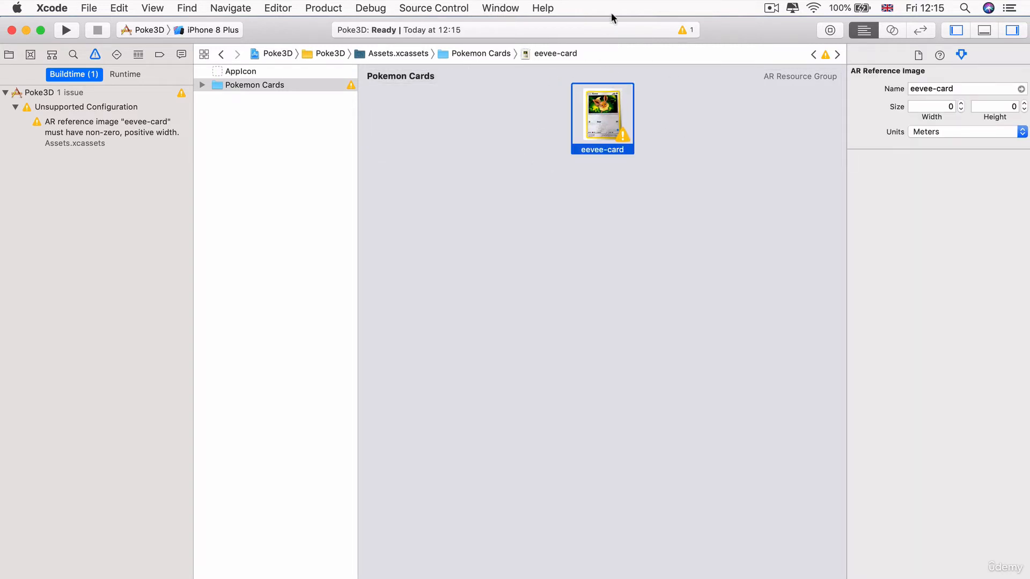
mouse_move(959, 107)
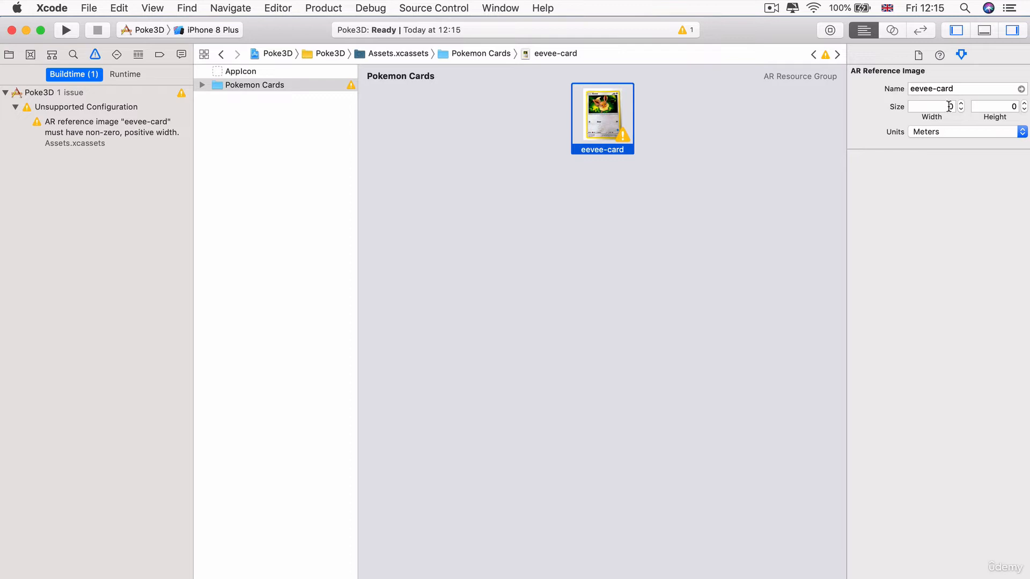
click(931, 106)
text(.065)
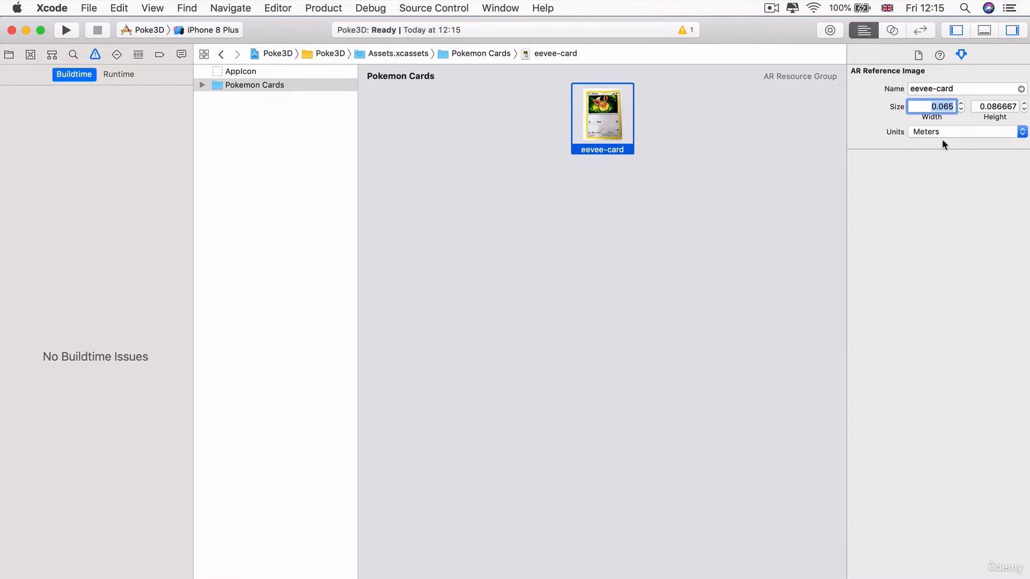
mouse_move(970, 106)
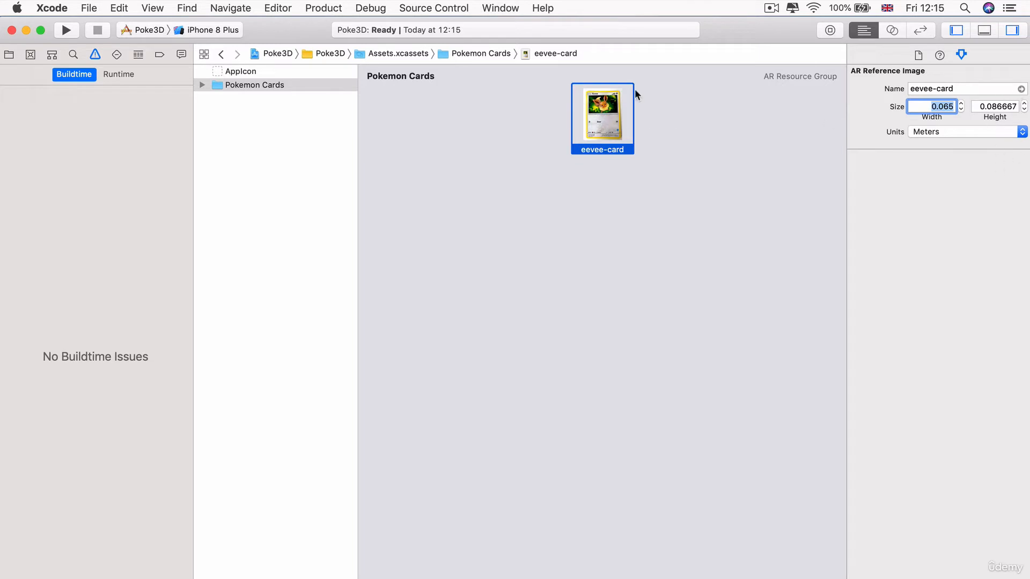
mouse_move(988, 192)
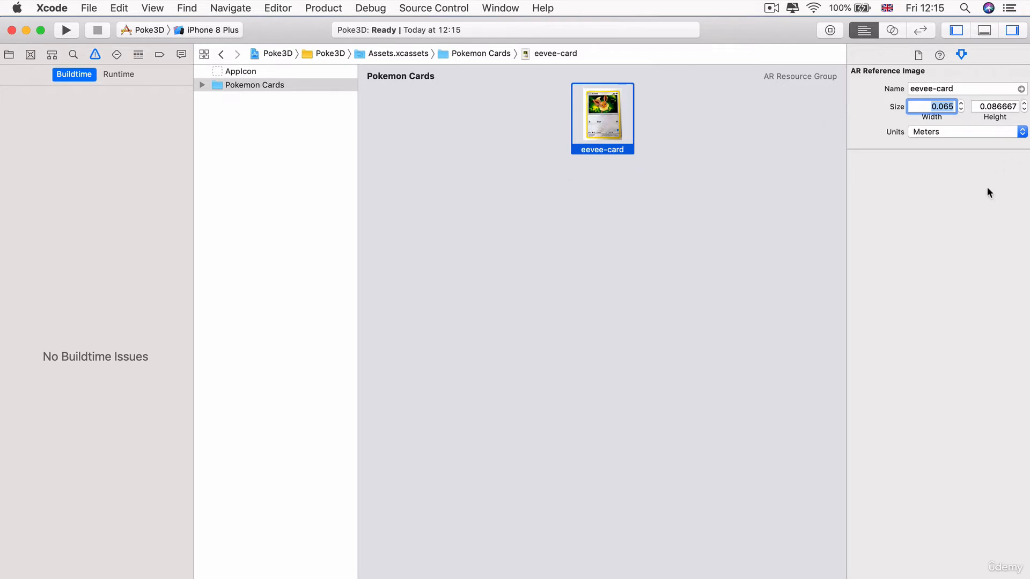
mouse_move(932, 210)
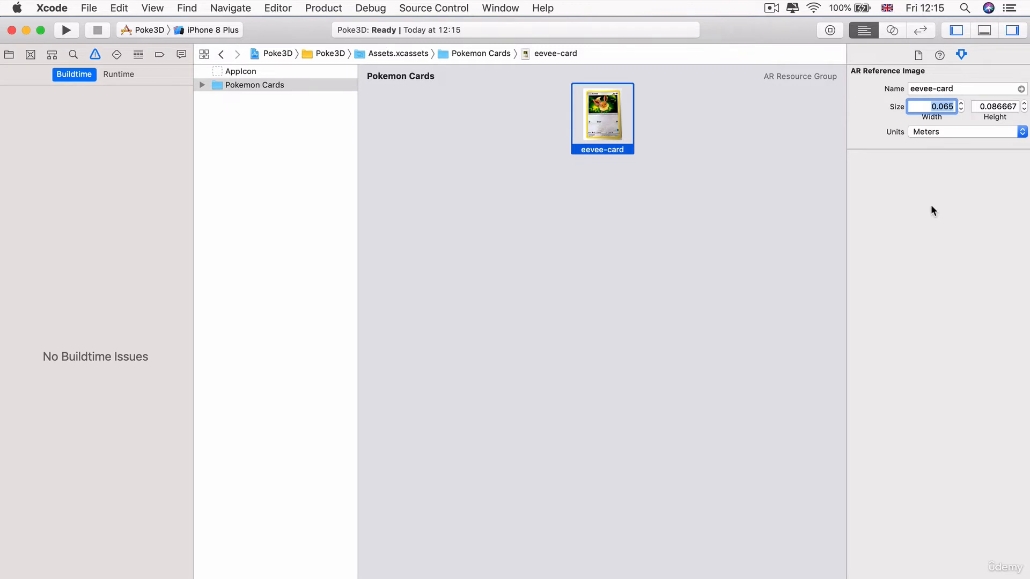
mouse_move(715, 173)
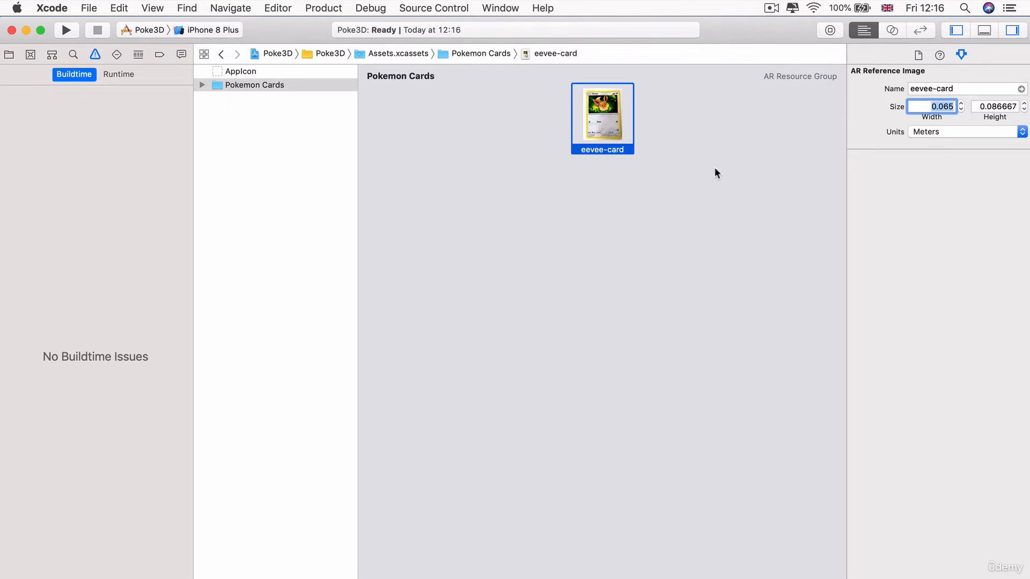
mouse_move(259, 90)
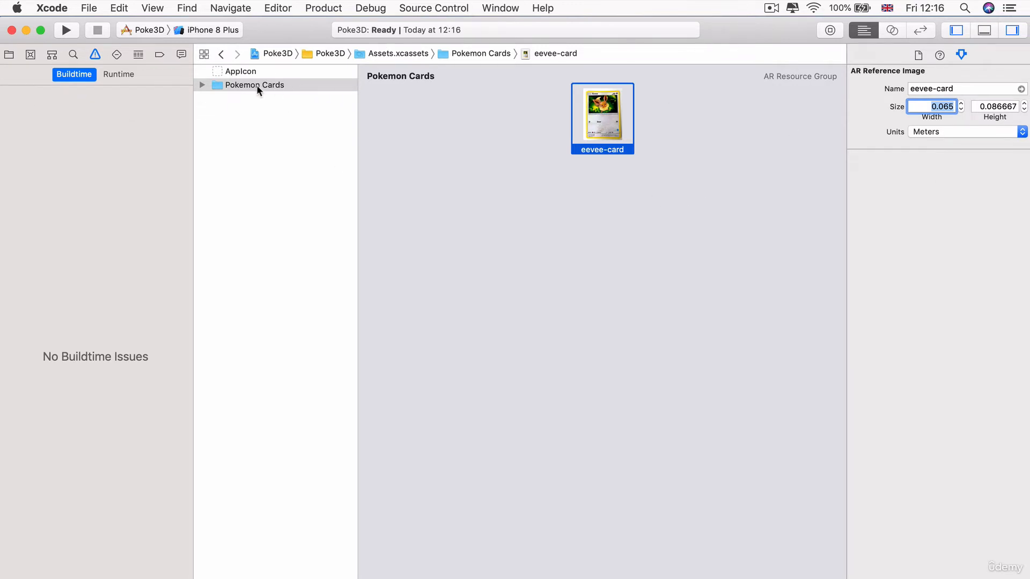
click(203, 85)
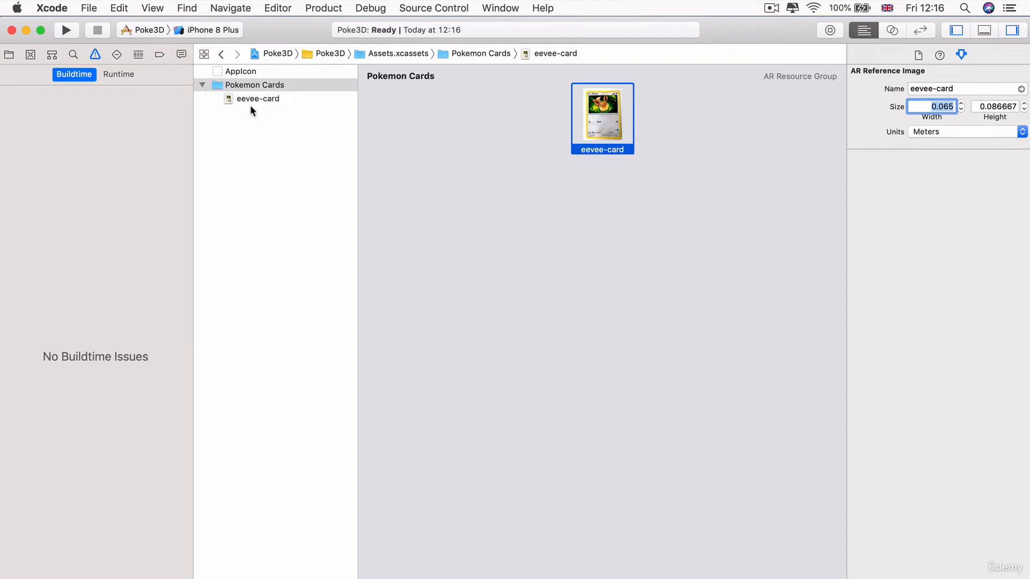
click(10, 54)
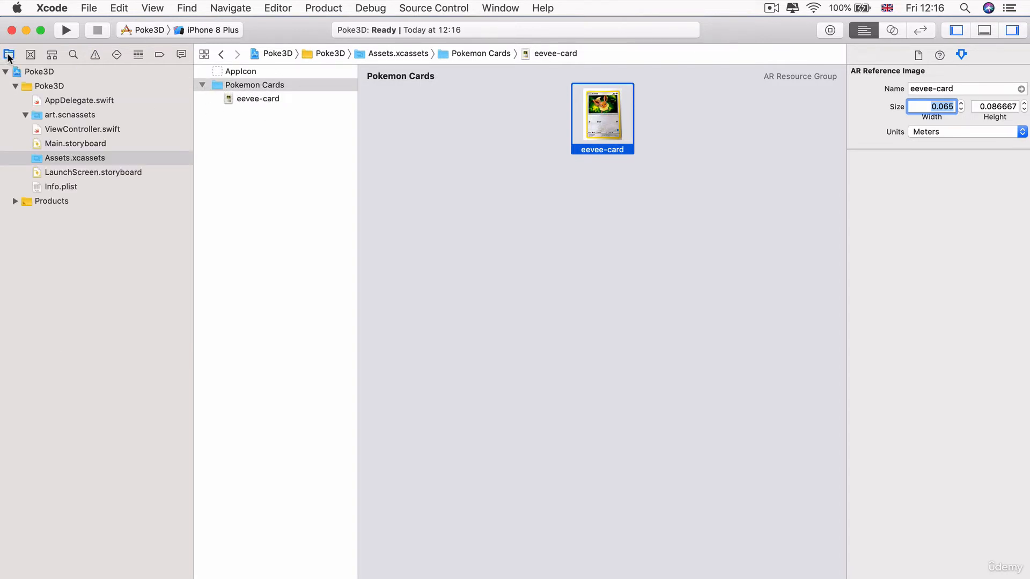
mouse_move(550, 136)
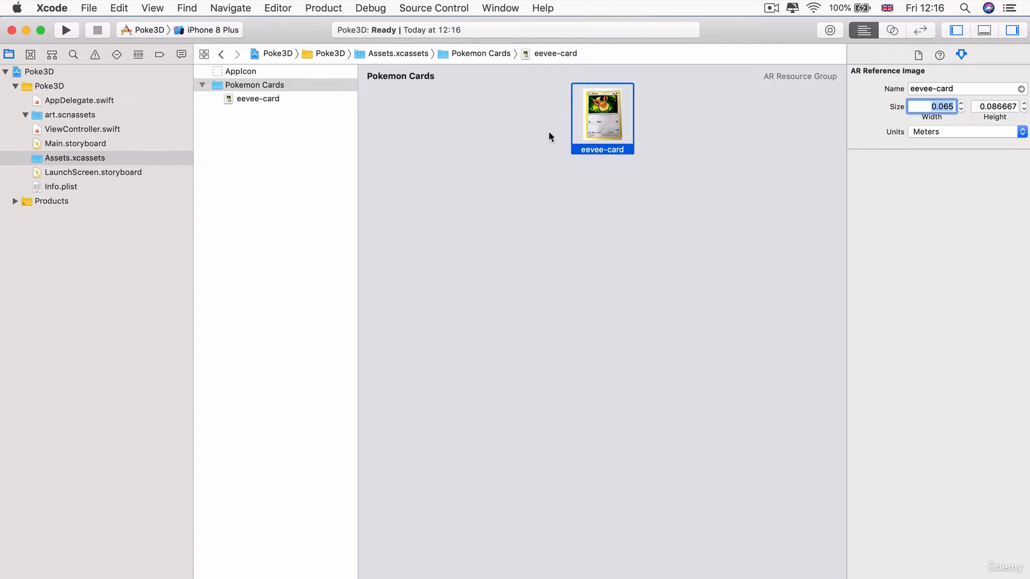
mouse_move(511, 163)
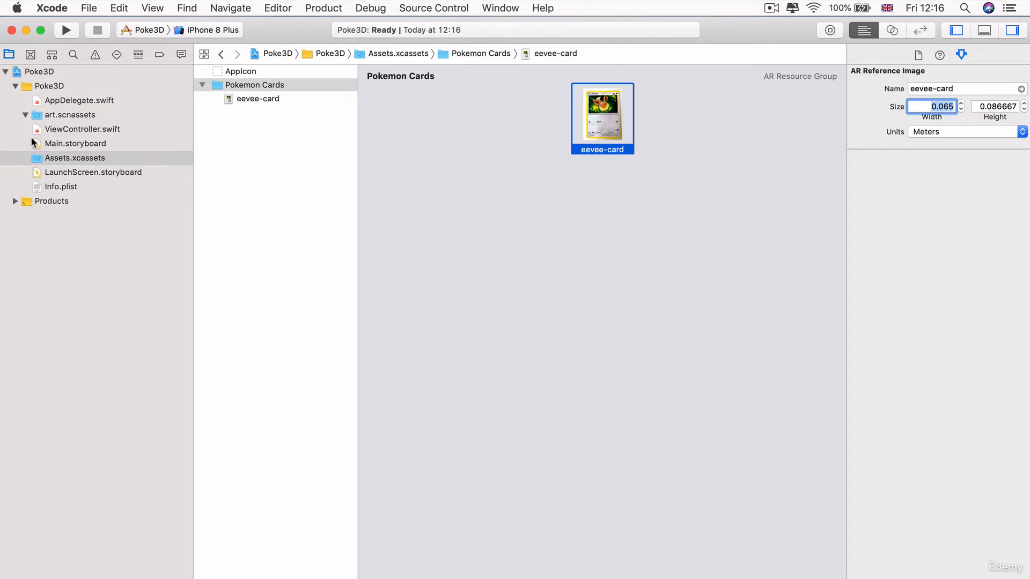
Step: Delete the ship scene creation and assignment lines (26–30) from viewDidLoad in ViewController.swift
click(83, 129)
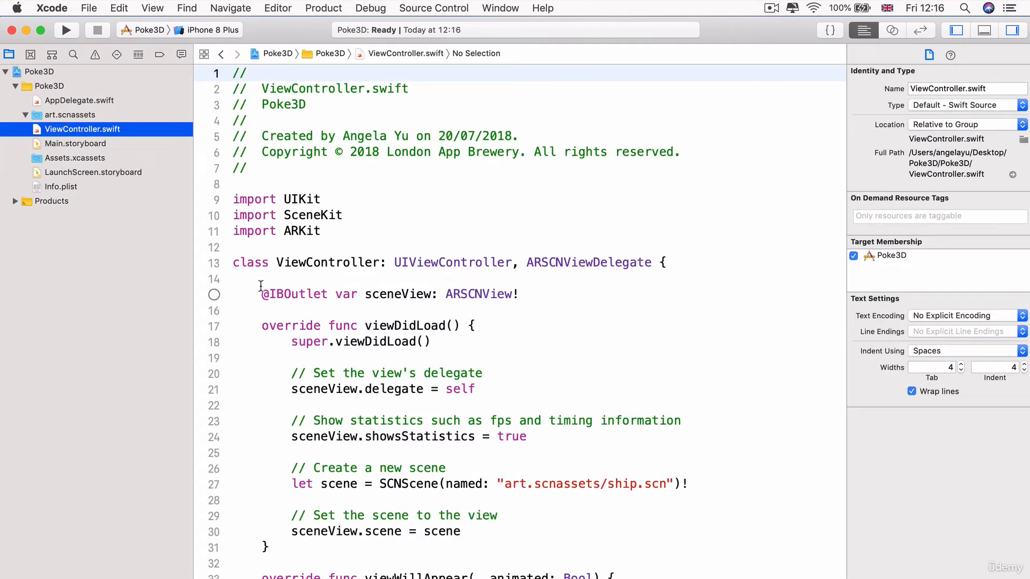
scroll(down, 3)
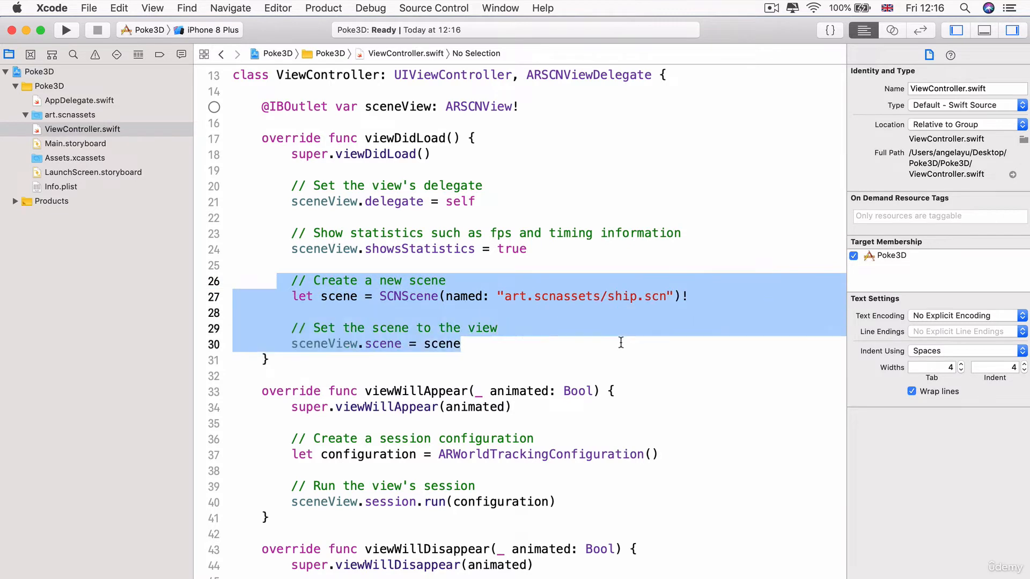
click(629, 296)
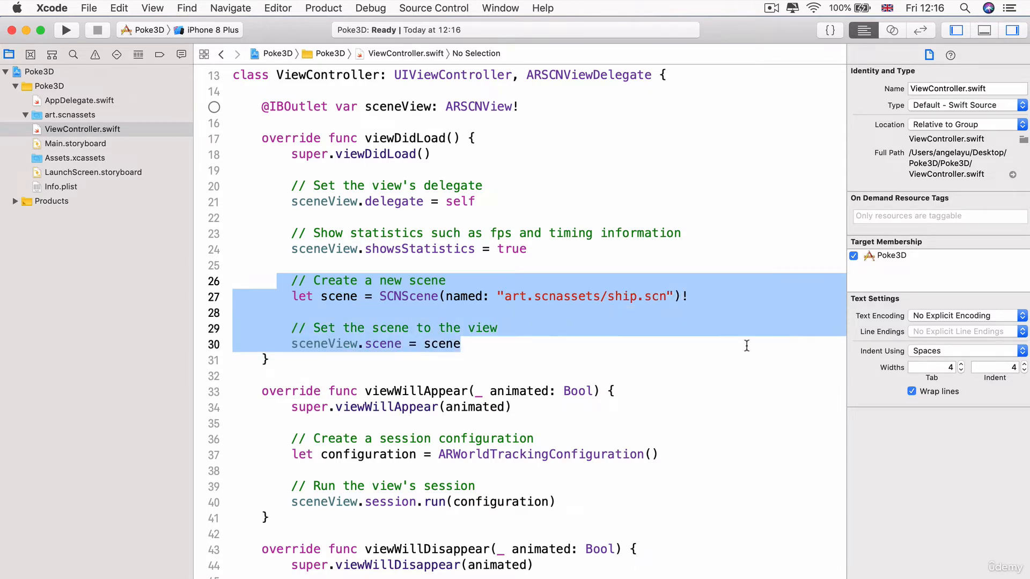
key(Delete)
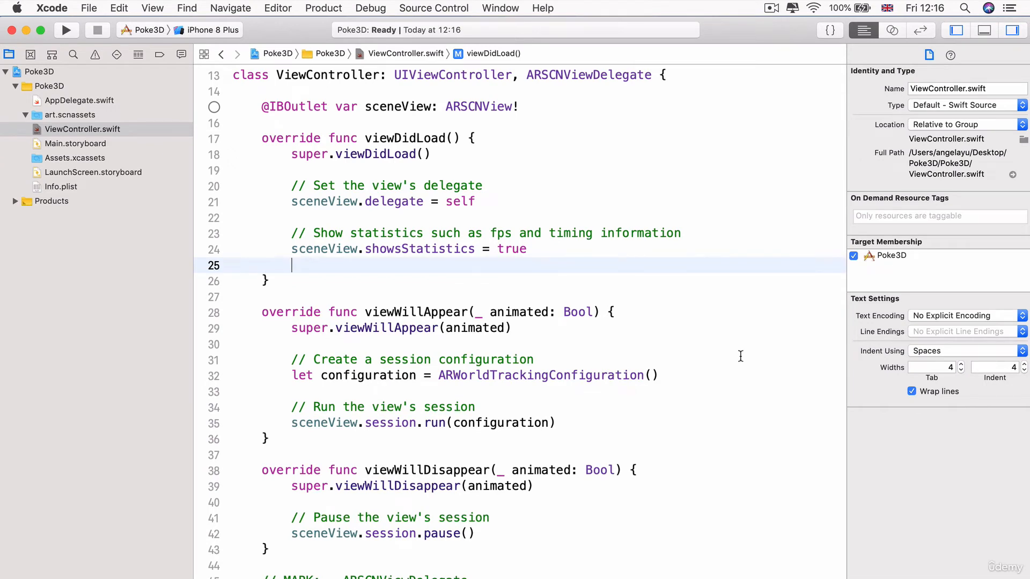
scroll(up, 3)
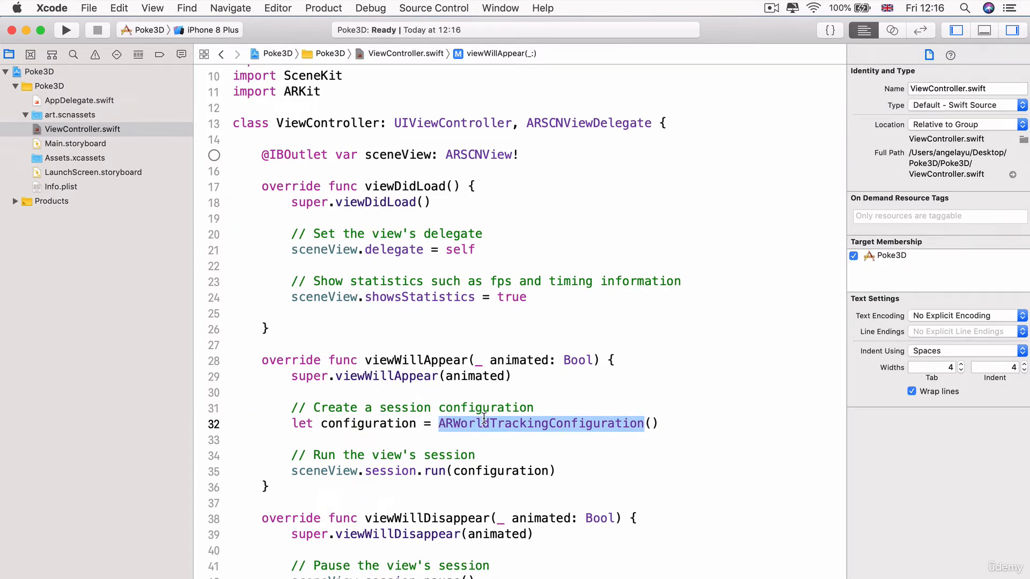
mouse_move(590, 430)
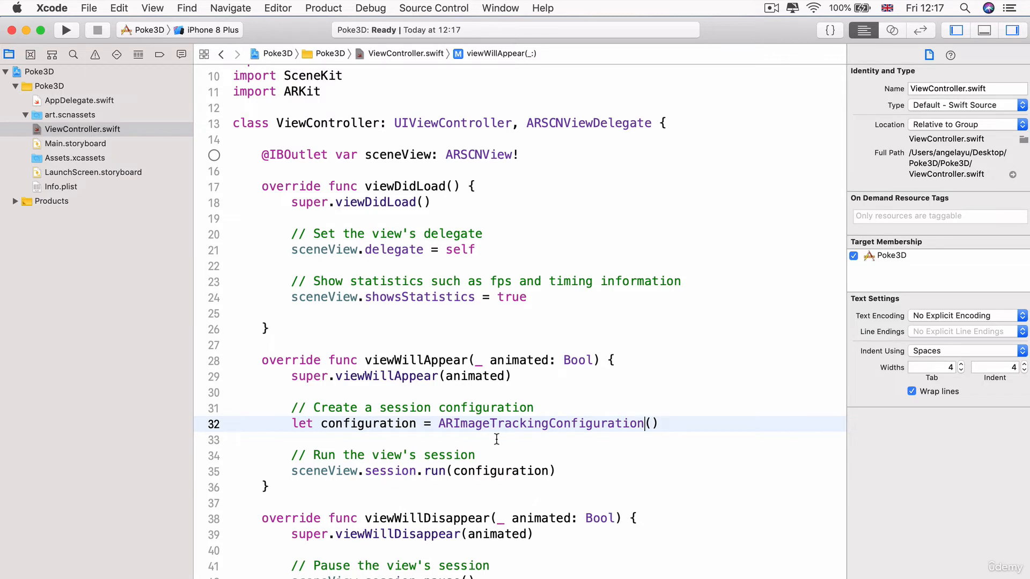
mouse_move(455, 406)
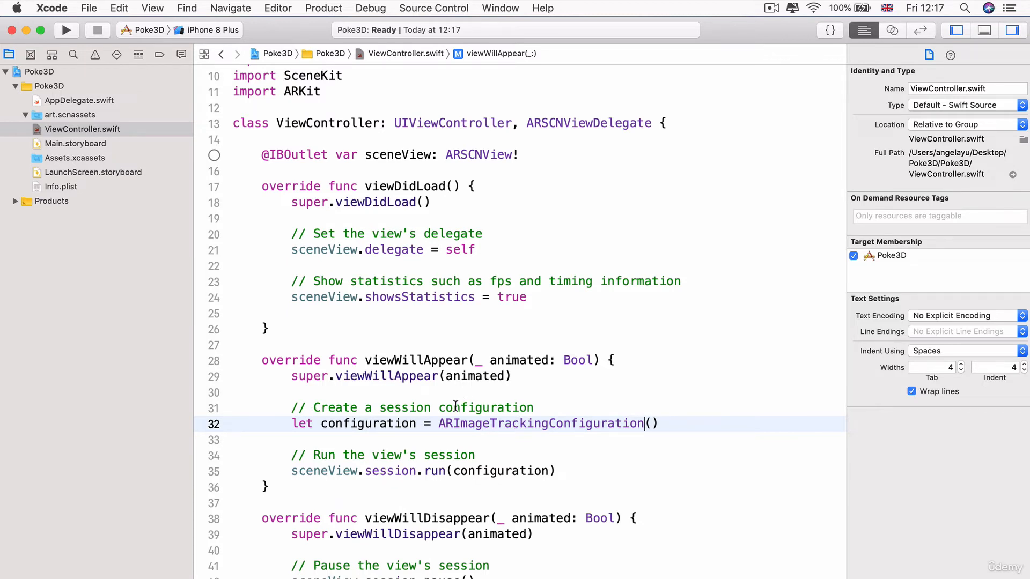
mouse_move(498, 423)
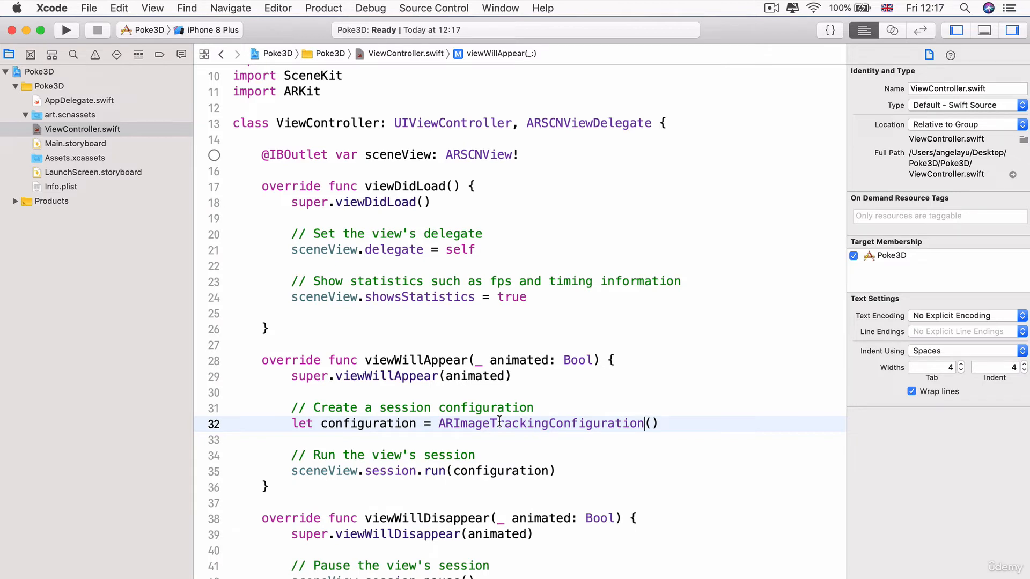
Step: Open a blank line below the new ARImageTrackingConfiguration in viewWillAppear
key(Return)
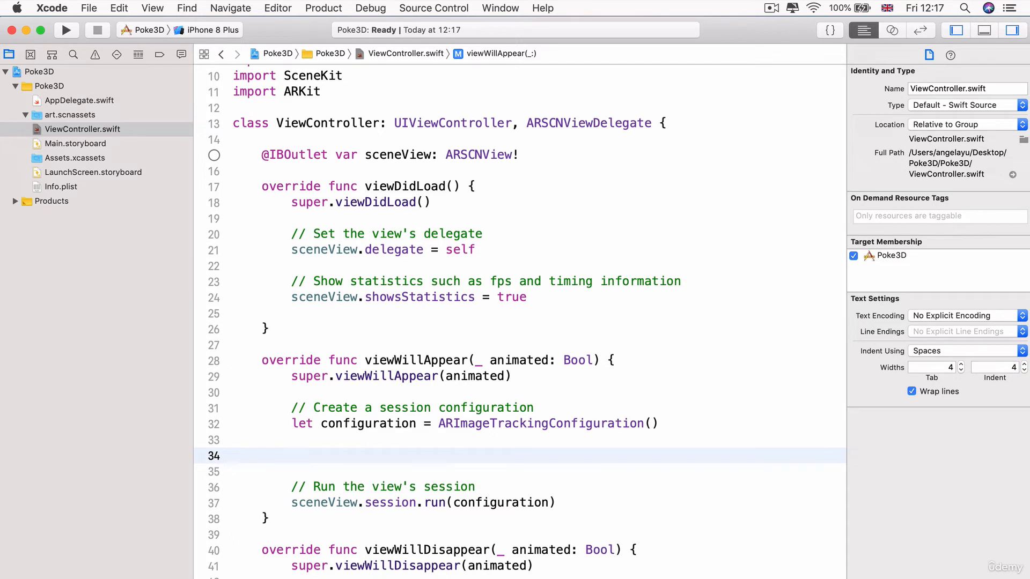
Step: Begin 'let imageToTrack = ARReferenceImage.' on line 34, ready for referenceImages autocomplete
click(292, 456)
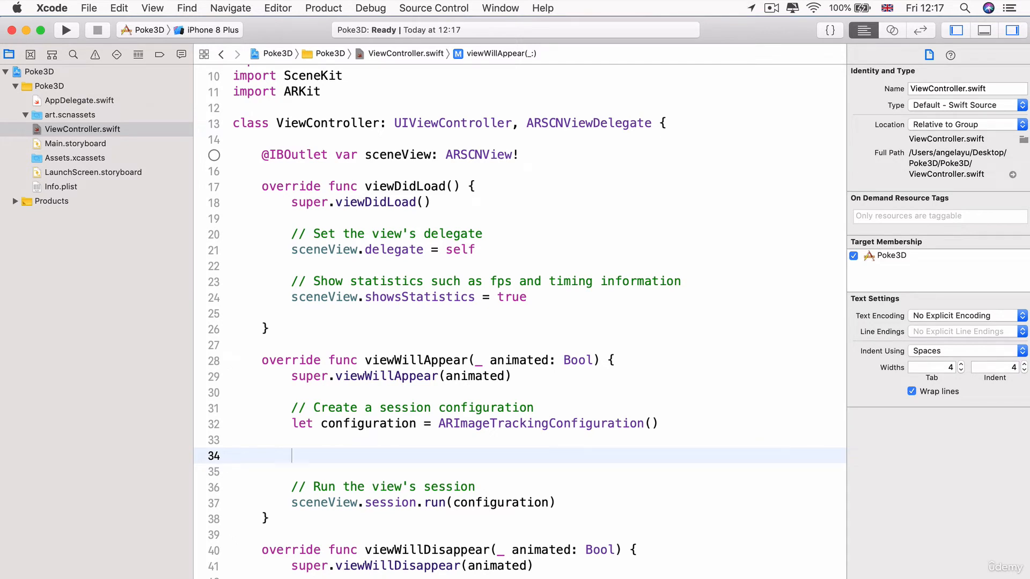
mouse_move(80, 160)
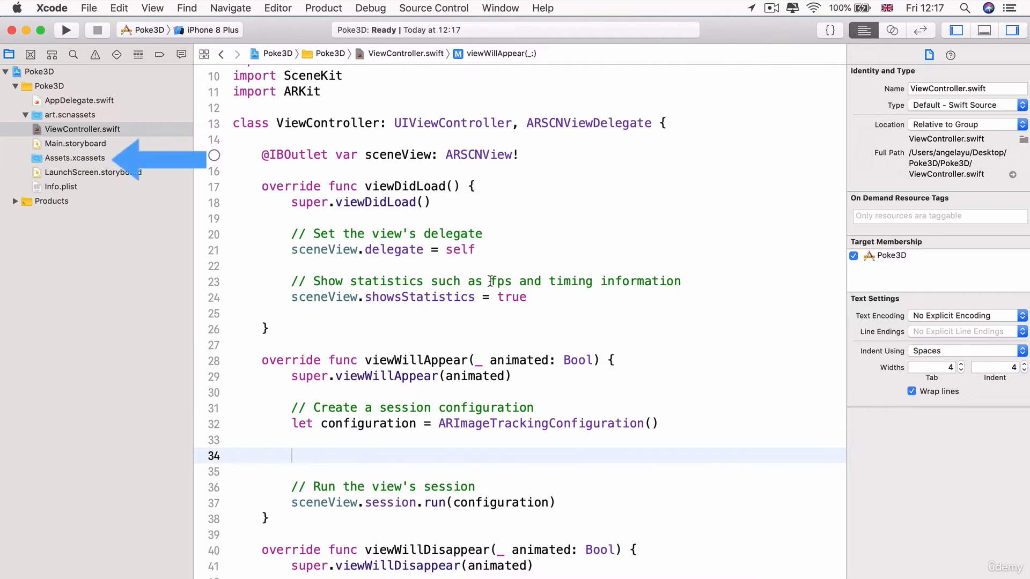
text(let i)
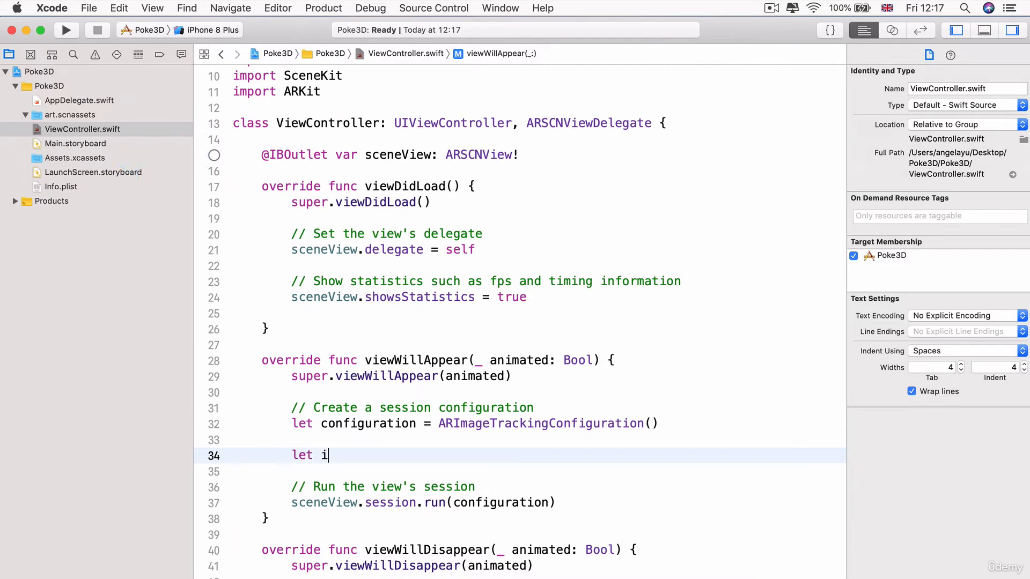
text(mageToTrack =)
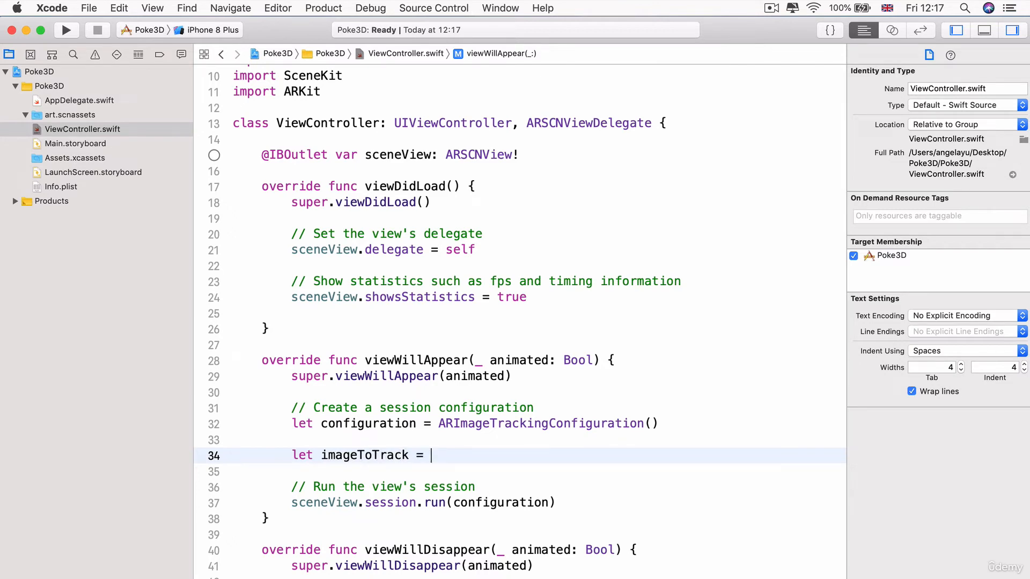
text(AR)
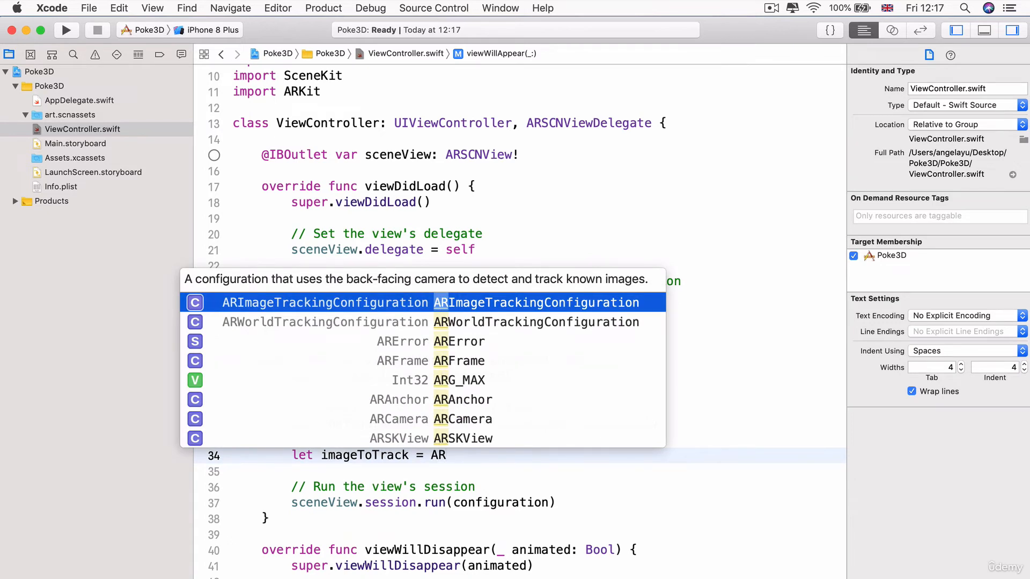
text(ReferenceImage)
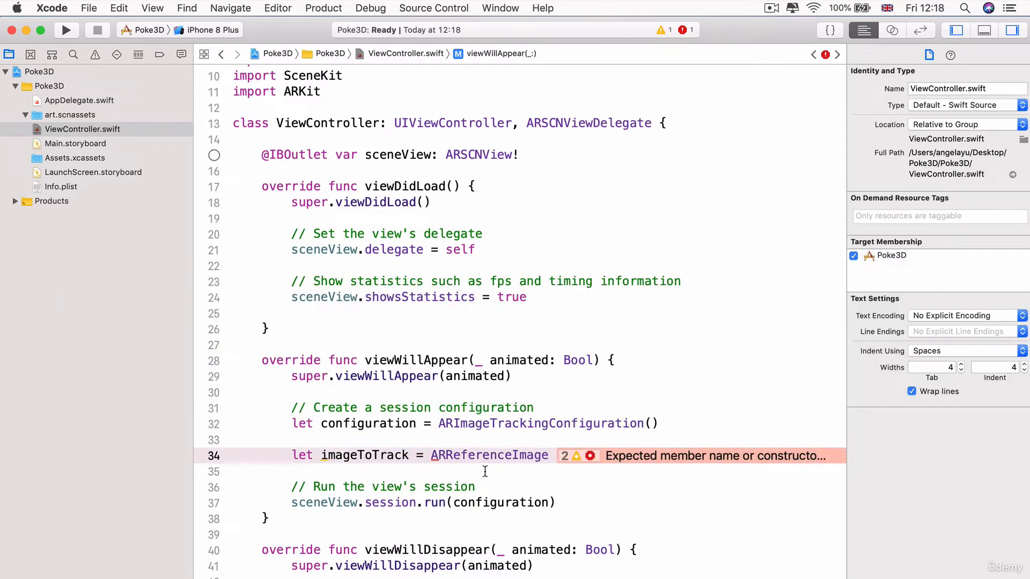
text(.re)
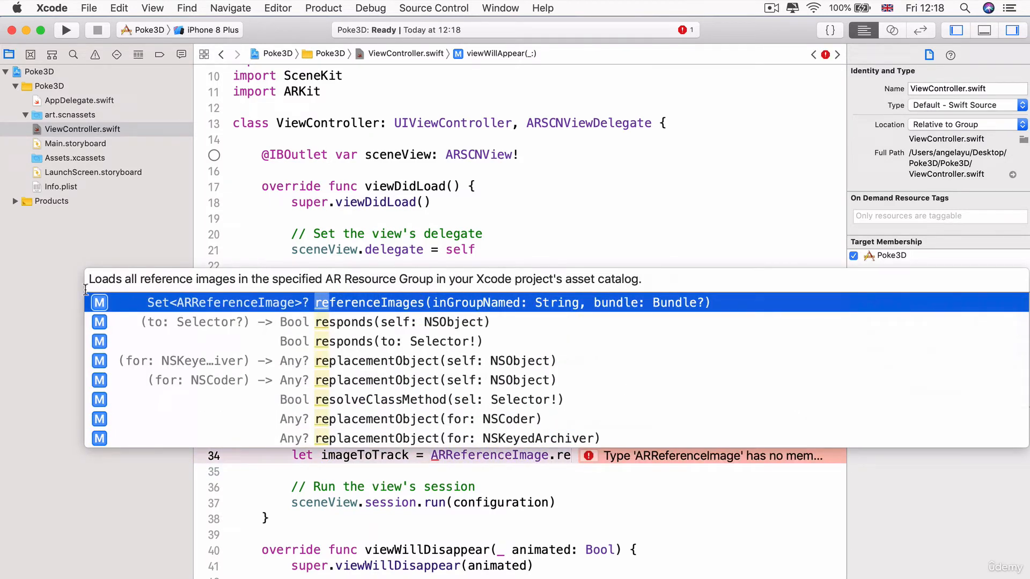
mouse_move(230, 279)
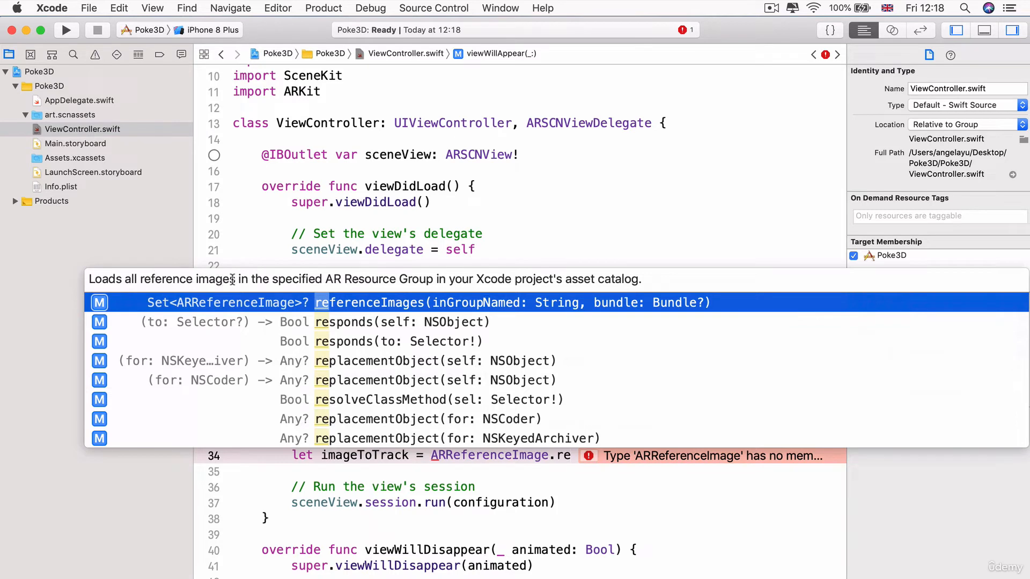
mouse_move(398, 306)
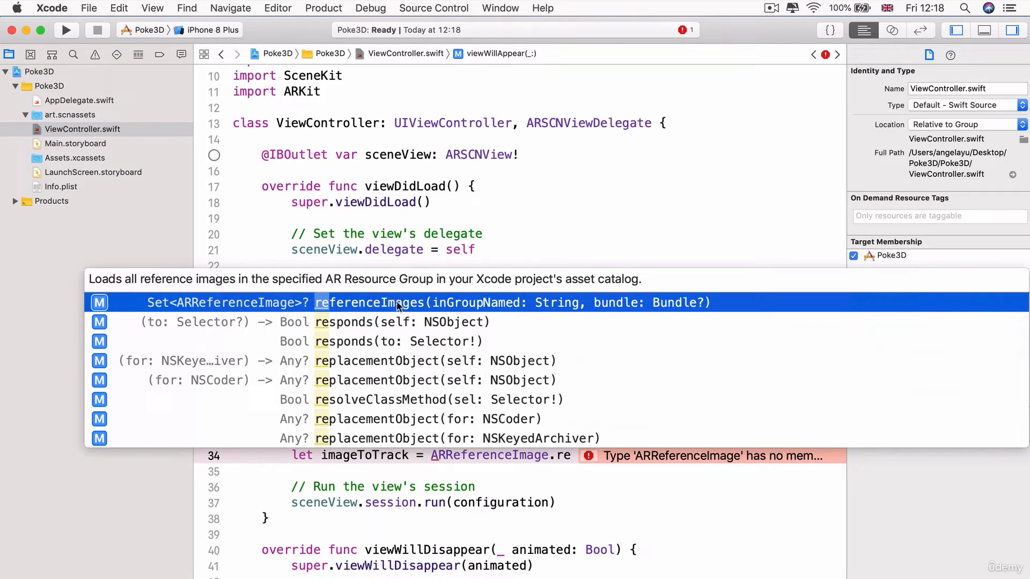
mouse_move(420, 294)
text(ferenceImages(inGroupNamed: String, bundle: Bundle?))
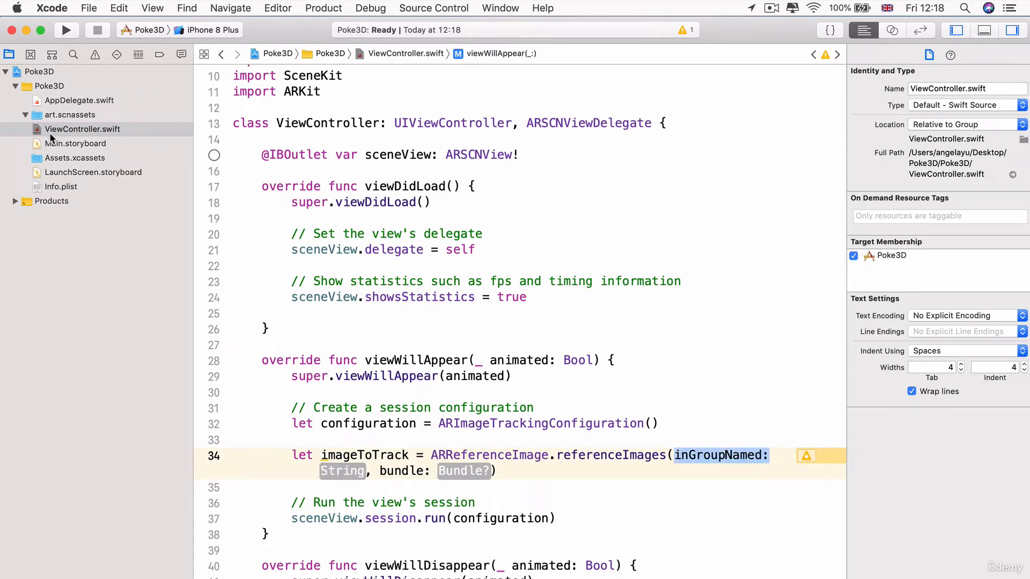
click(74, 158)
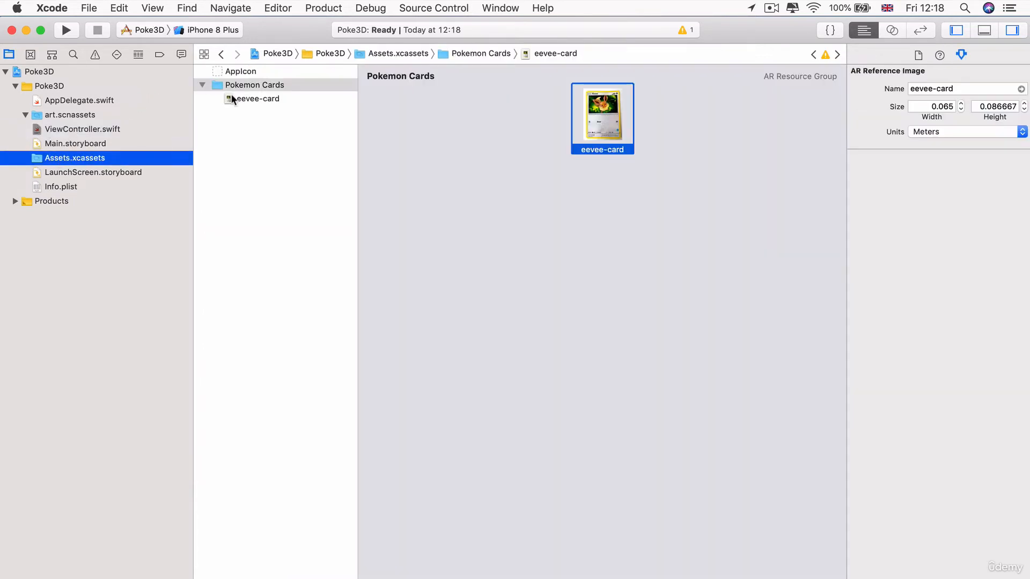
click(966, 87)
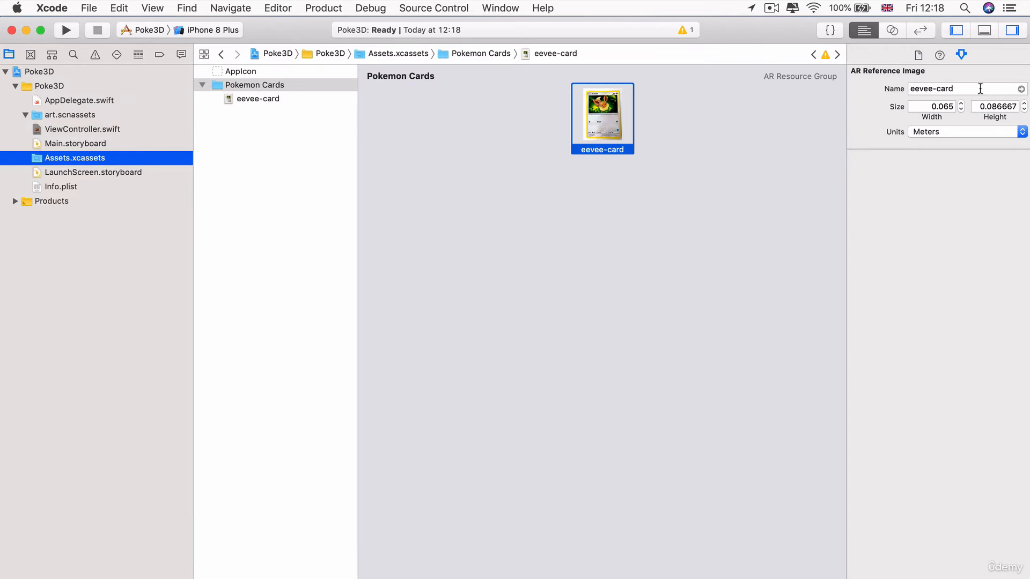
click(255, 85)
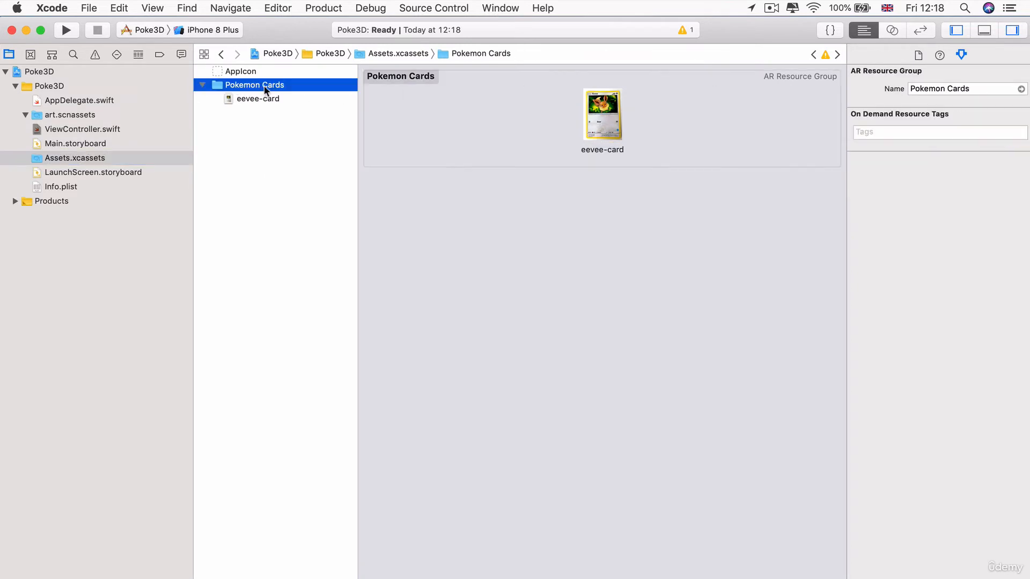
click(965, 89)
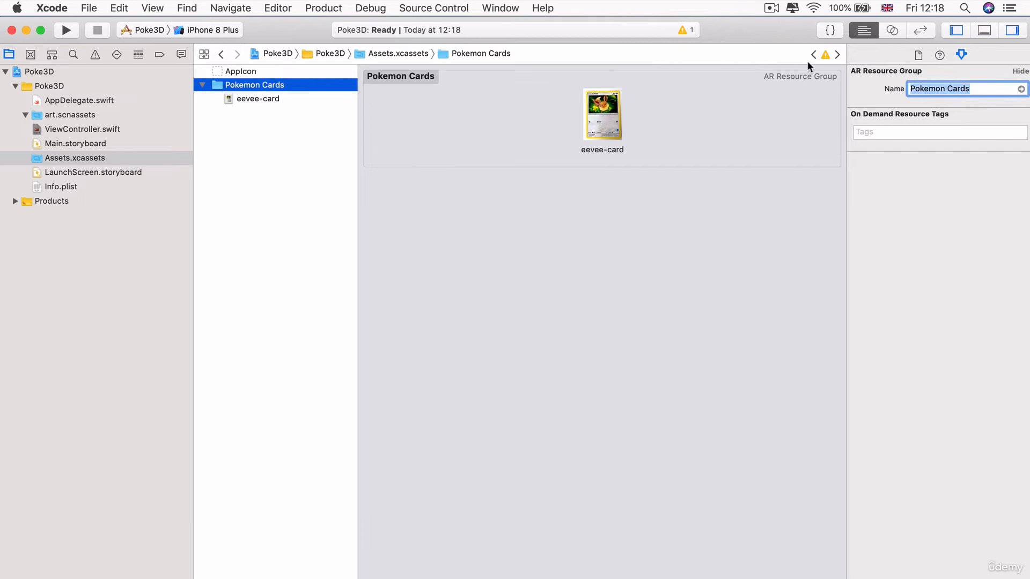
click(83, 129)
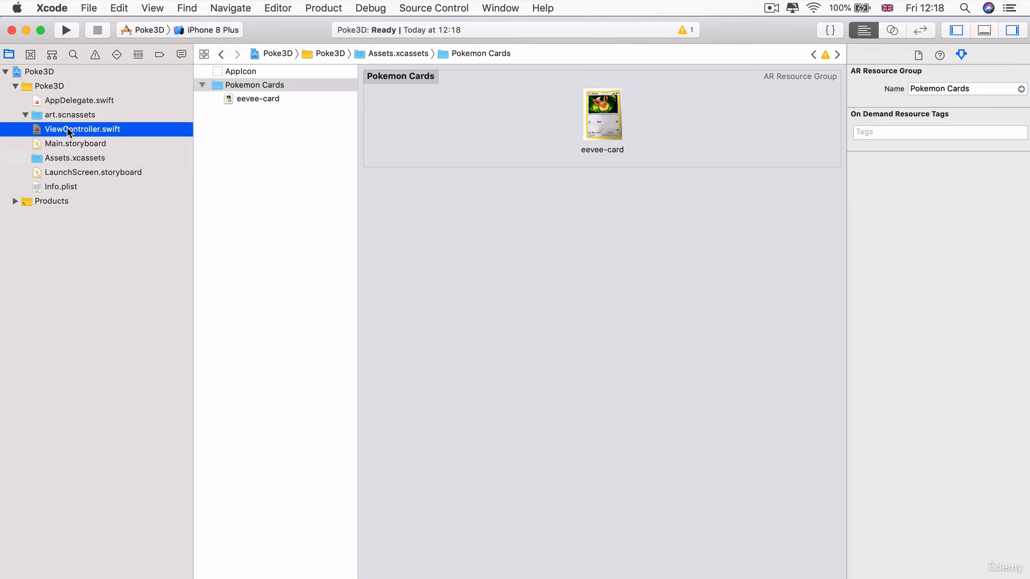
click(83, 129)
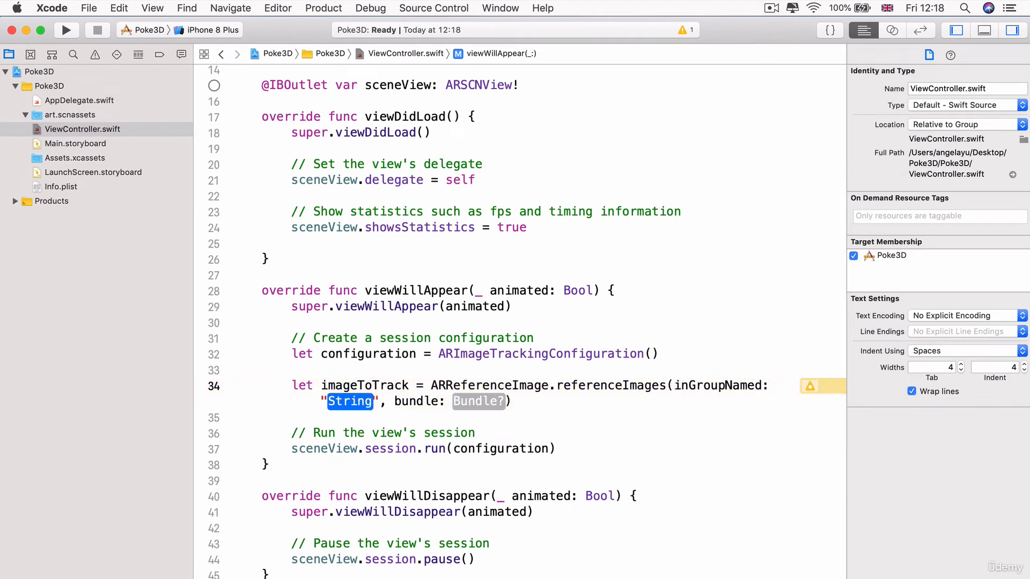
Step: Finish referenceImages(inGroupNamed: "Pokemon Cards", bundle: Bundle.main) on line 34
text(Pokemon Cards)
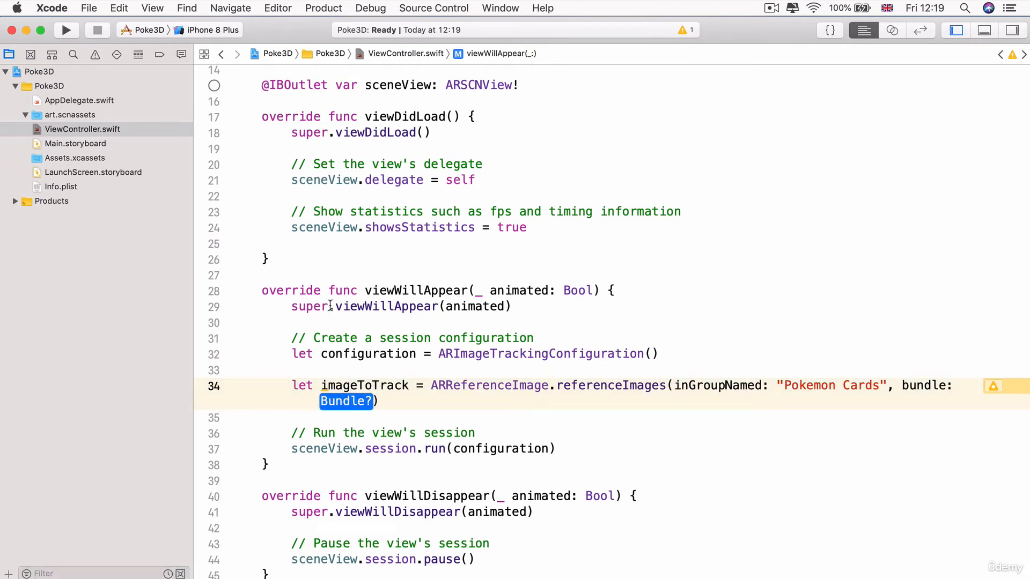
mouse_move(984, 440)
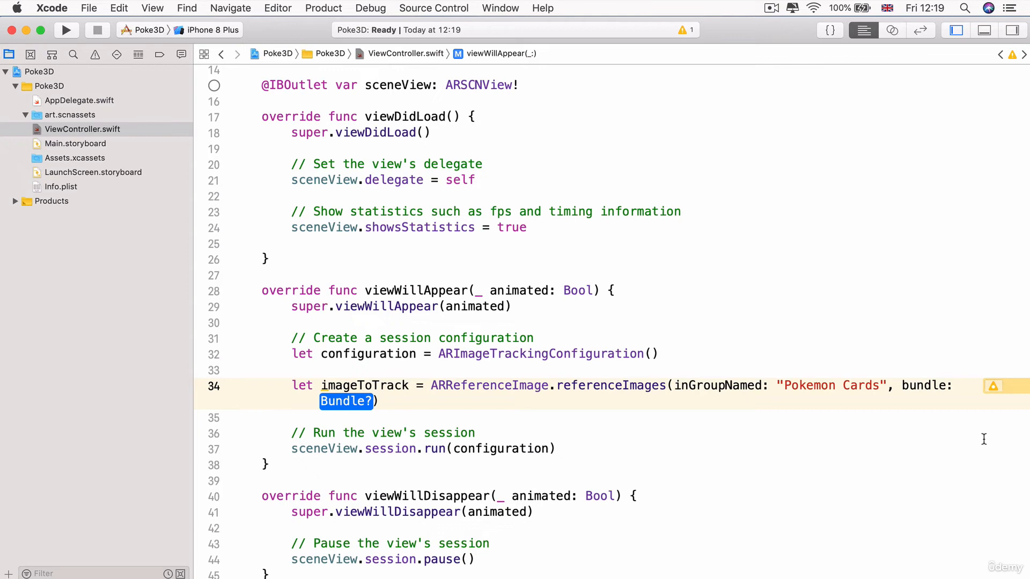
text(Bundle.m)
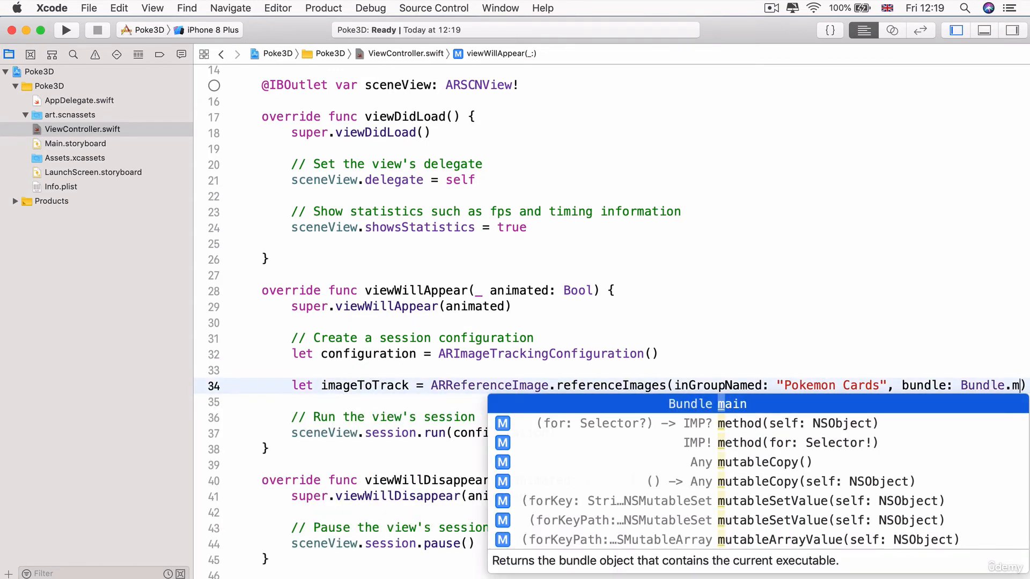
key(return)
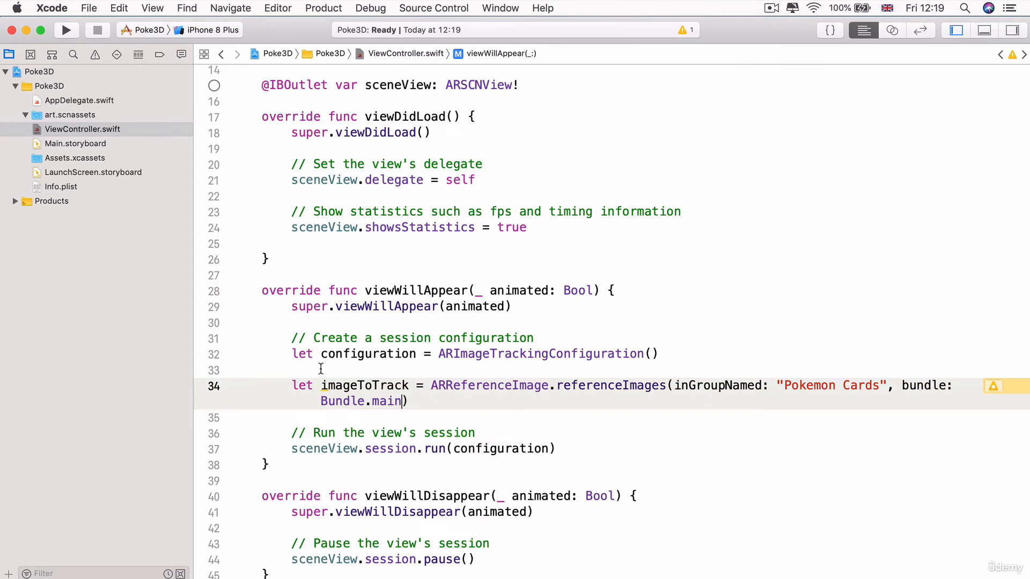
scroll(up, 3)
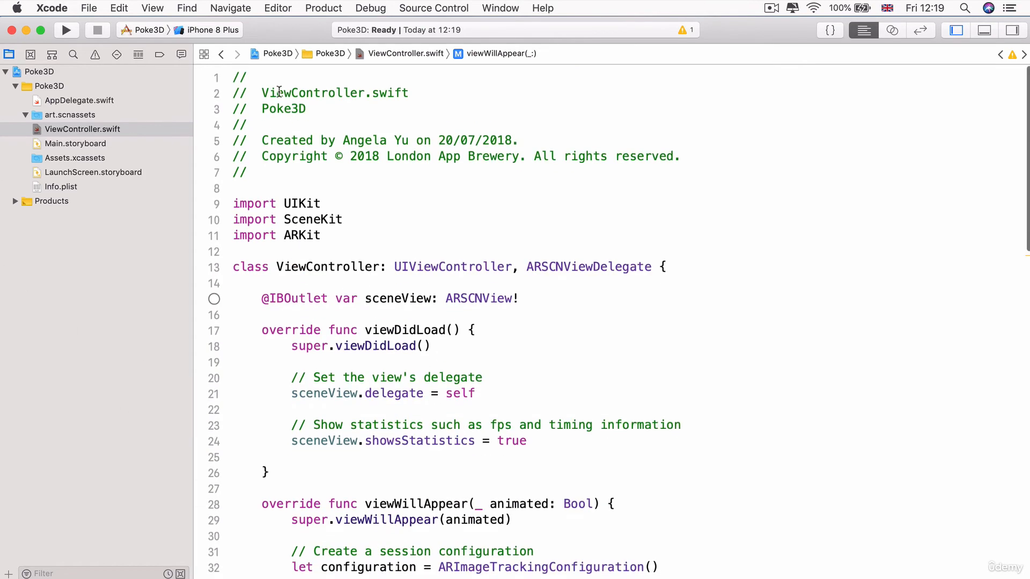
scroll(down, 3)
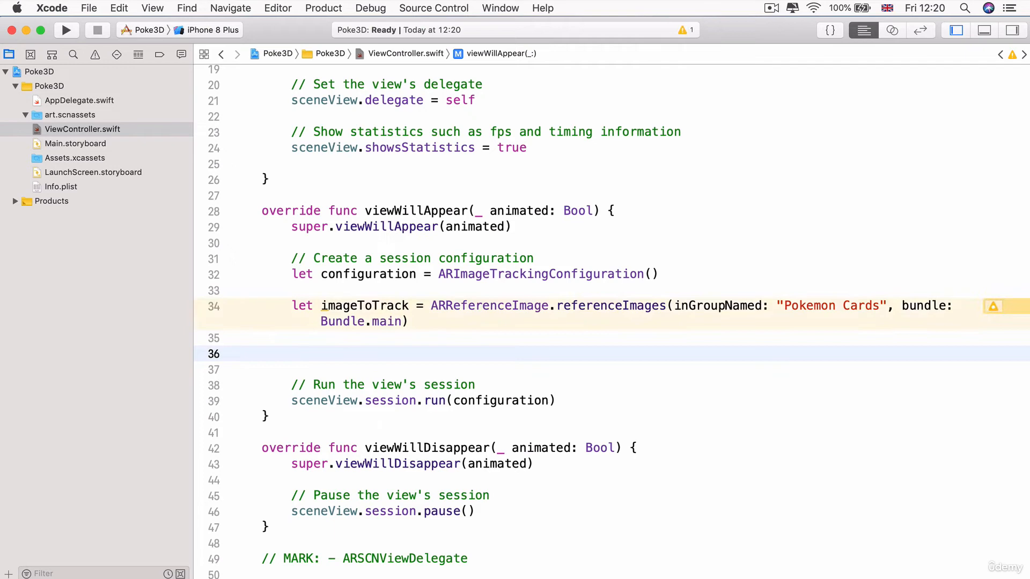
Step: Write configuration.trackingImages = imageToTrack and check imageToTrack's optional Set type
text(configuration.t)
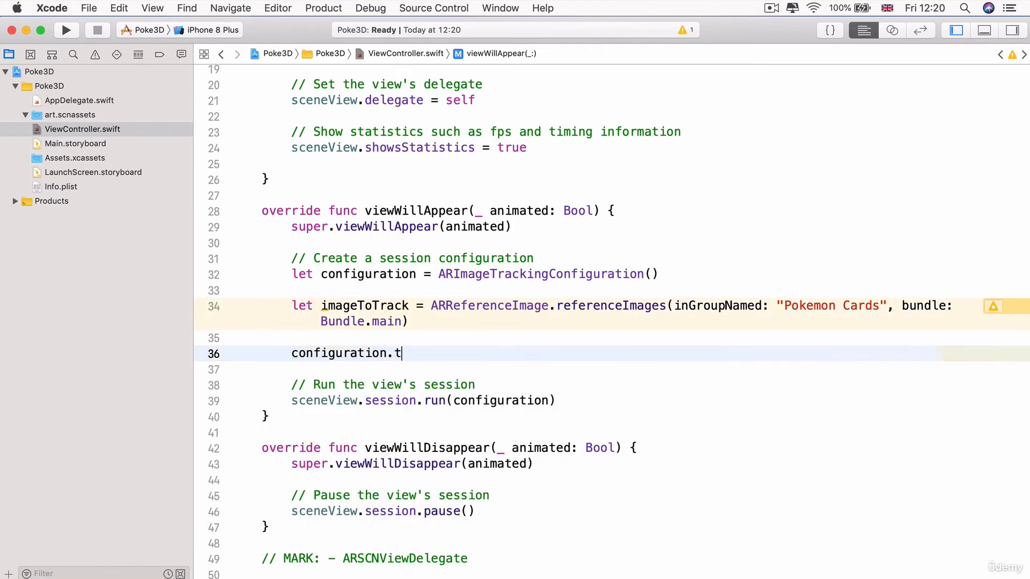
text(rackingImages =)
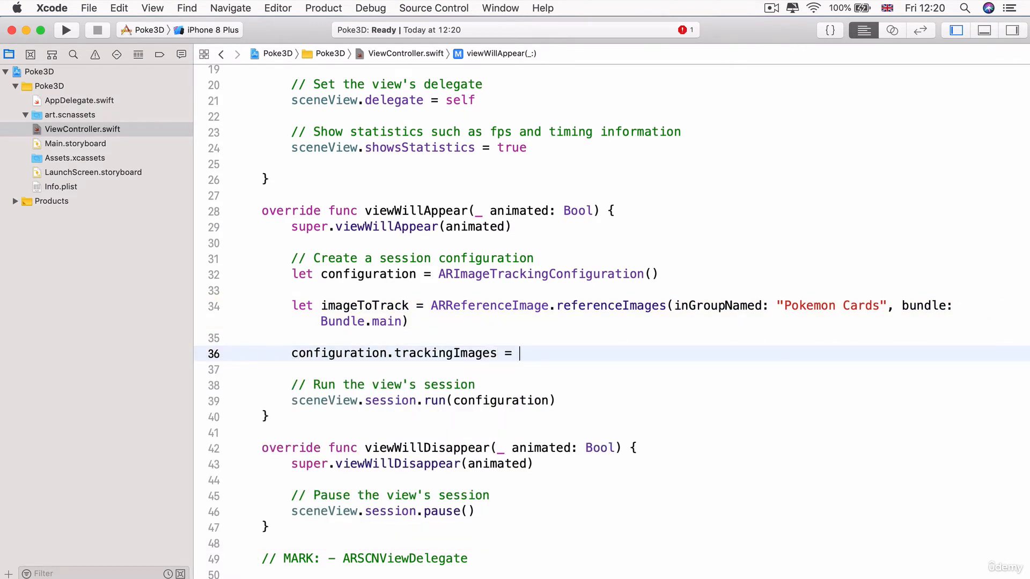
text(imageToTrack)
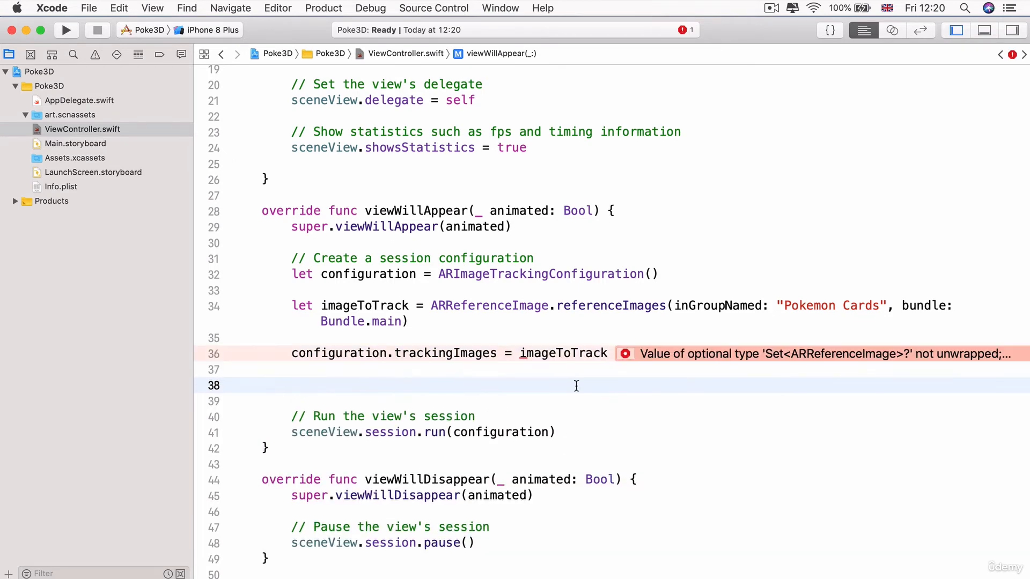
click(624, 353)
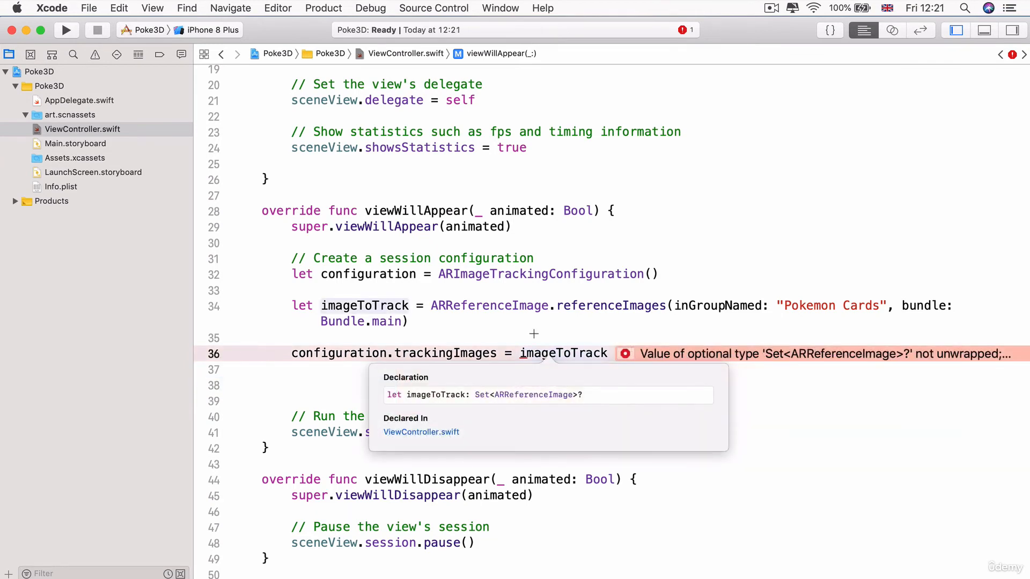
click(292, 338)
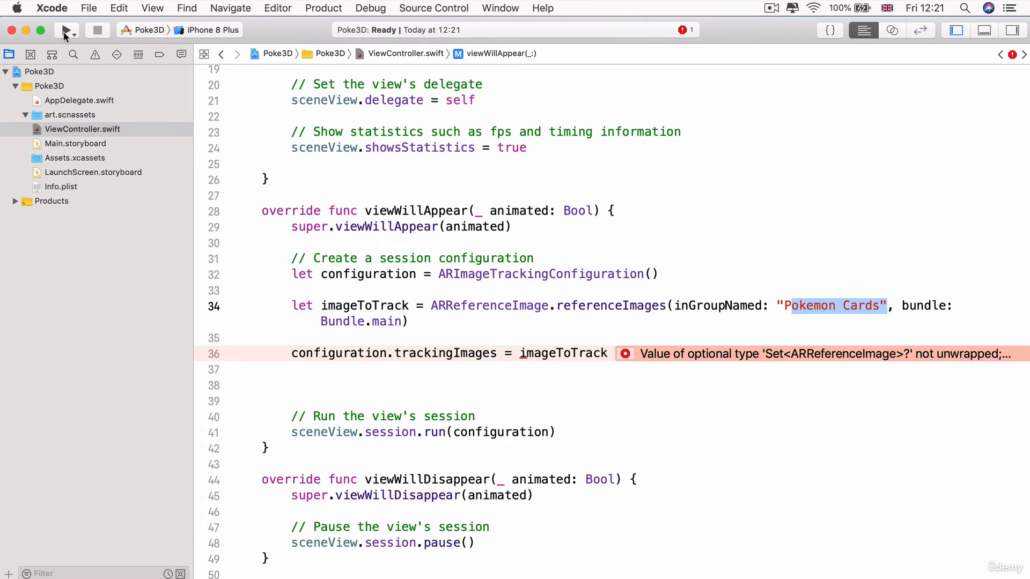
Step: Verify the Pokemon Cards group name in Assets.xcassets before wrapping the load in if let
click(74, 157)
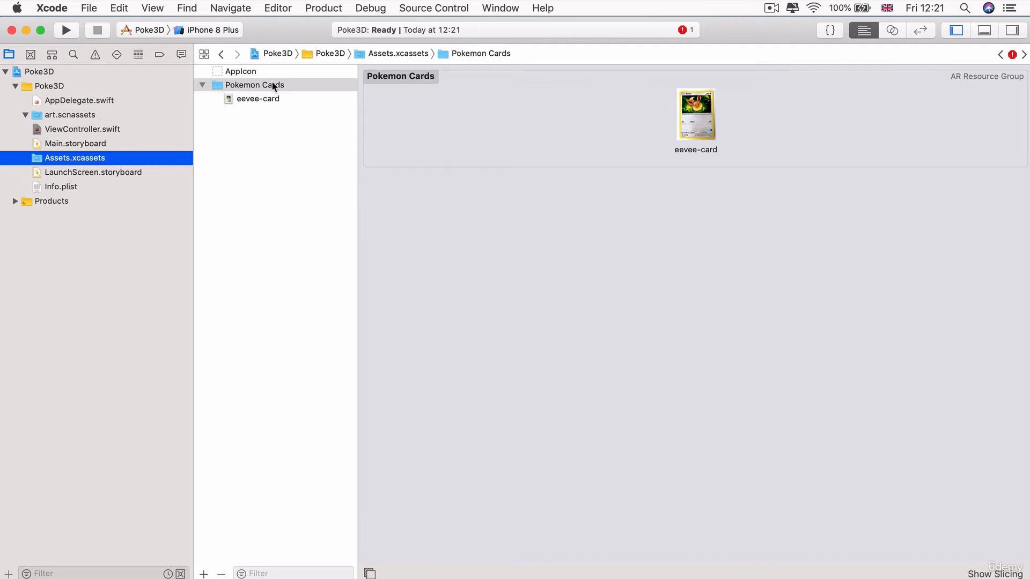
mouse_move(250, 89)
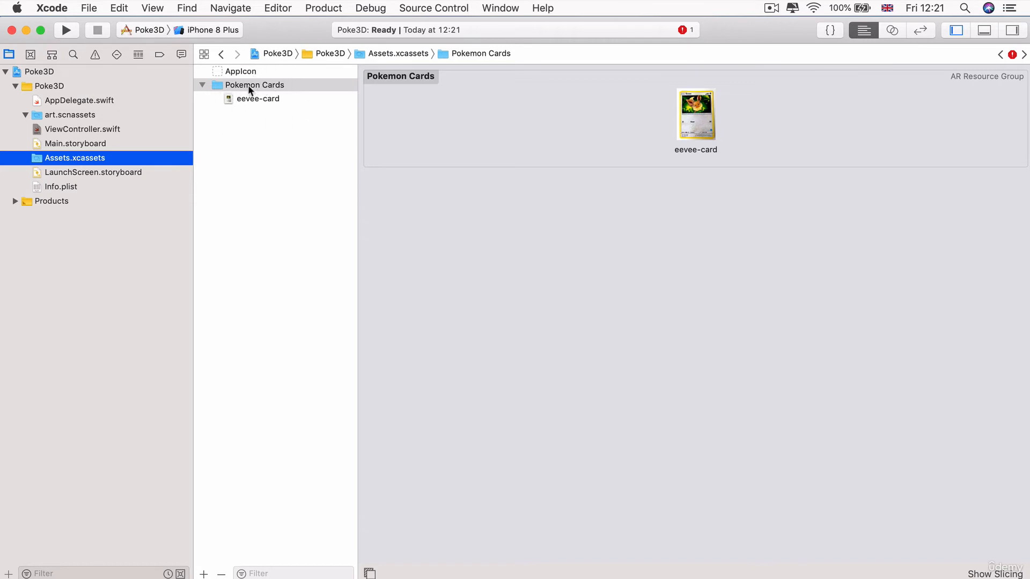
click(82, 128)
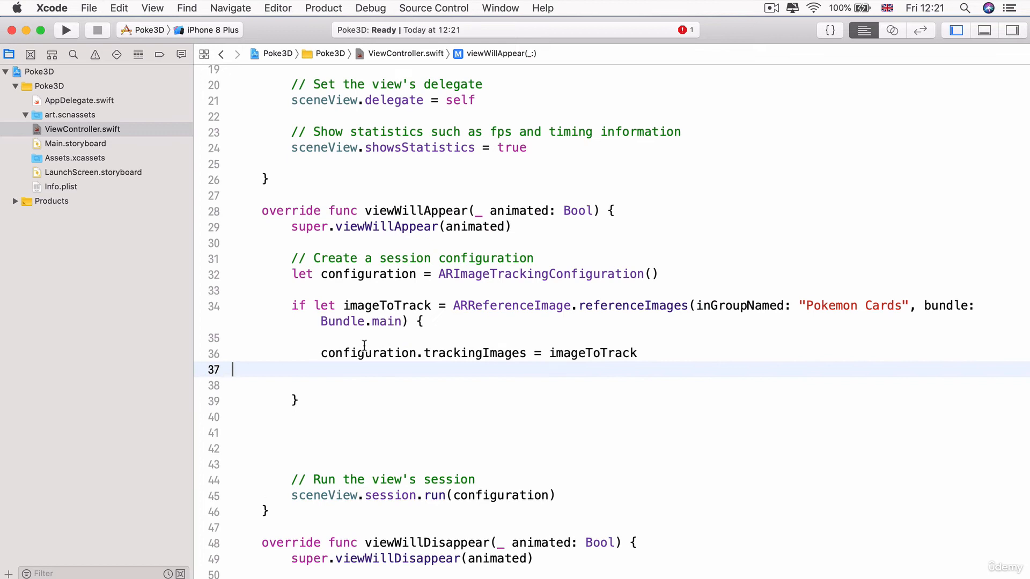
Step: Add configuration.maximumNumberOfTrackedImages = 1 inside the if let block
key(Return)
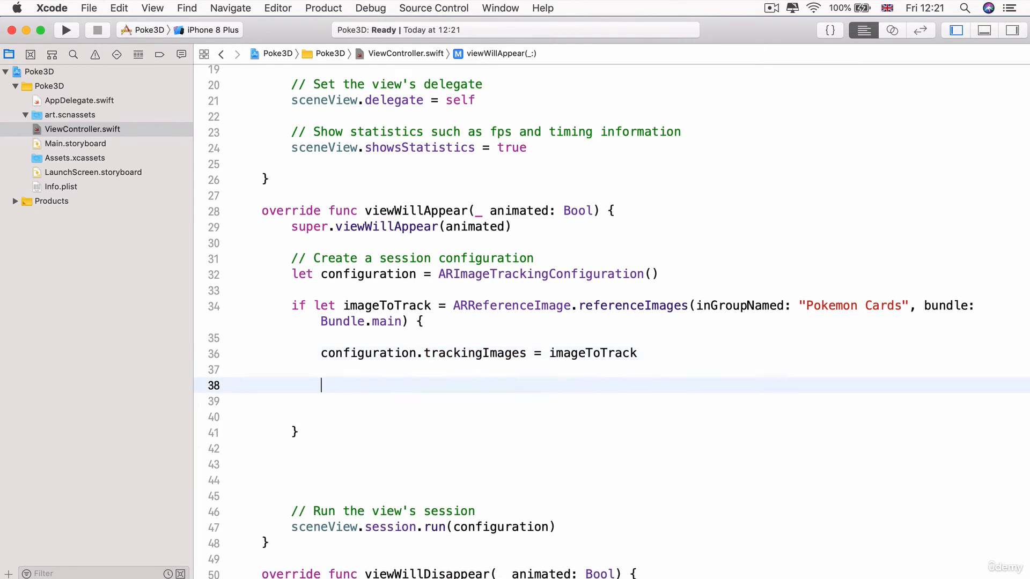
text(co)
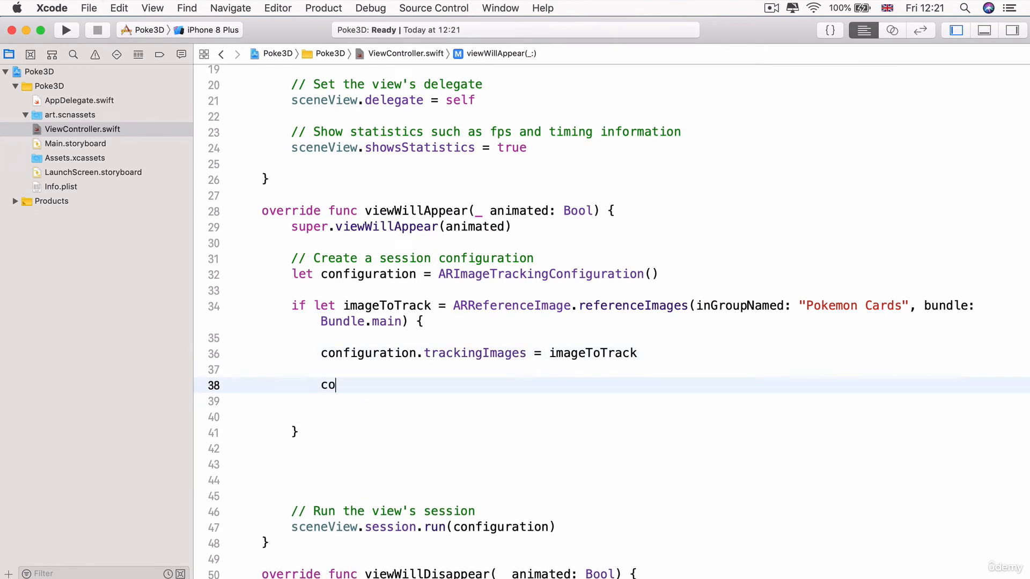
text(nfiguration)
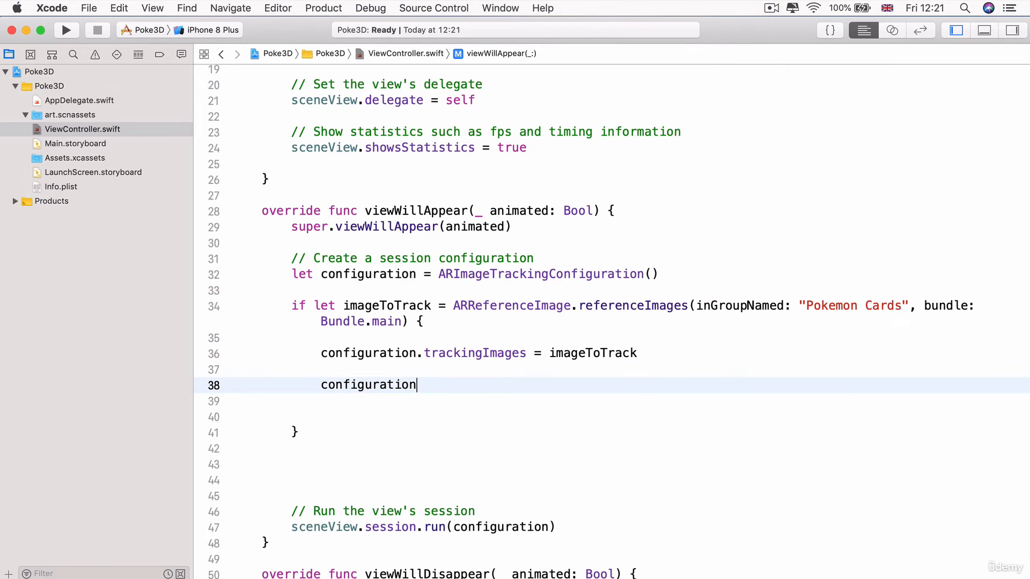
text(.image)
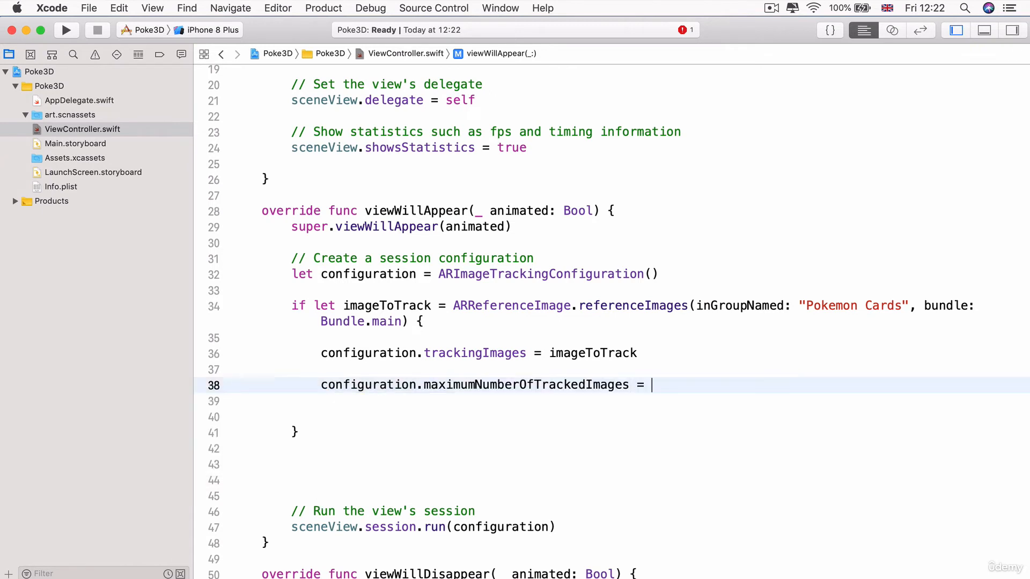
text(1)
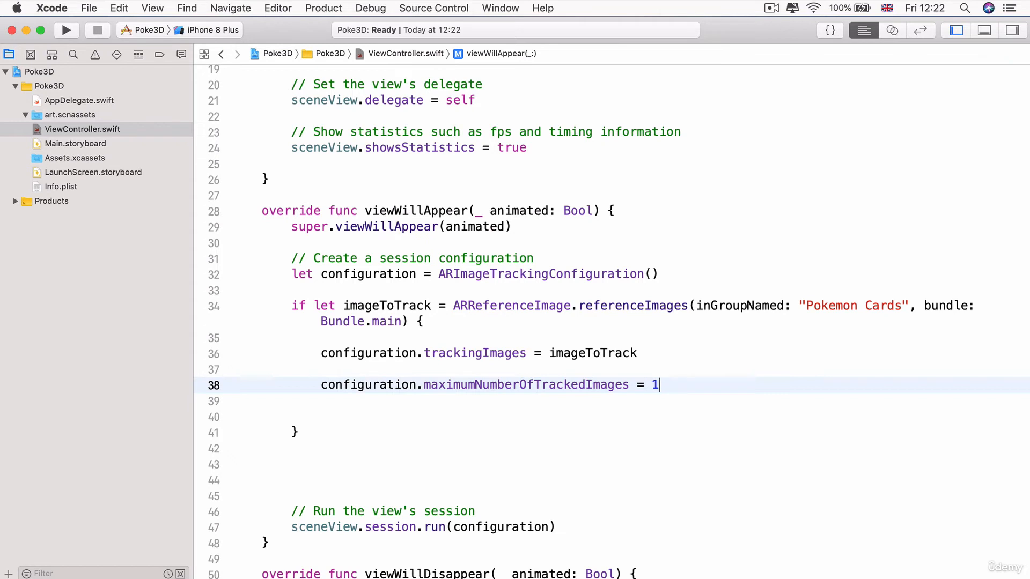
Step: Add print("Images Successfully Added") on the next line of the block
key(Return)
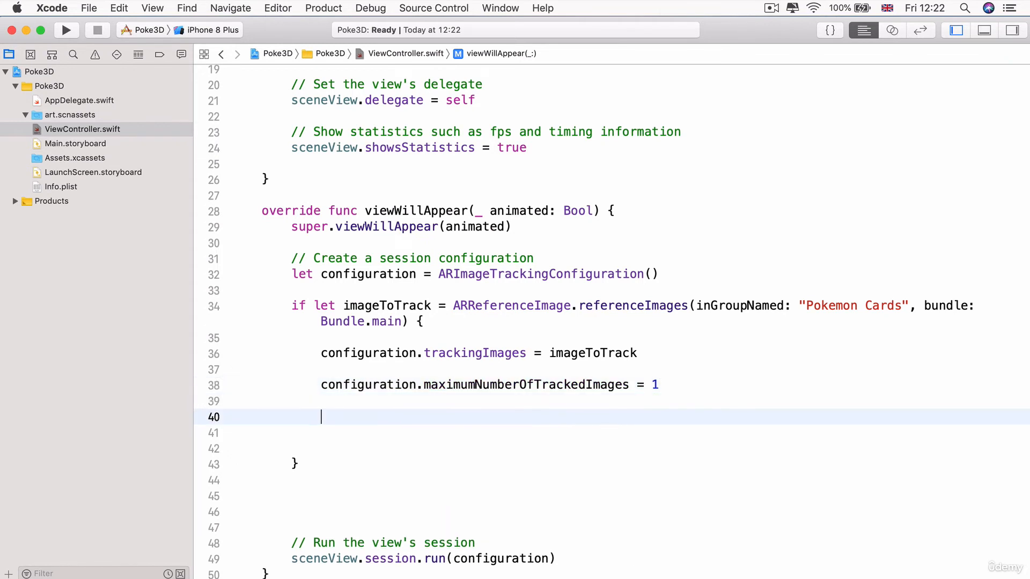
text(print("items: Any...)
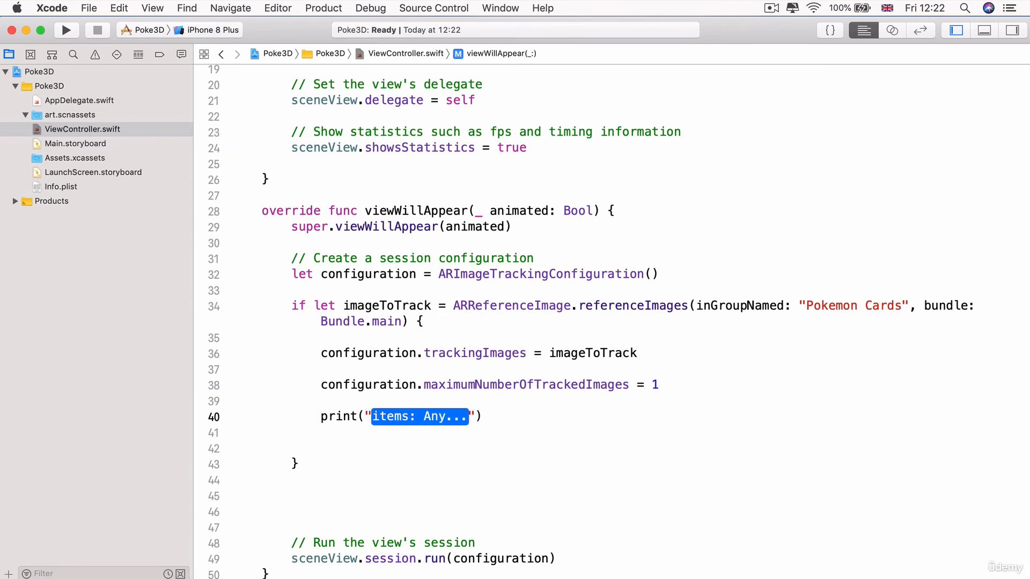
text(Images Su)
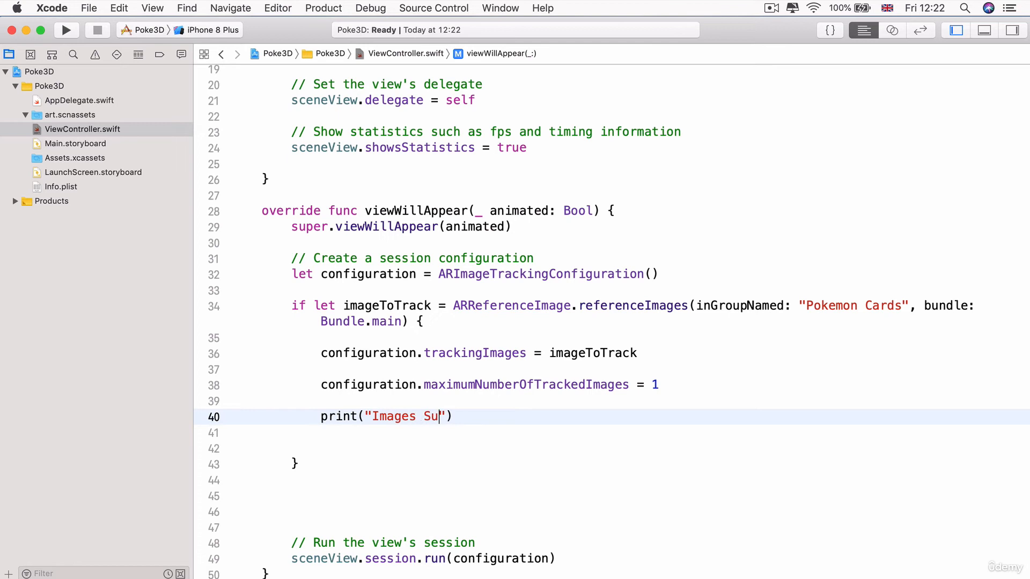
text(ccessfully A)
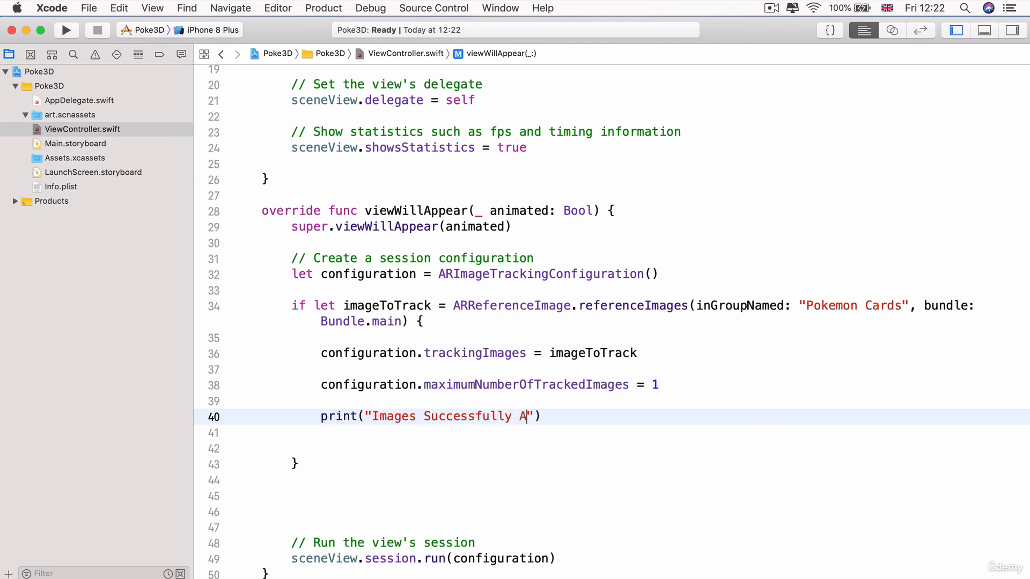
text(dded)
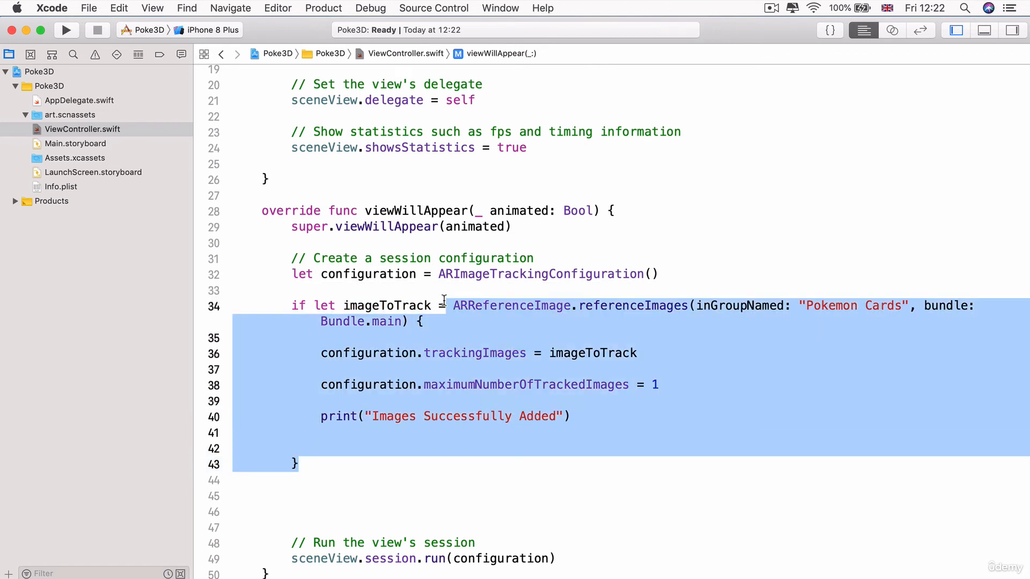
click(418, 321)
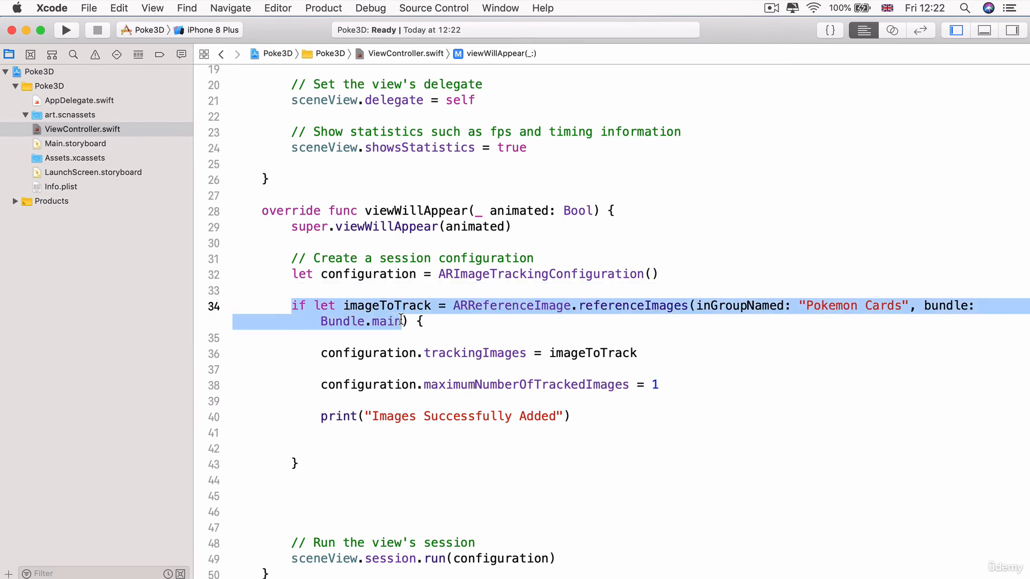
double_click(510, 306)
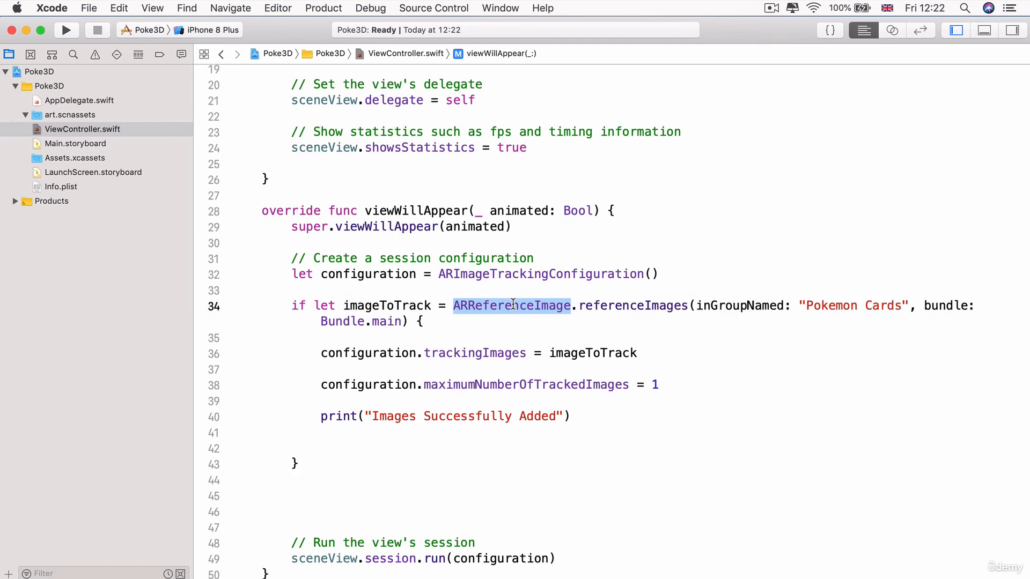
mouse_move(490, 305)
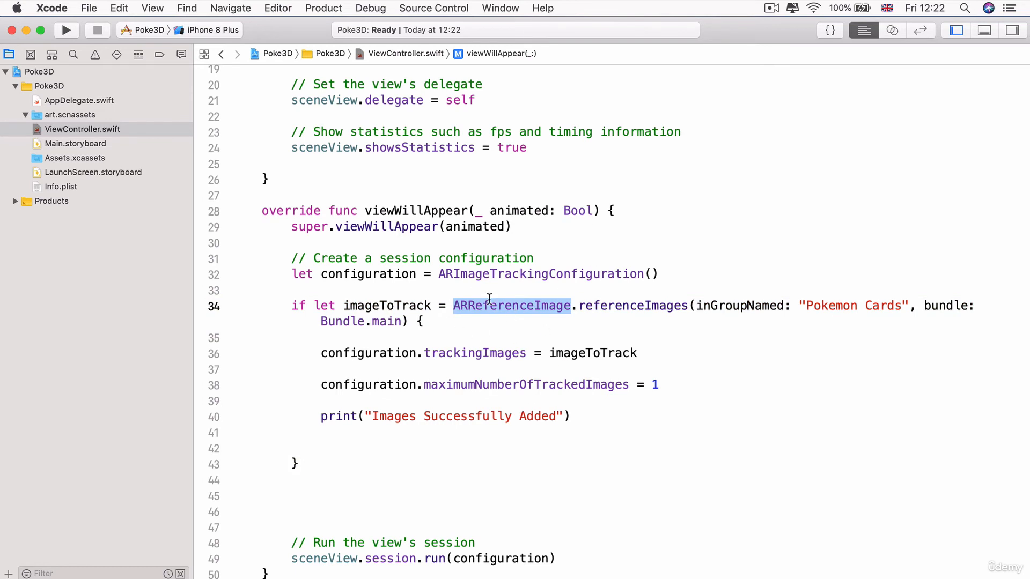
mouse_move(186, 50)
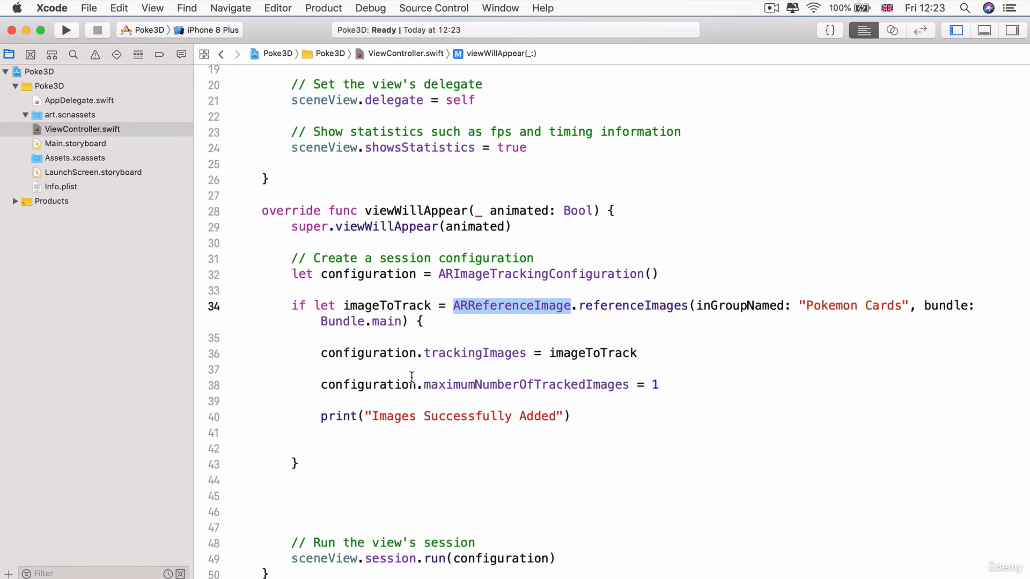
mouse_move(147, 30)
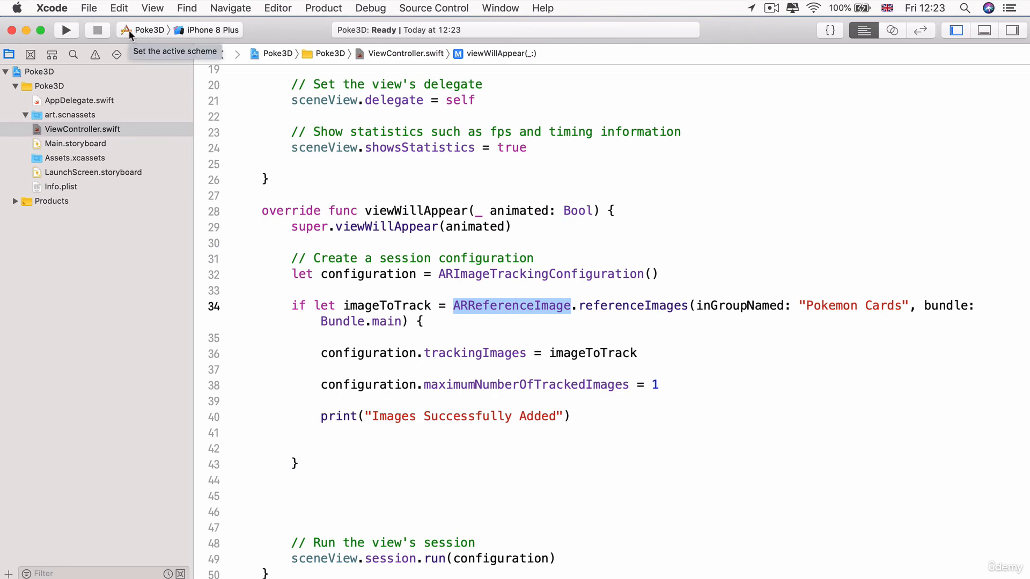
click(150, 30)
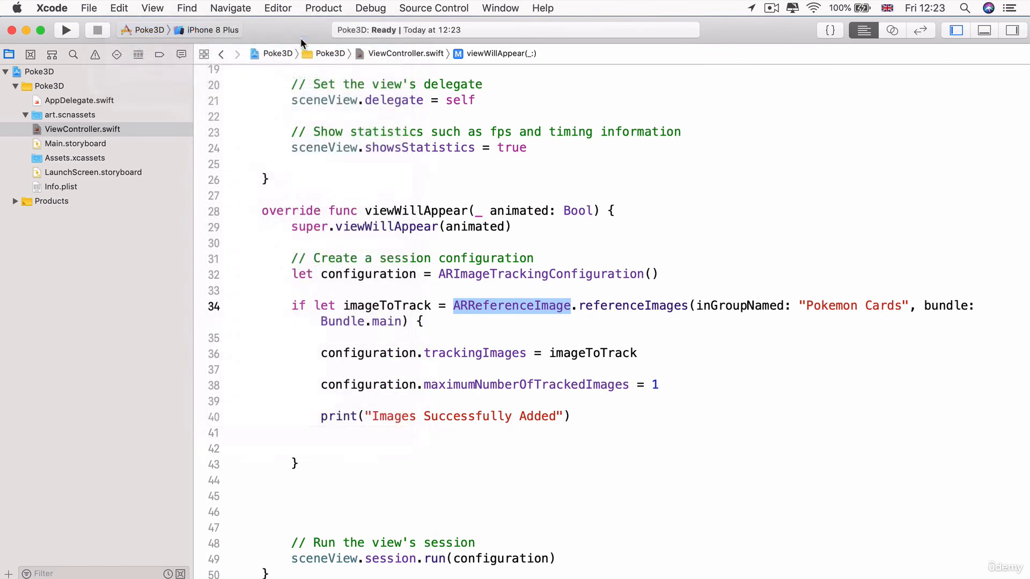
click(39, 71)
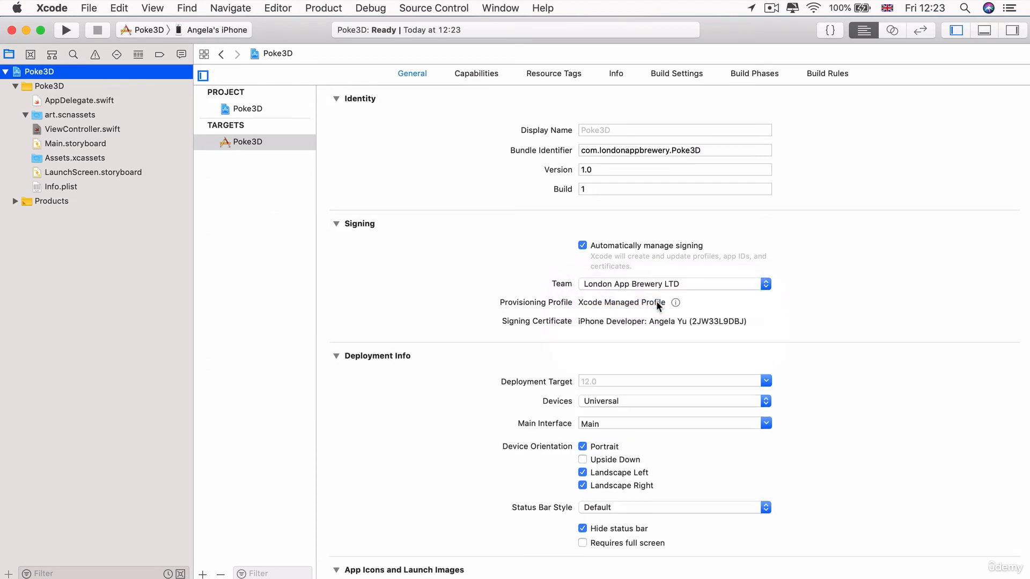
mouse_move(100, 45)
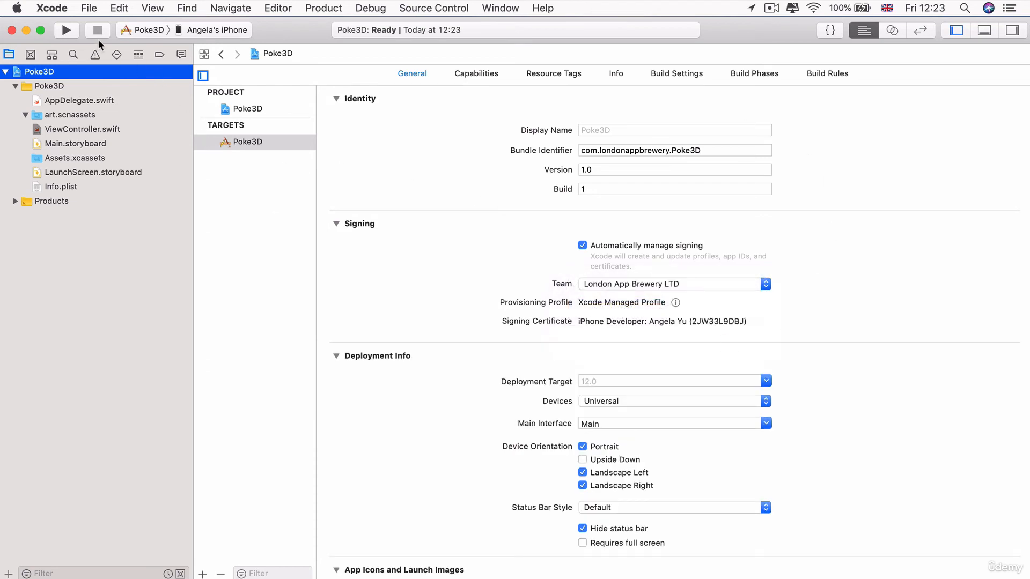
click(66, 30)
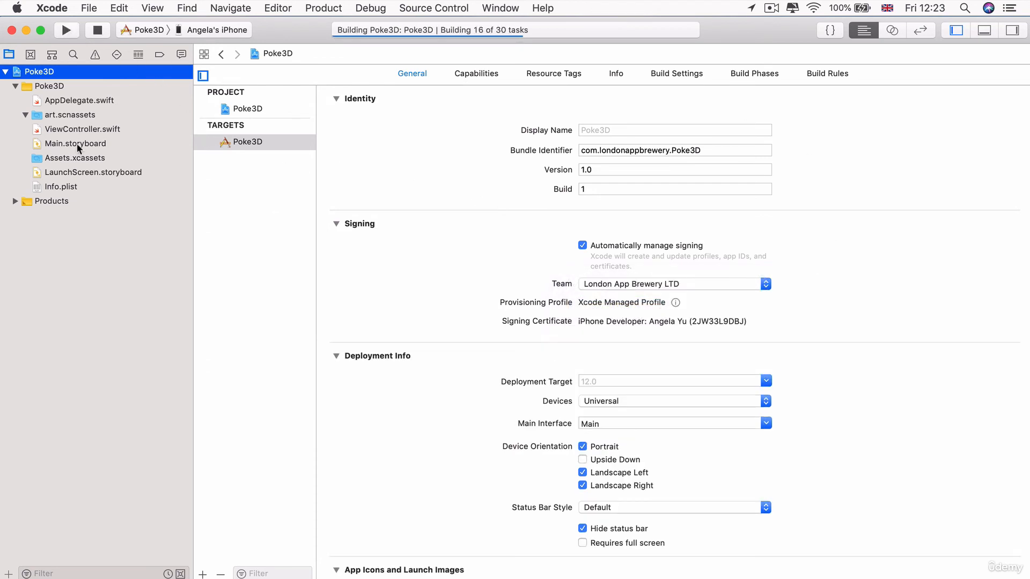
mouse_move(560, 523)
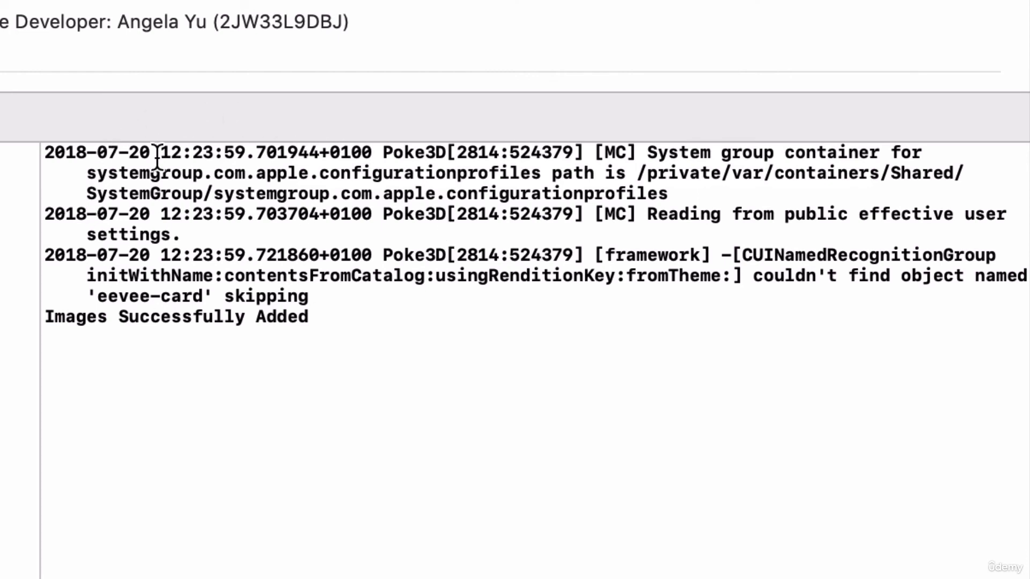
mouse_move(285, 173)
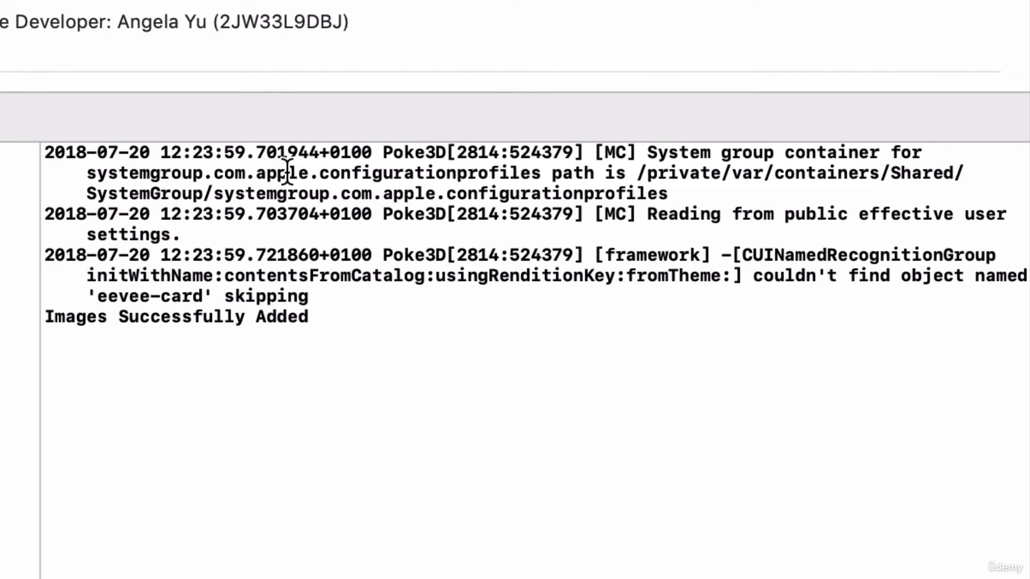
mouse_move(697, 193)
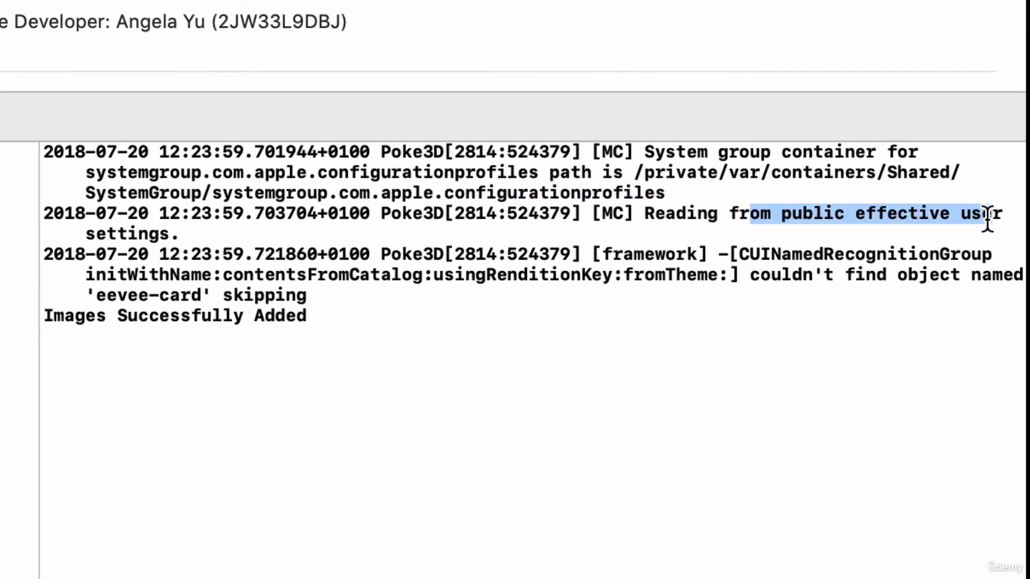
mouse_move(326, 270)
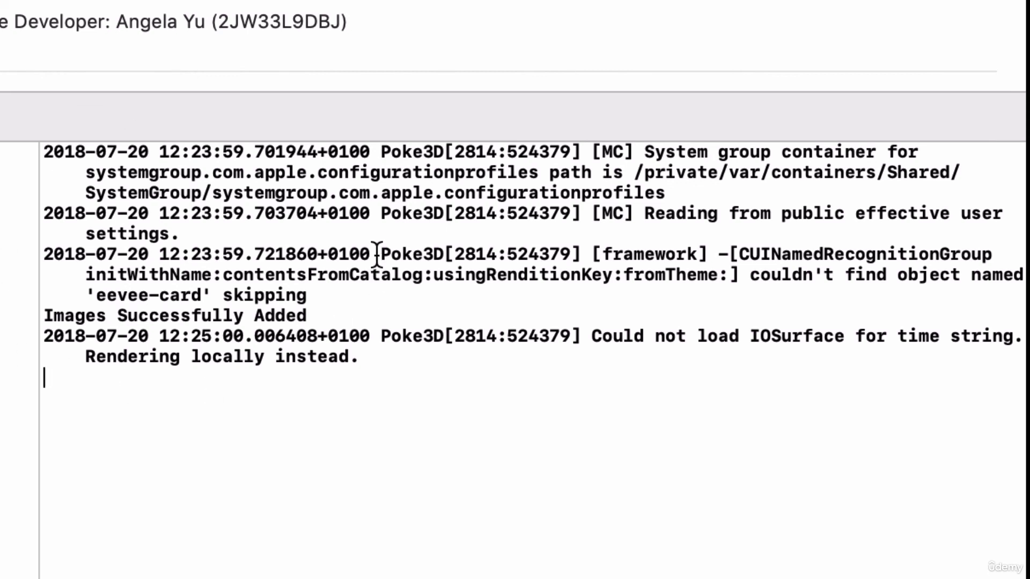
mouse_move(115, 314)
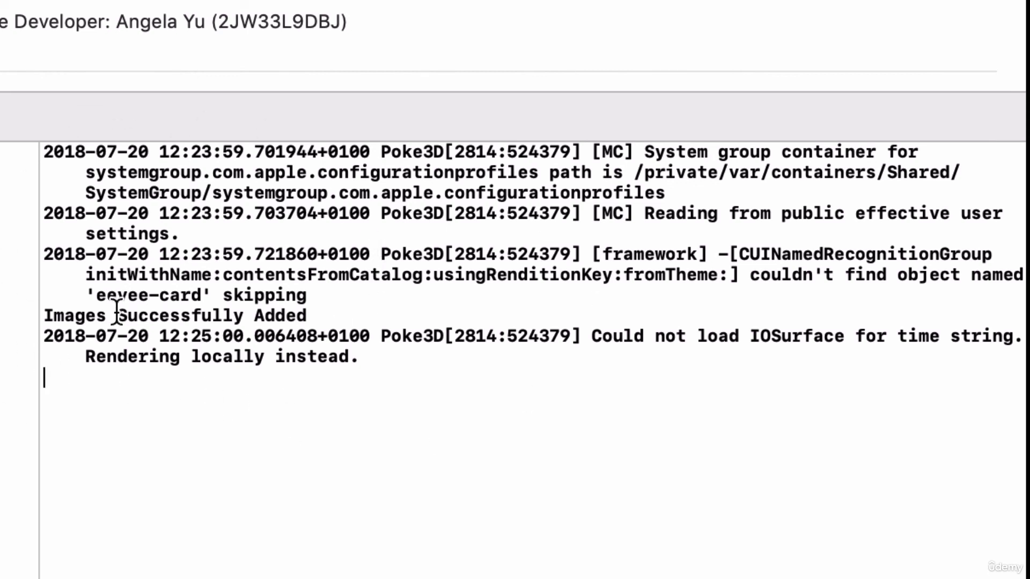
mouse_move(128, 415)
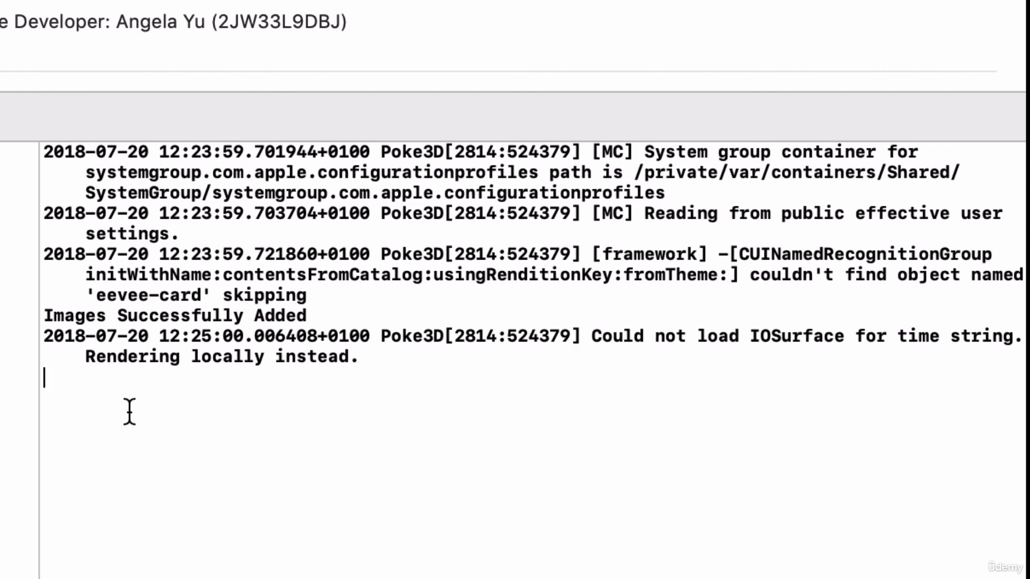
mouse_move(210, 220)
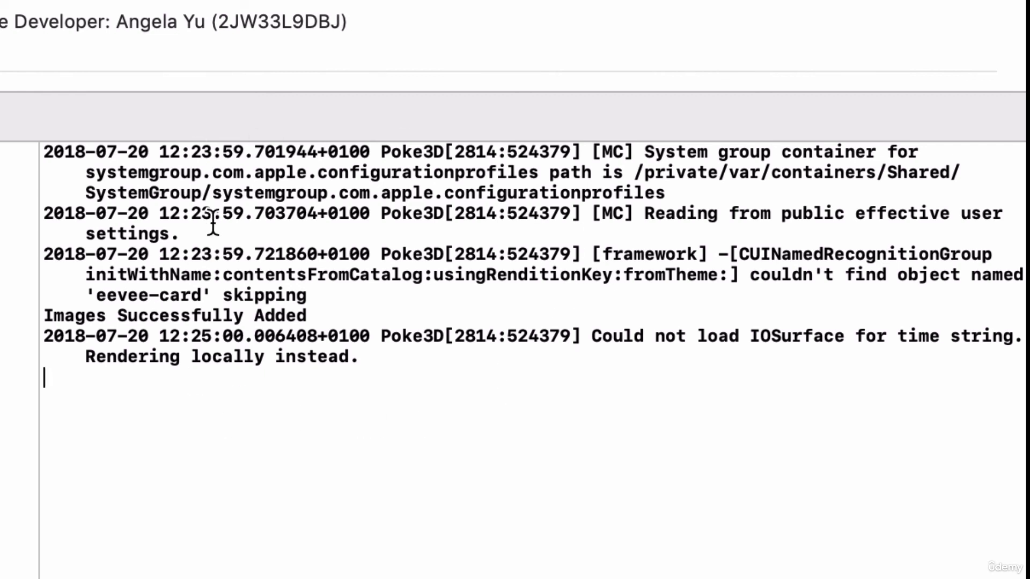
mouse_move(119, 464)
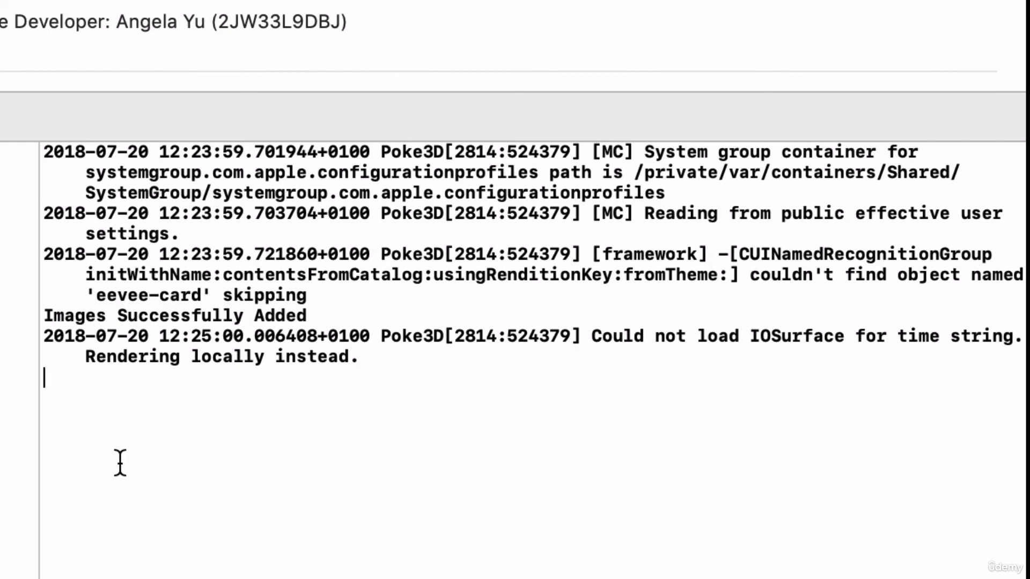
mouse_move(256, 254)
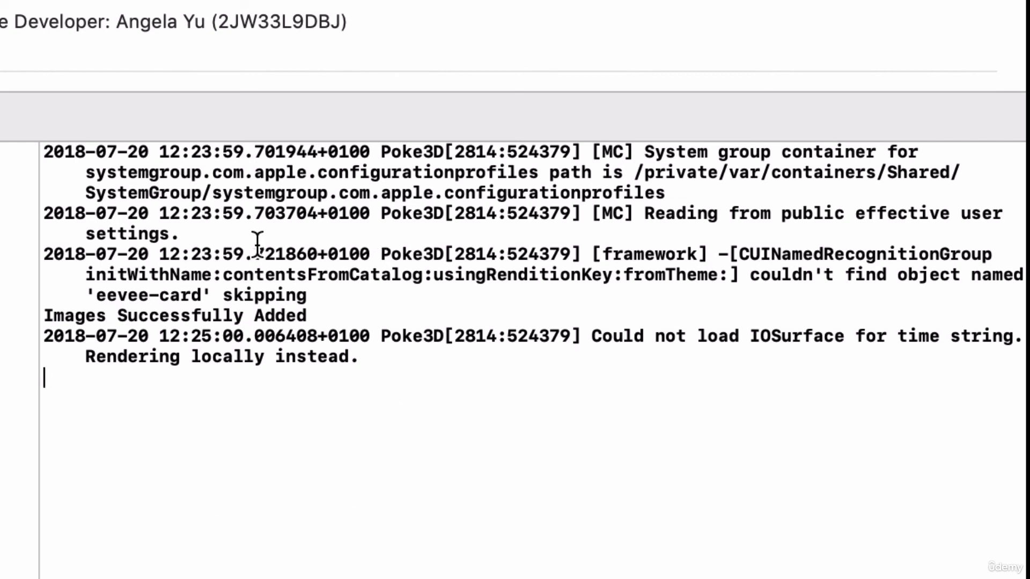
Step: Run Poke3D on the iPhone and confirm the console reports 'Images Successfully Added'
double_click(175, 315)
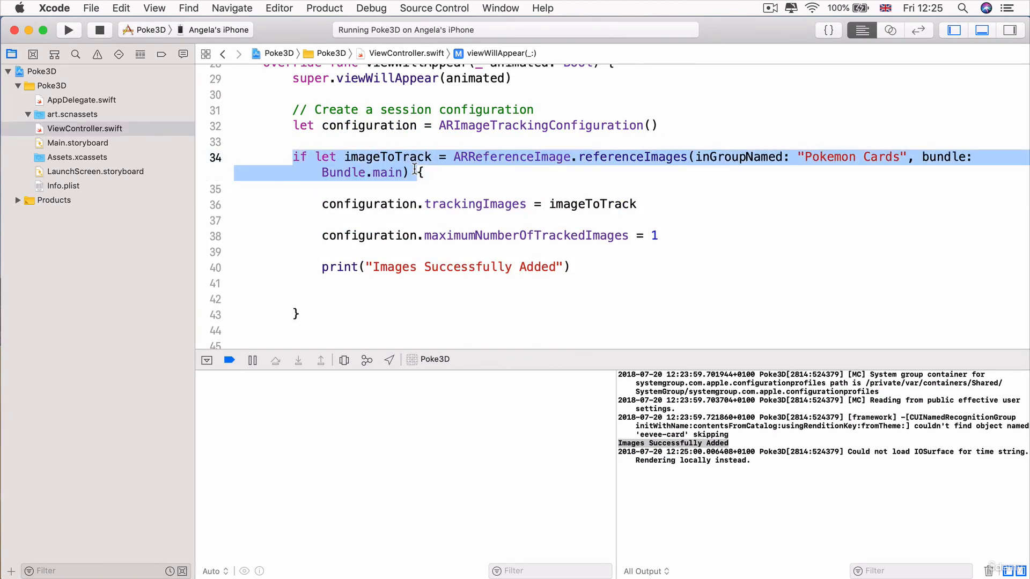
mouse_move(550, 151)
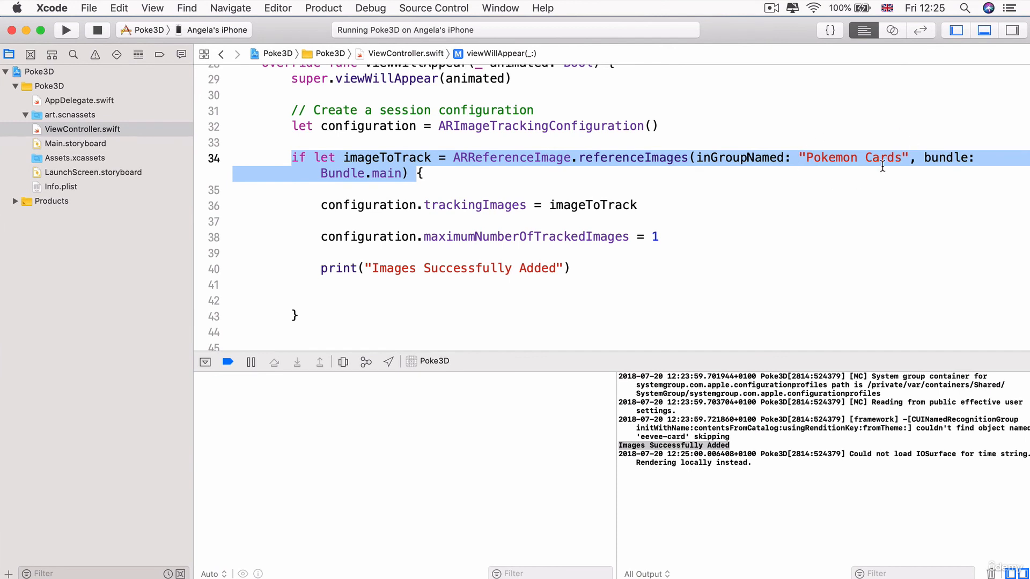
mouse_move(538, 145)
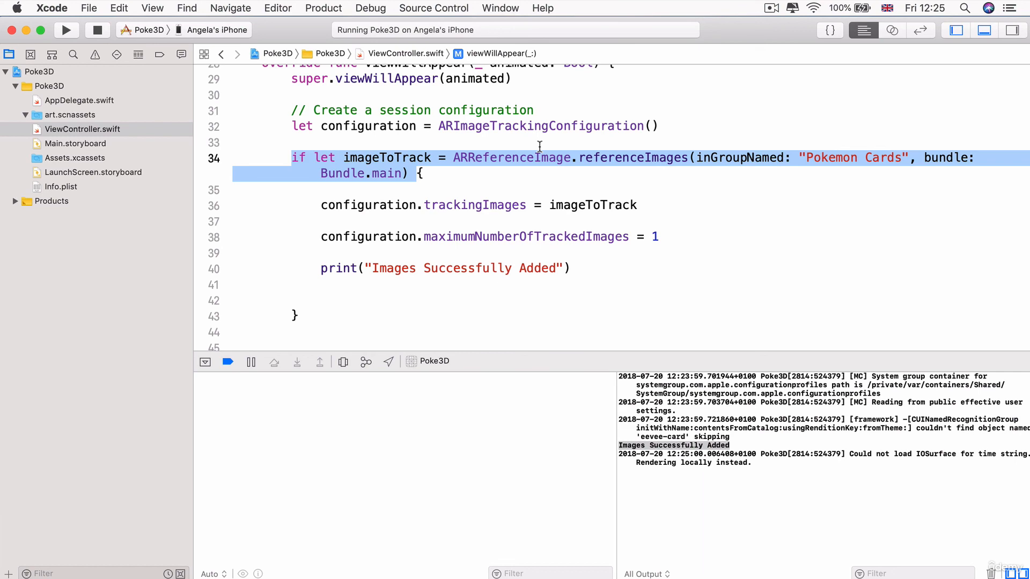
Step: Show the eevee-card image inside the Pokemon Cards AR resource group in Assets.xcassets
click(74, 158)
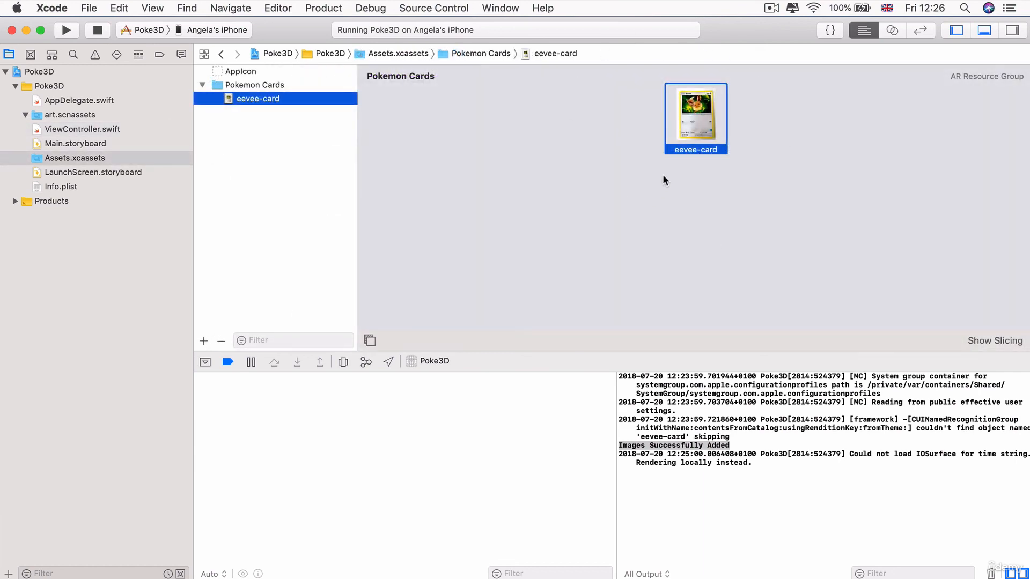
mouse_move(693, 92)
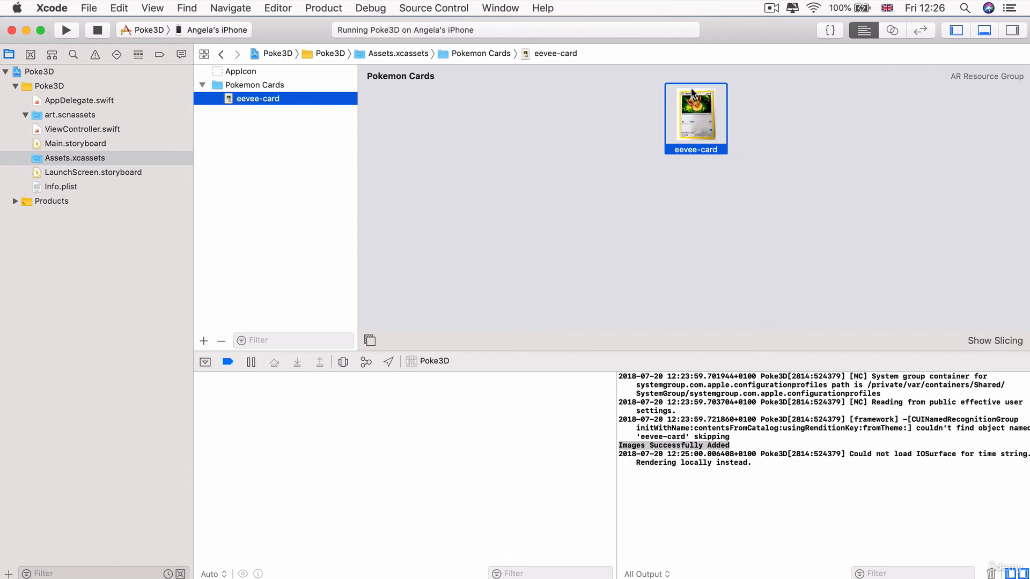
mouse_move(618, 131)
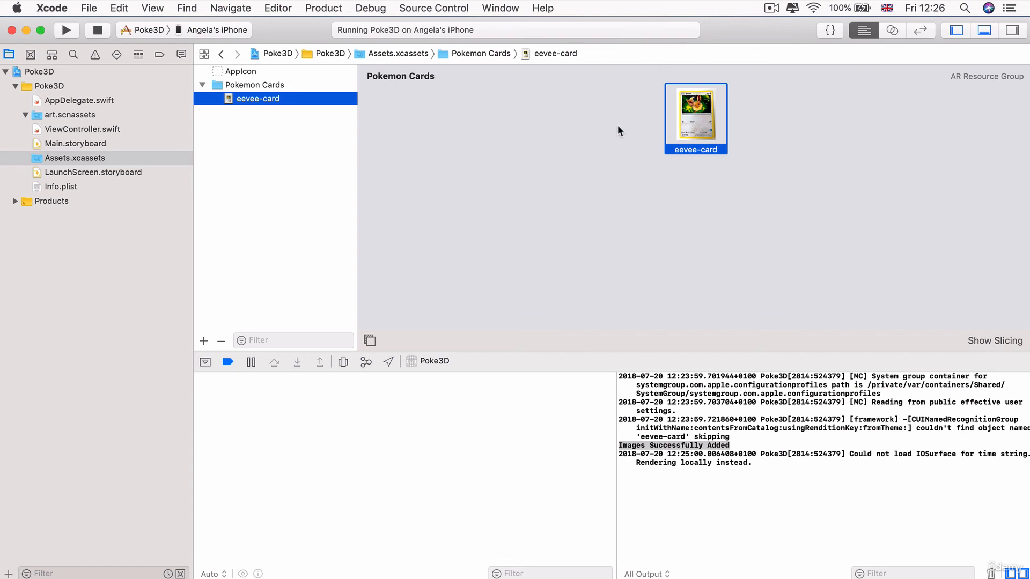
mouse_move(1024, 84)
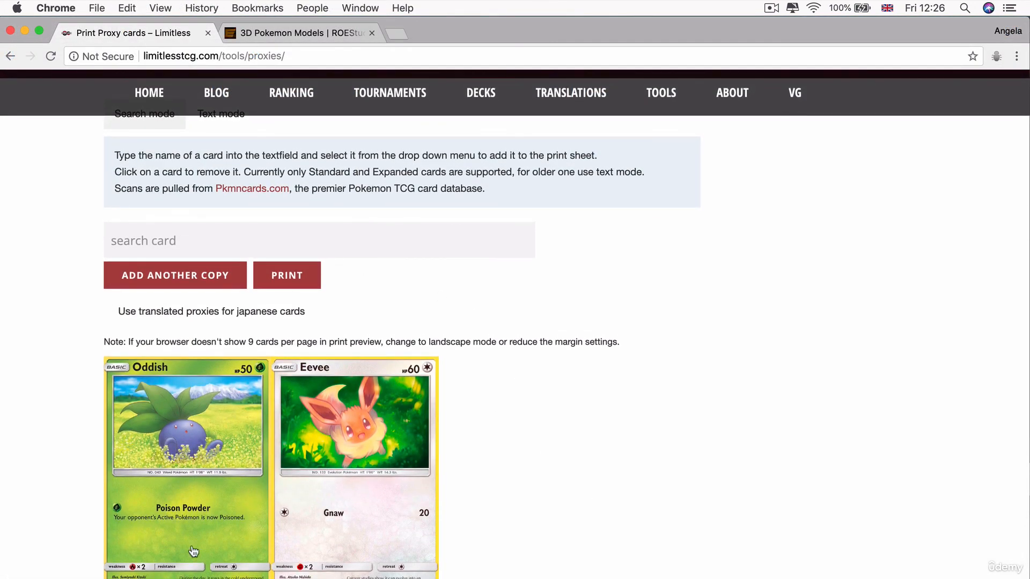
mouse_move(379, 364)
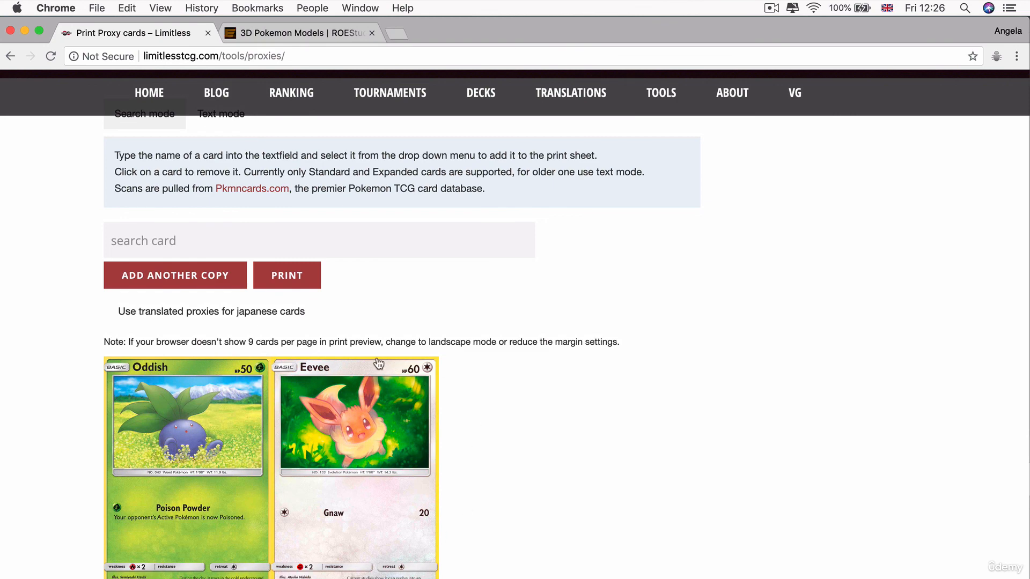
mouse_move(372, 409)
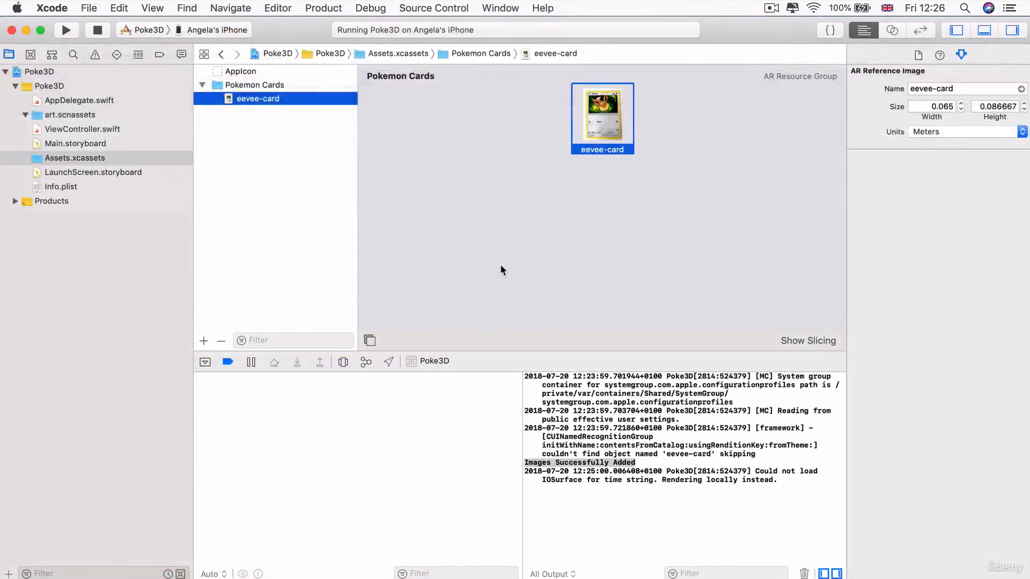
mouse_move(499, 187)
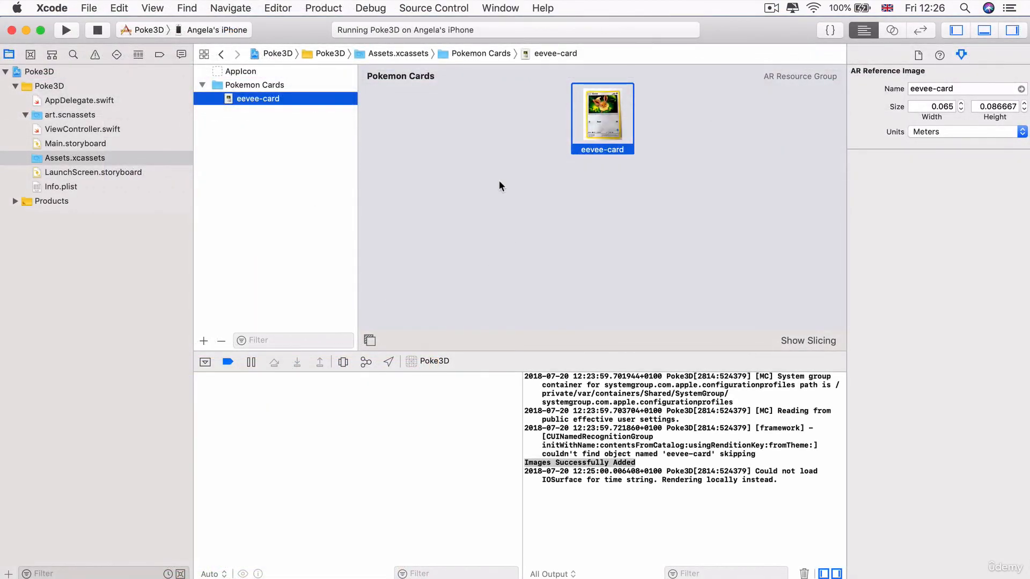
mouse_move(733, 190)
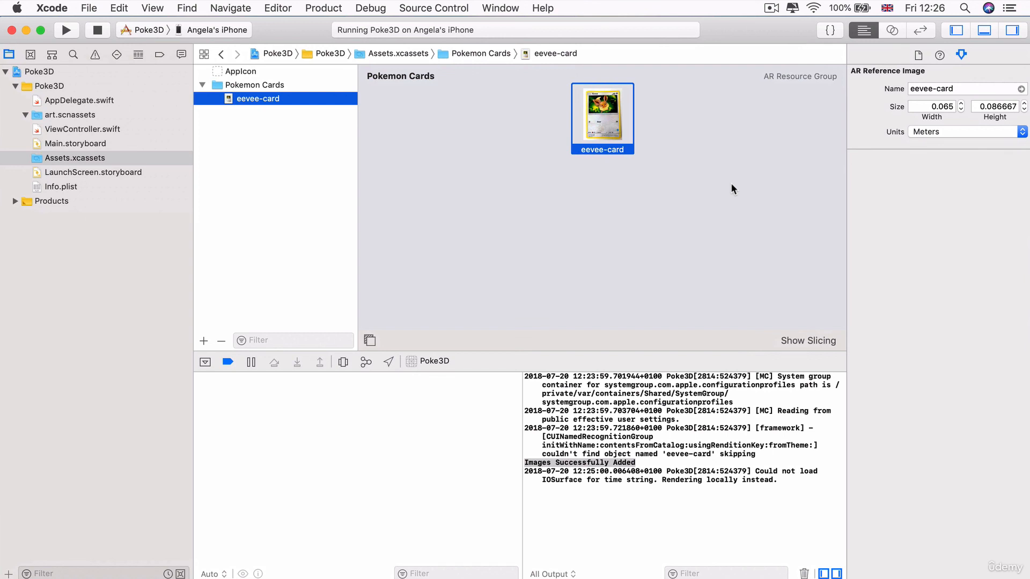
mouse_move(56, 429)
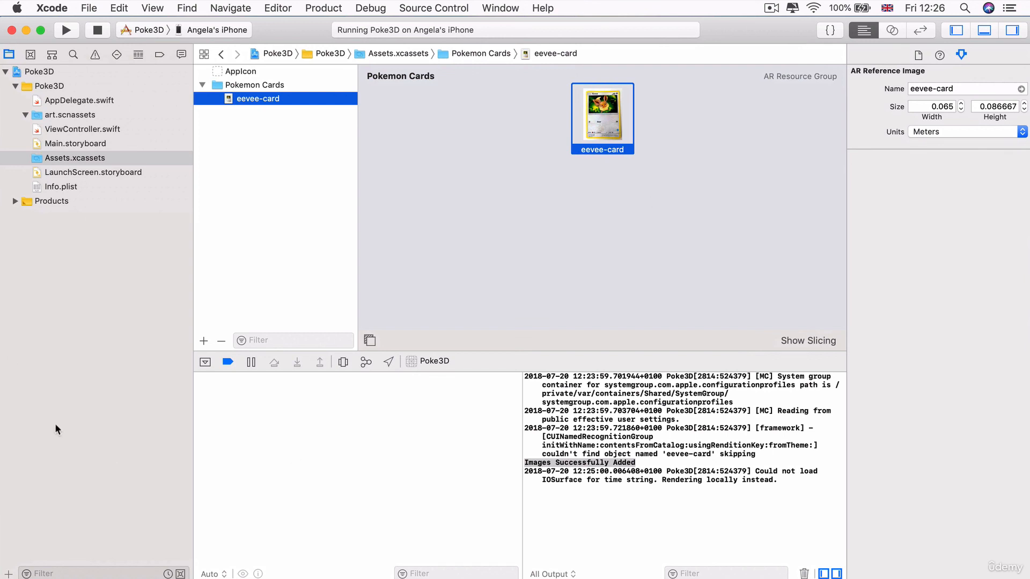
mouse_move(717, 383)
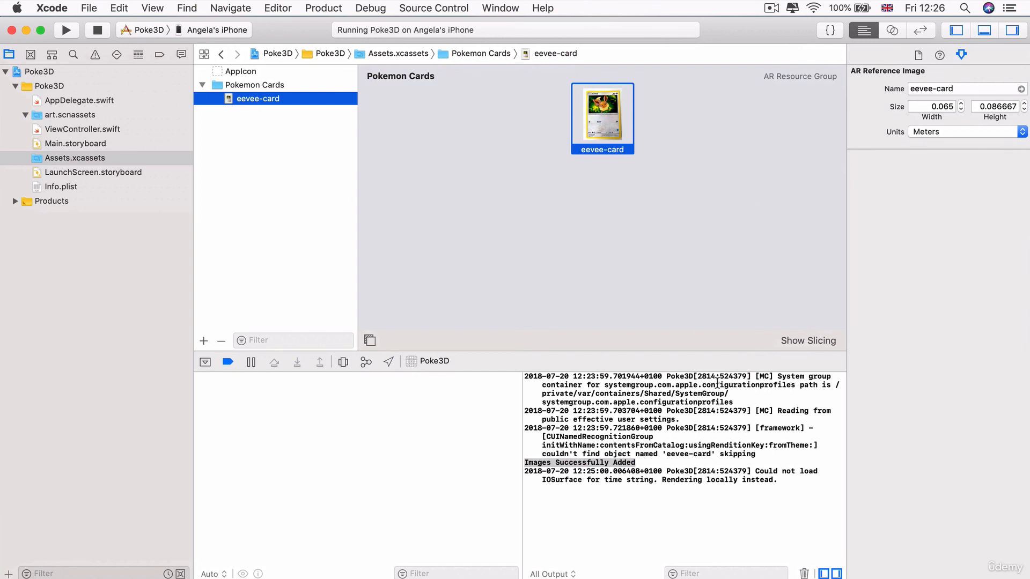